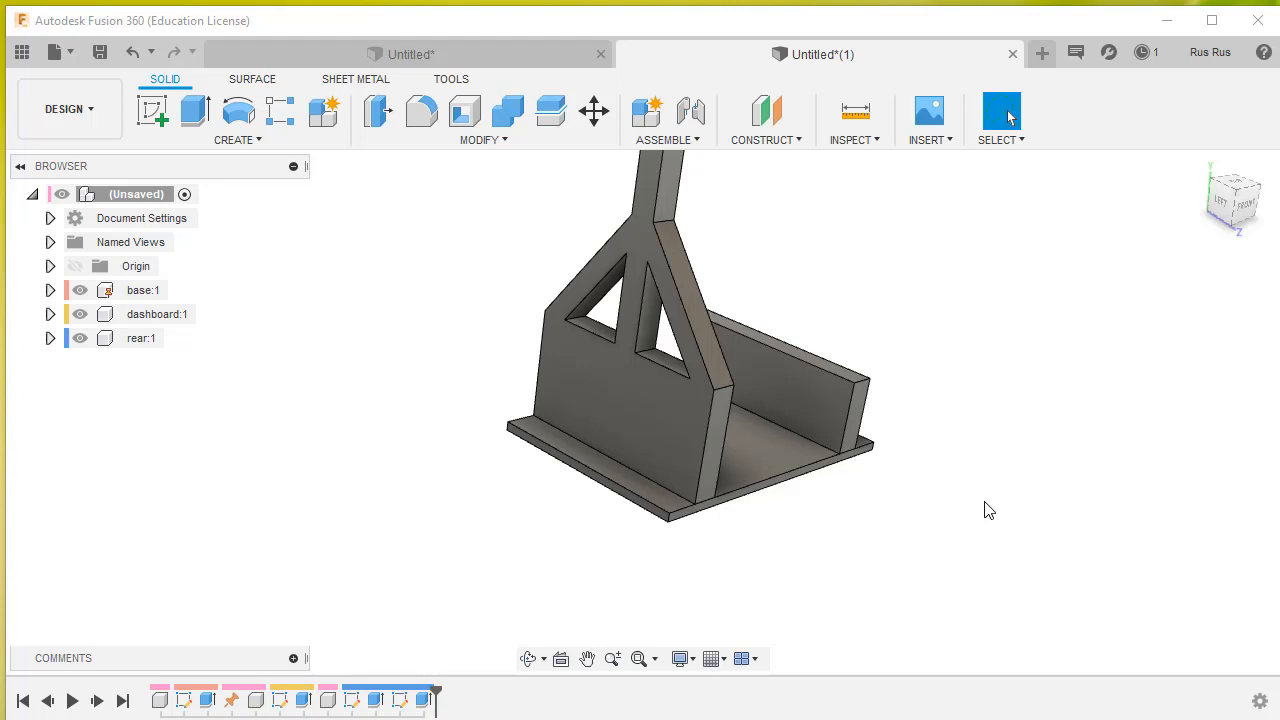
mouse_move(342, 326)
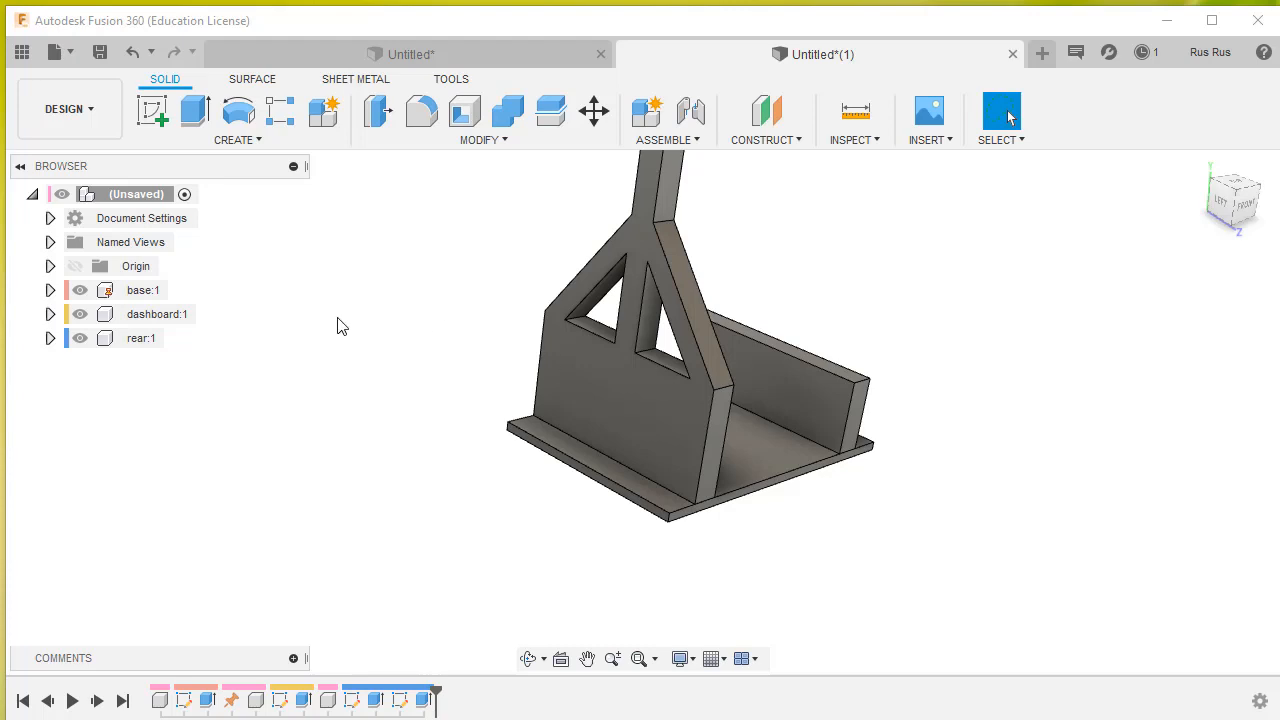
- Add a new empty component named bracket under the root robot assembly
click(130, 194)
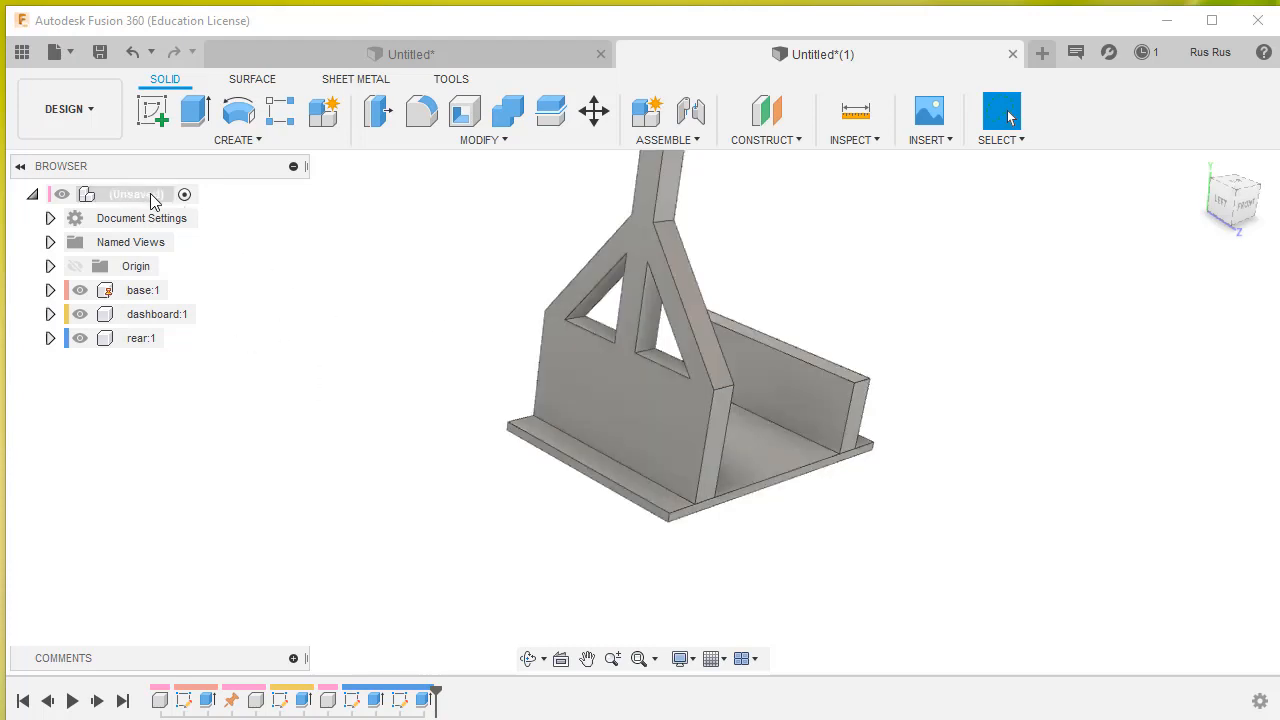
mouse_move(184, 194)
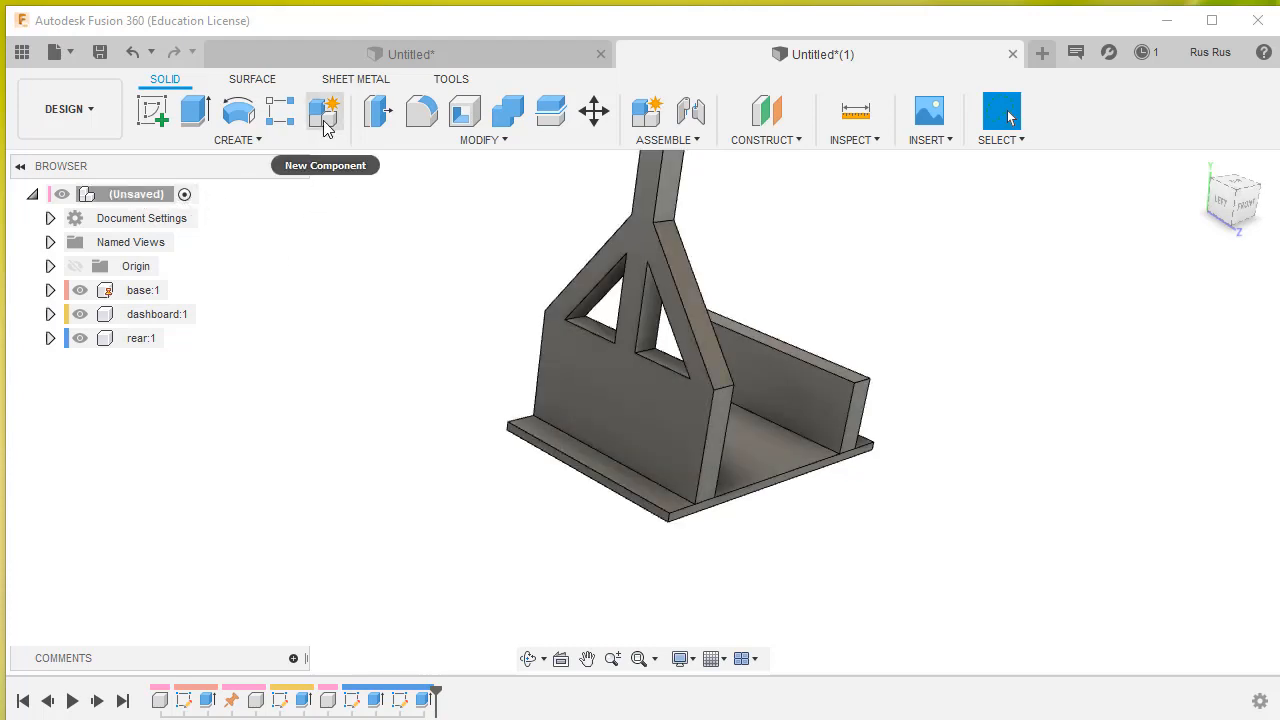
click(324, 112)
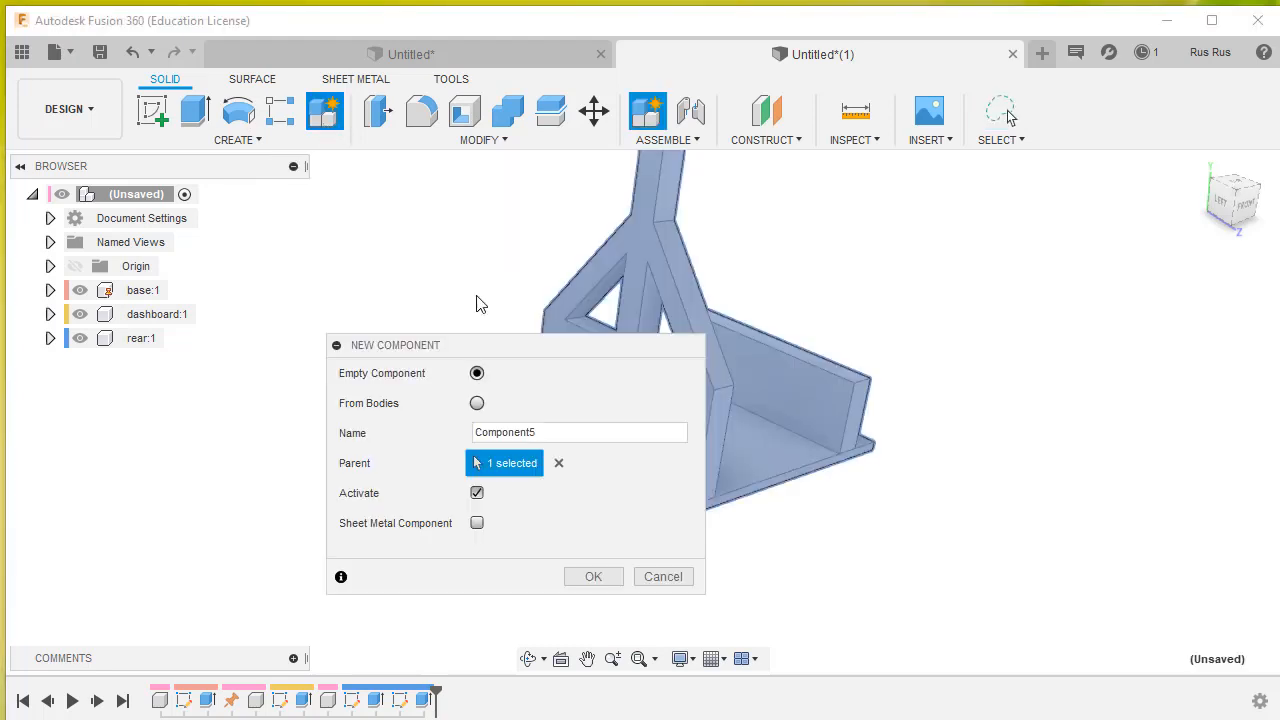
triple_click(578, 432)
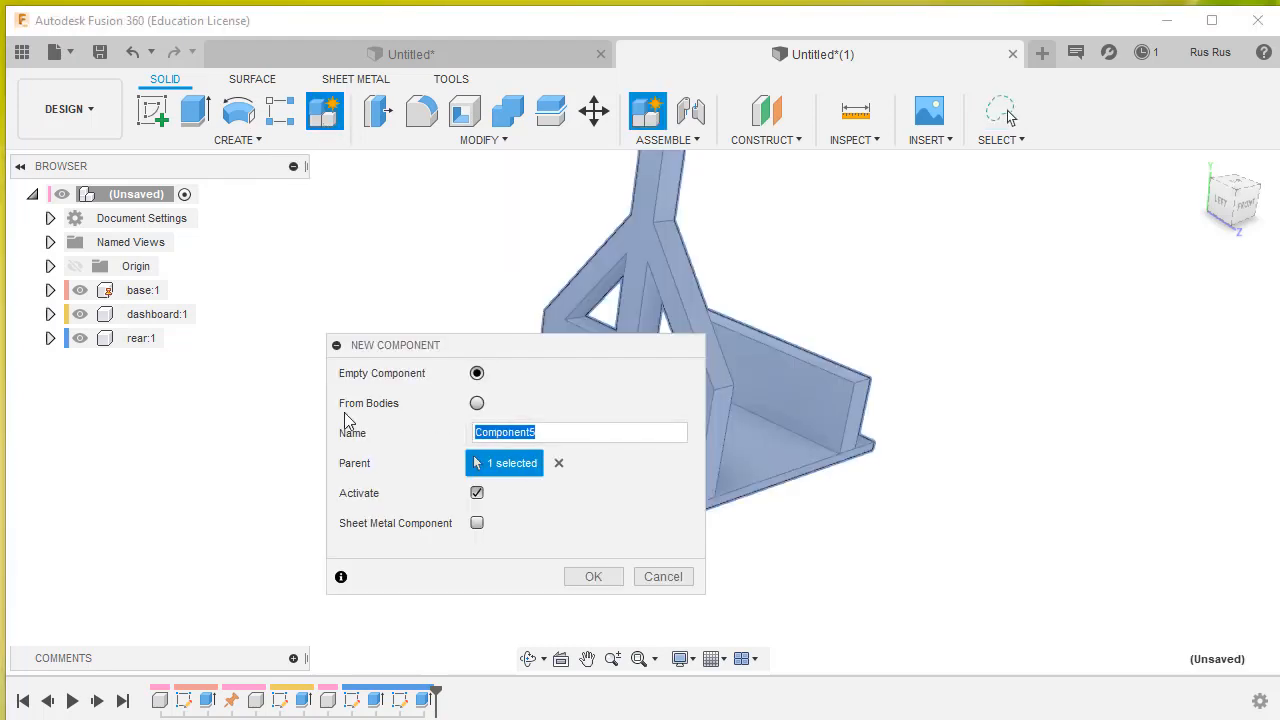
text(bracket)
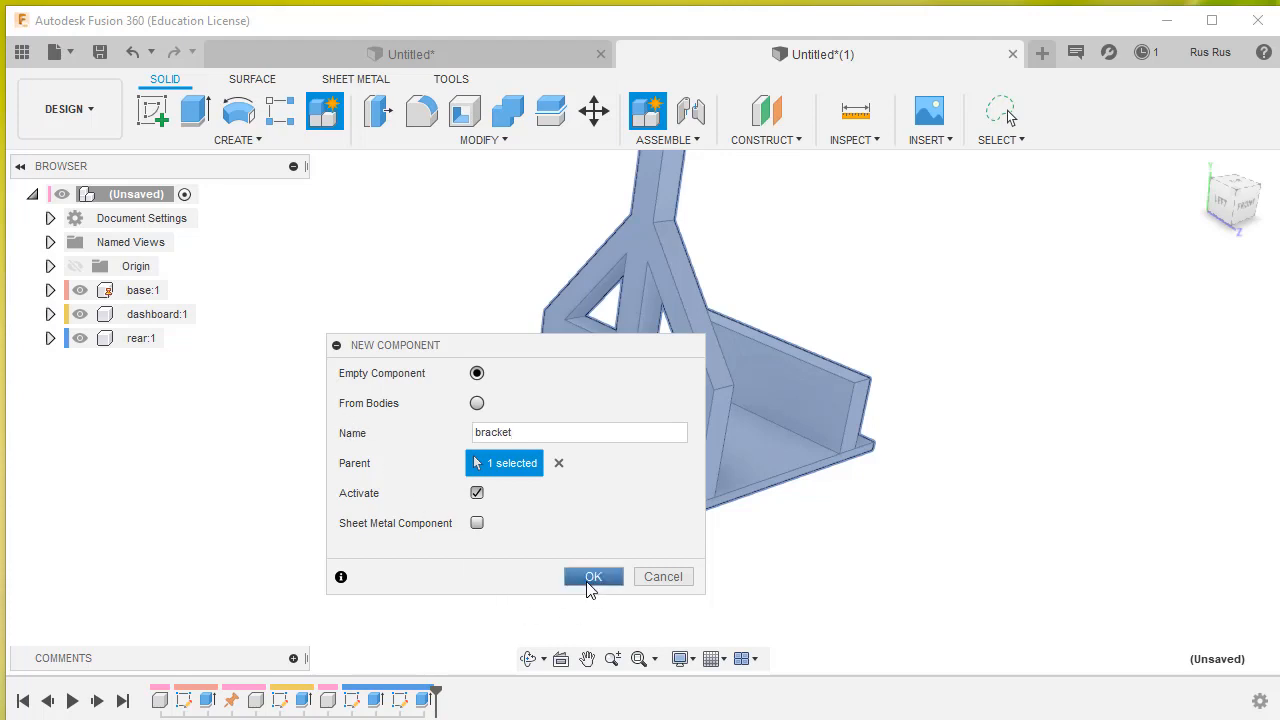
click(592, 576)
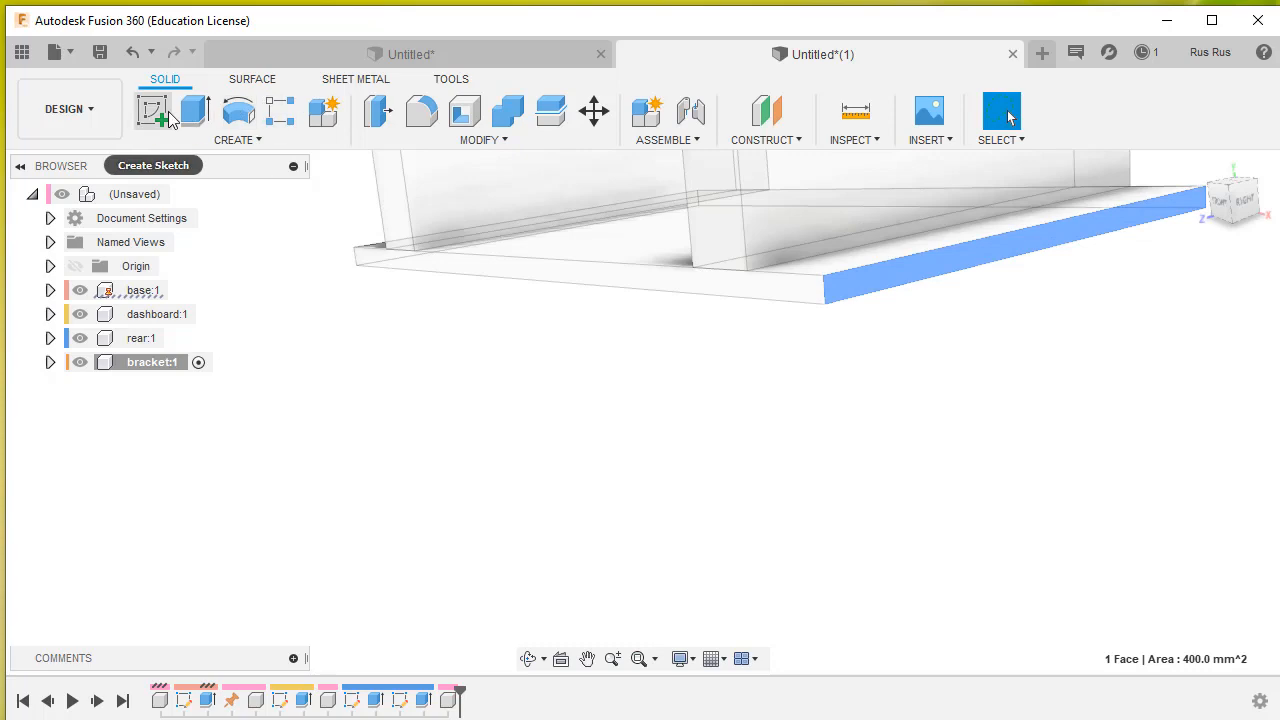
- Sketch two overlapping 2-point rectangles on the base's side face as an L profile
click(154, 112)
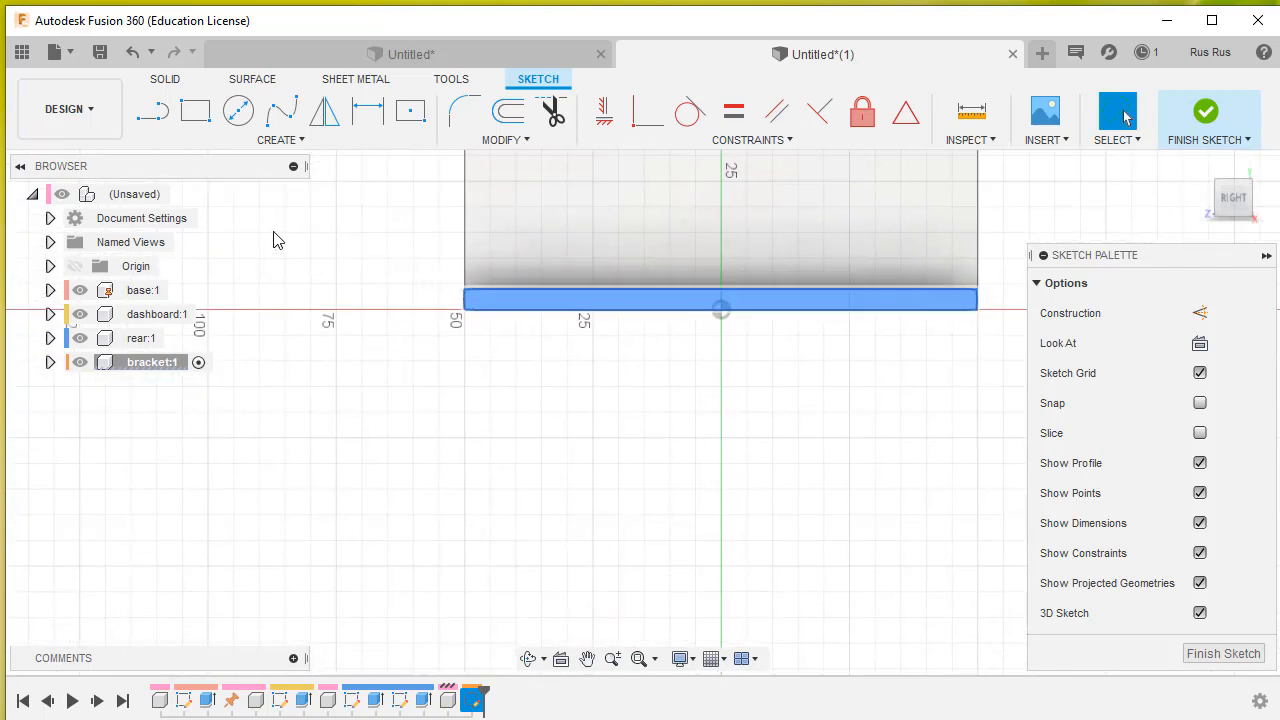
click(196, 112)
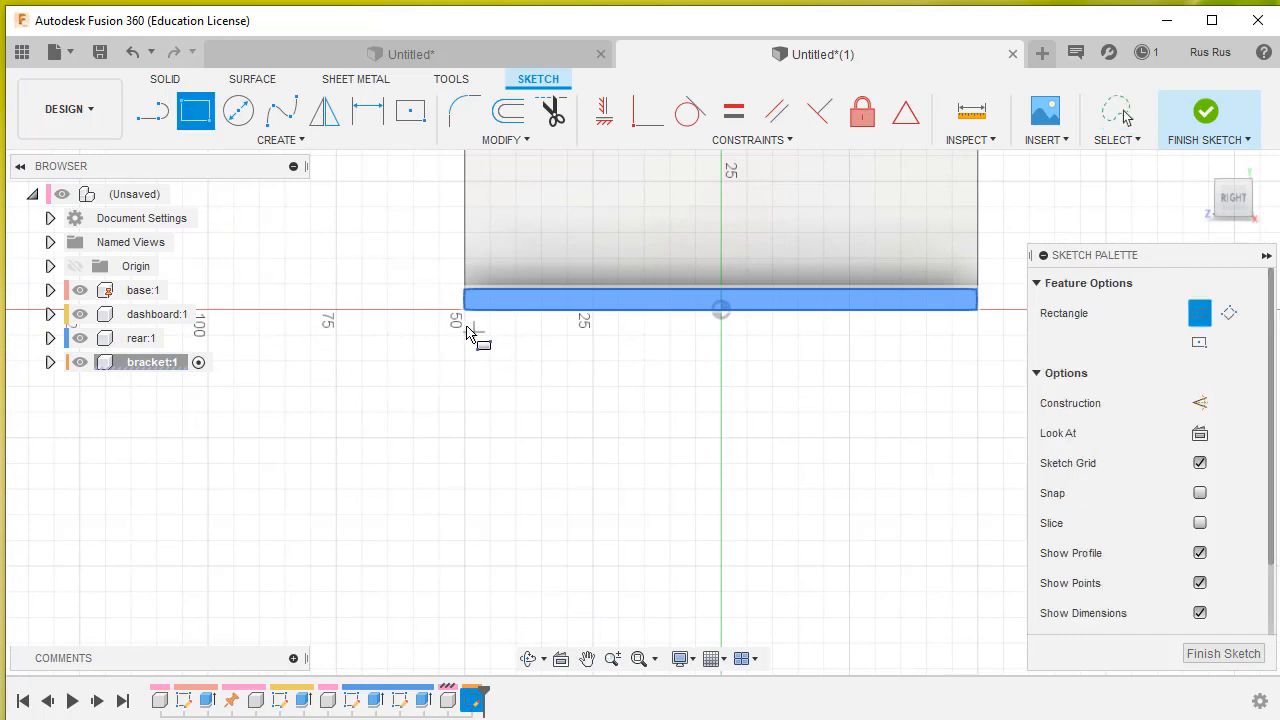
mouse_move(540, 344)
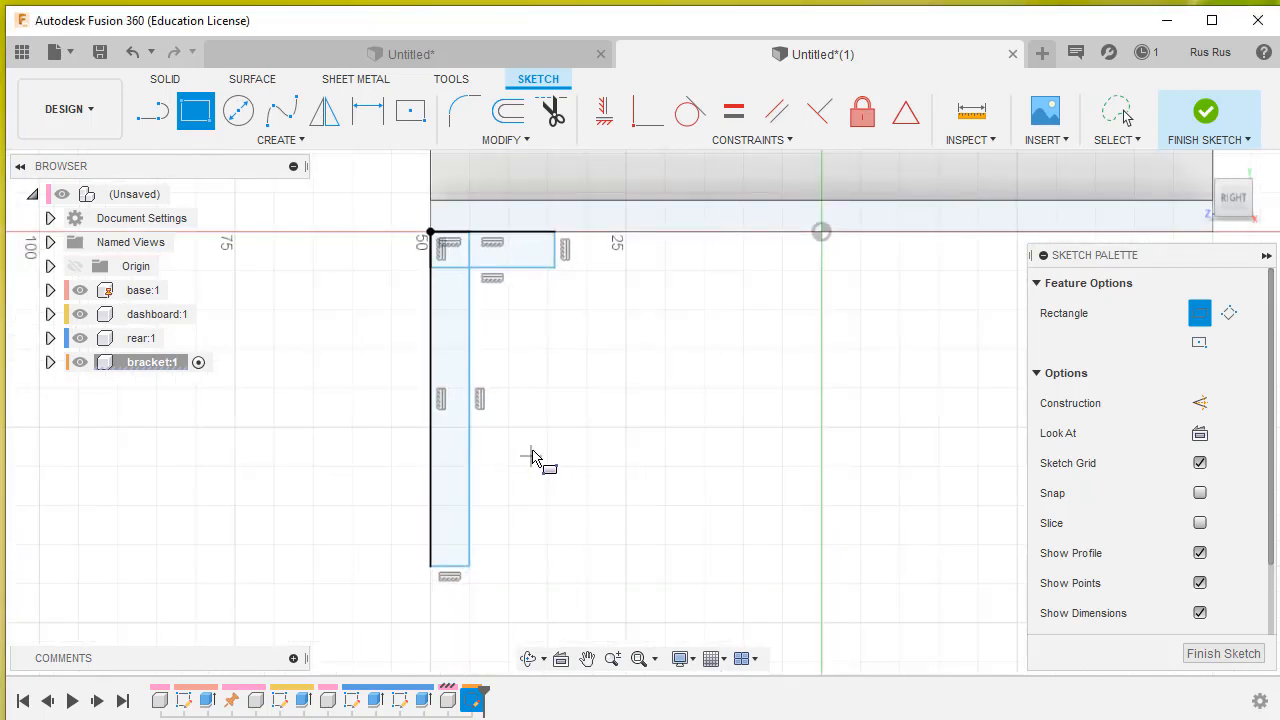
mouse_move(584, 404)
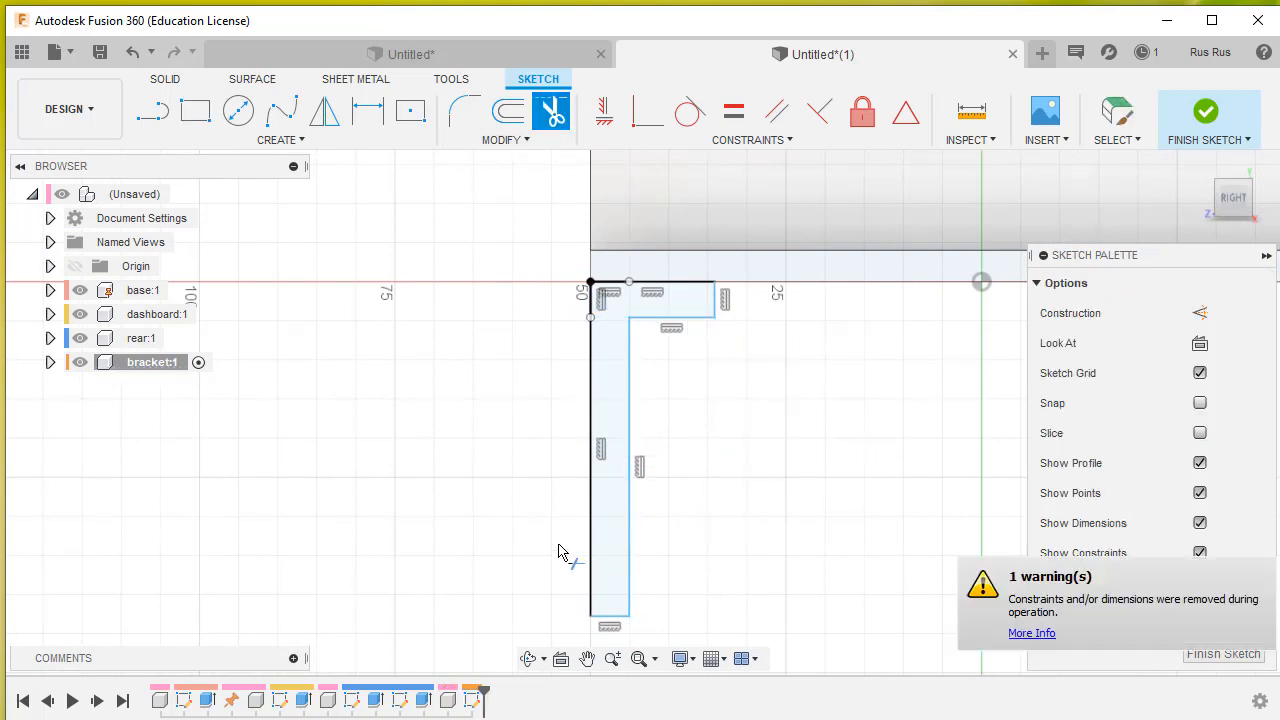
mouse_move(344, 418)
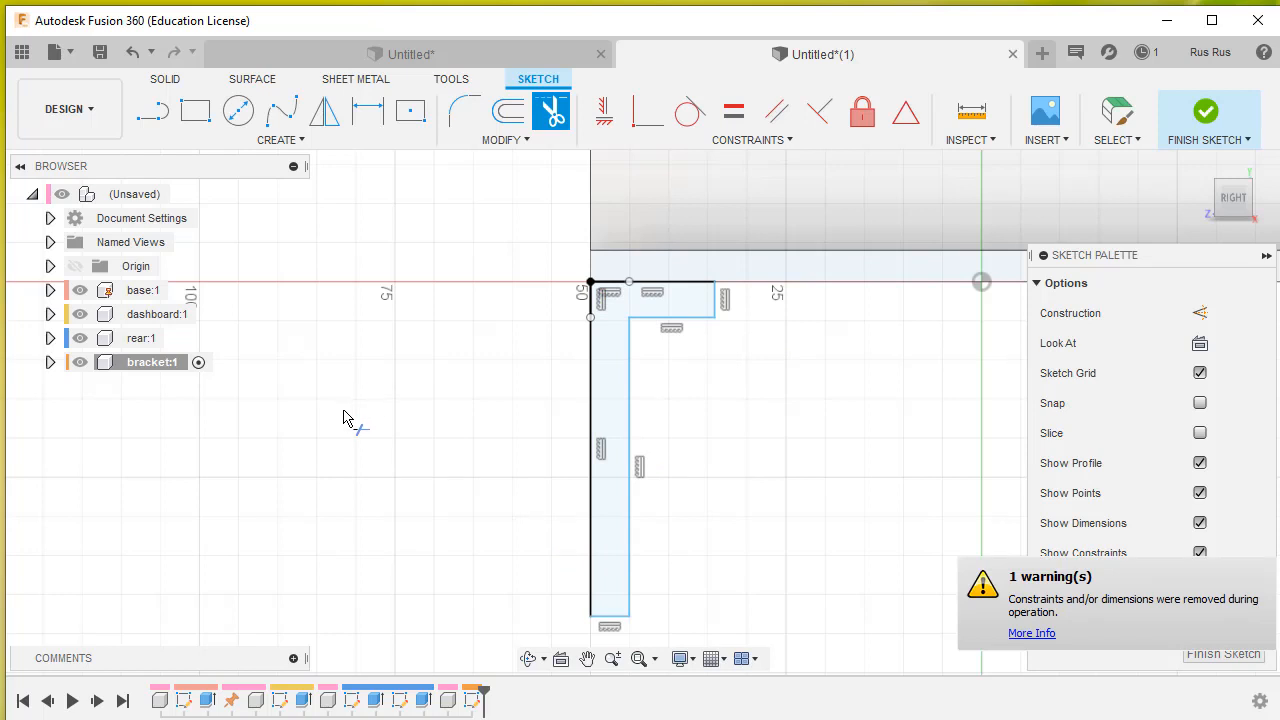
mouse_move(488, 464)
text(25)
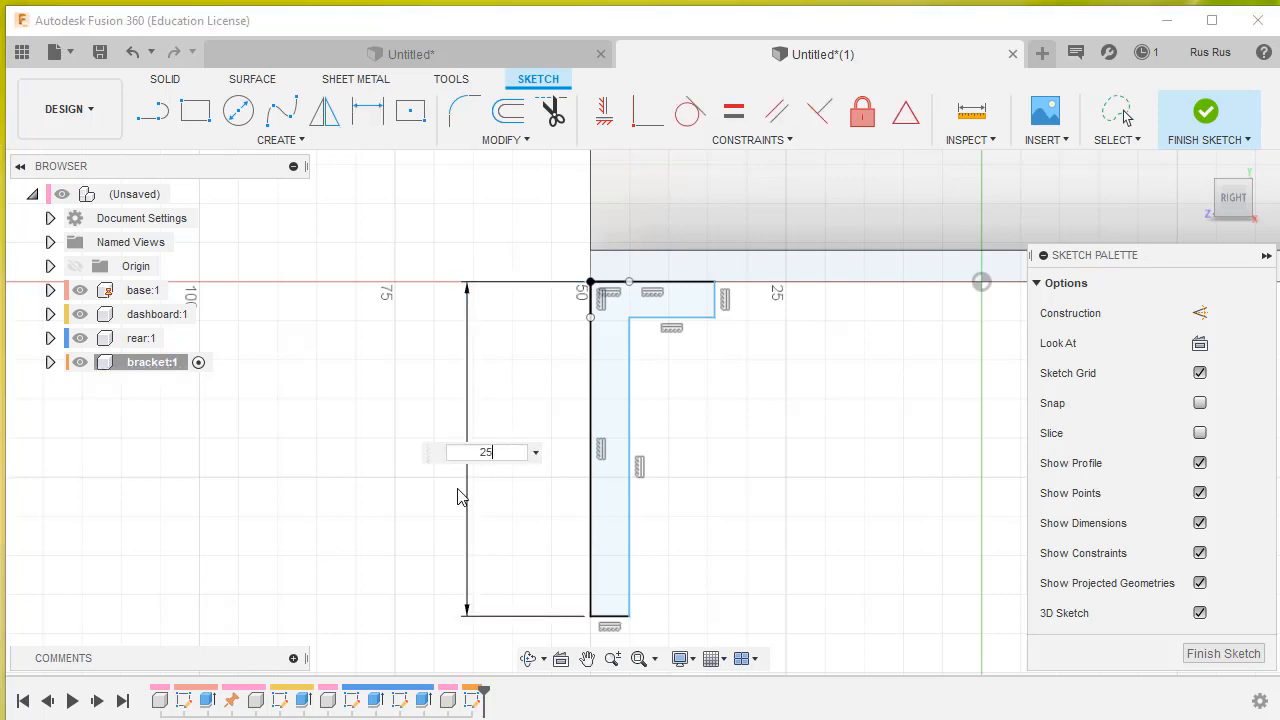
- Trim the L outline and dimension it 25 mm tall, 10 mm wide, 1.6 mm thick, then finish the sketch
key(Return)
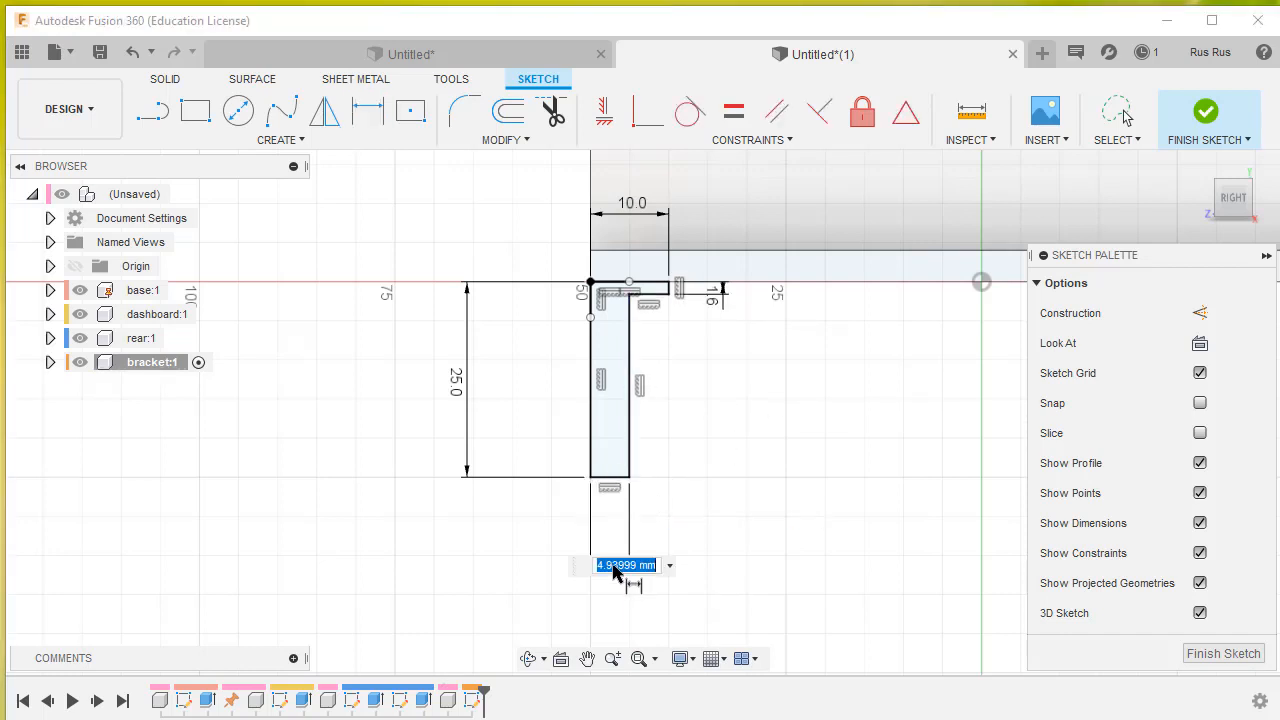
text(1.6)
key(Return)
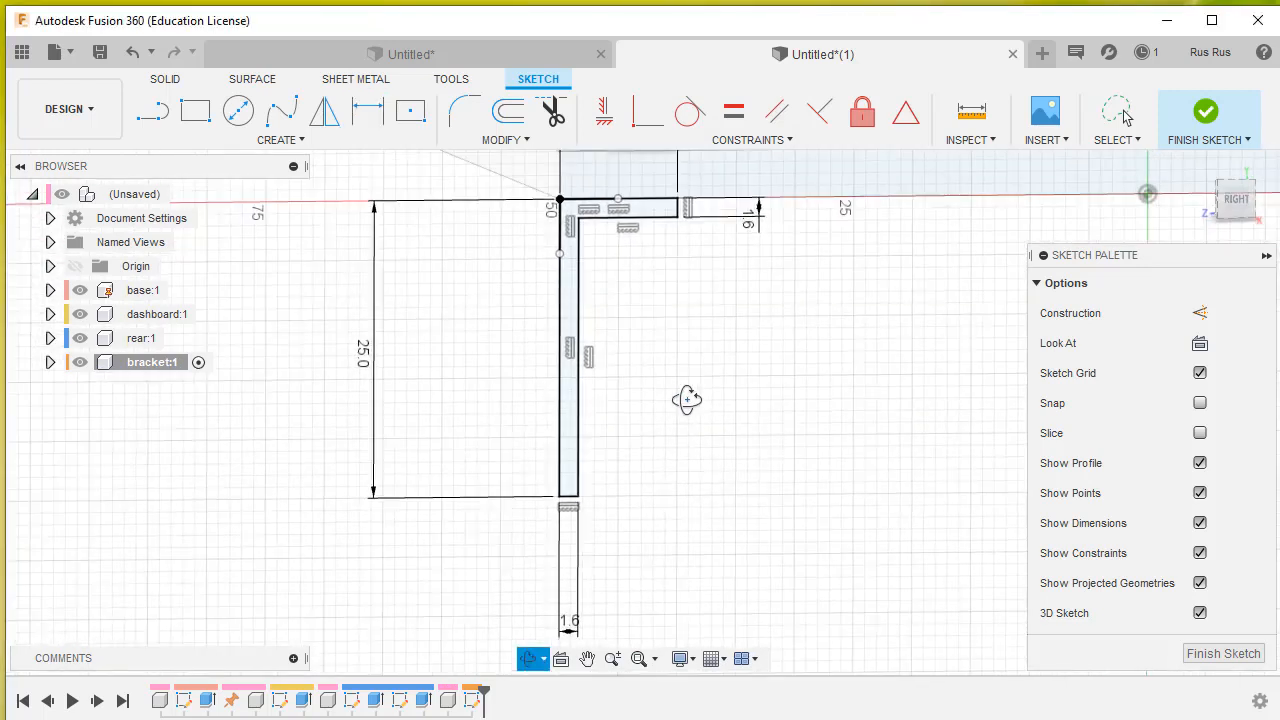
click(368, 110)
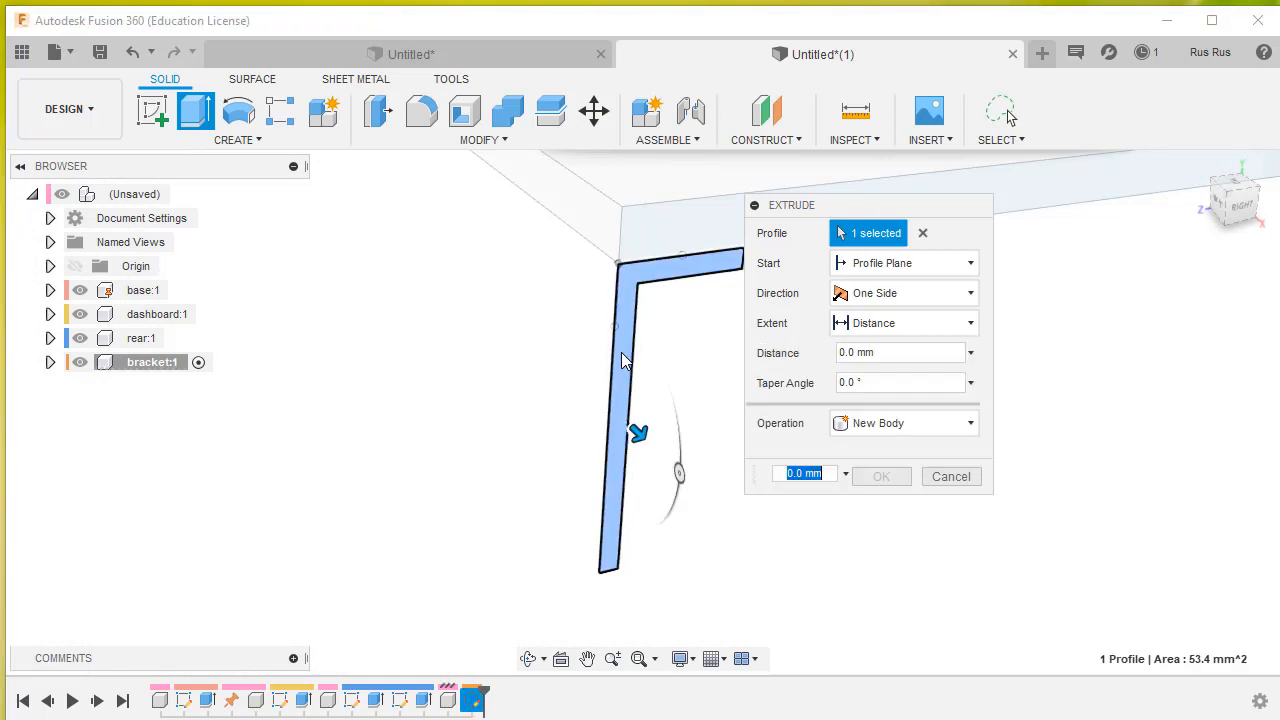
- Extrude the L profile 30 mm into a solid bracket body and inspect it
drag(638, 432, 720, 510)
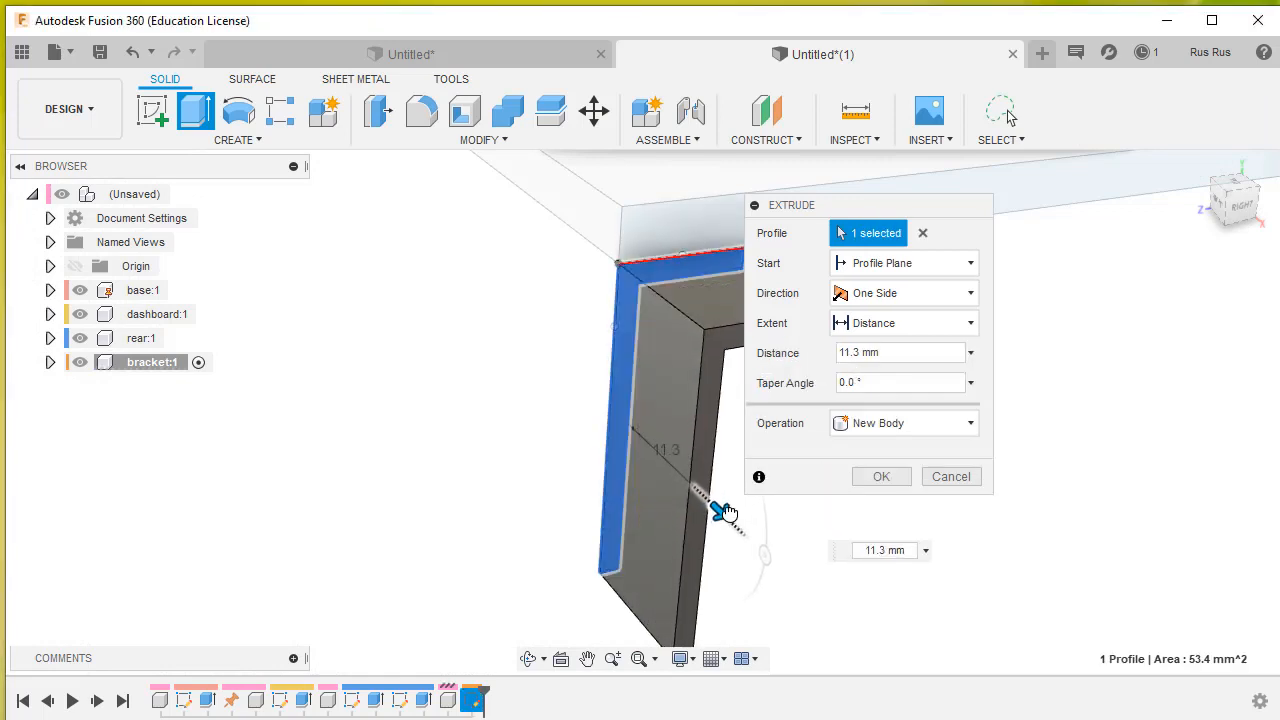
click(896, 352)
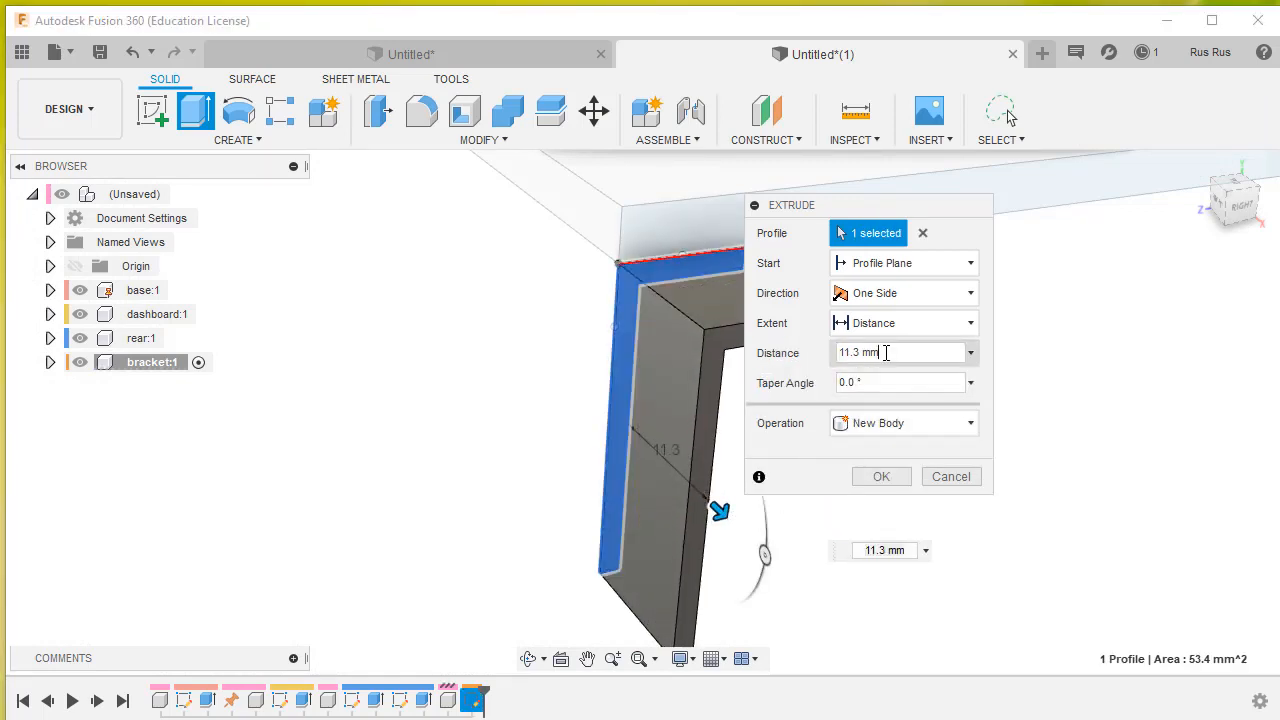
text(30)
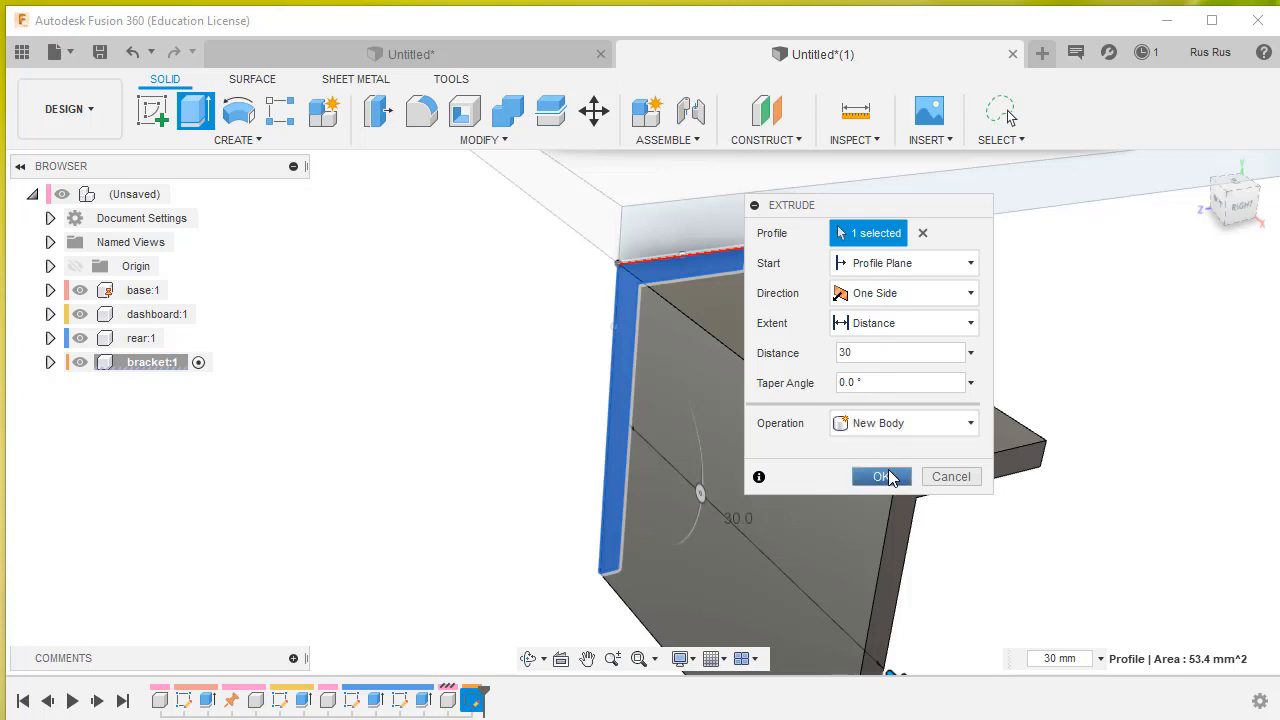
click(876, 476)
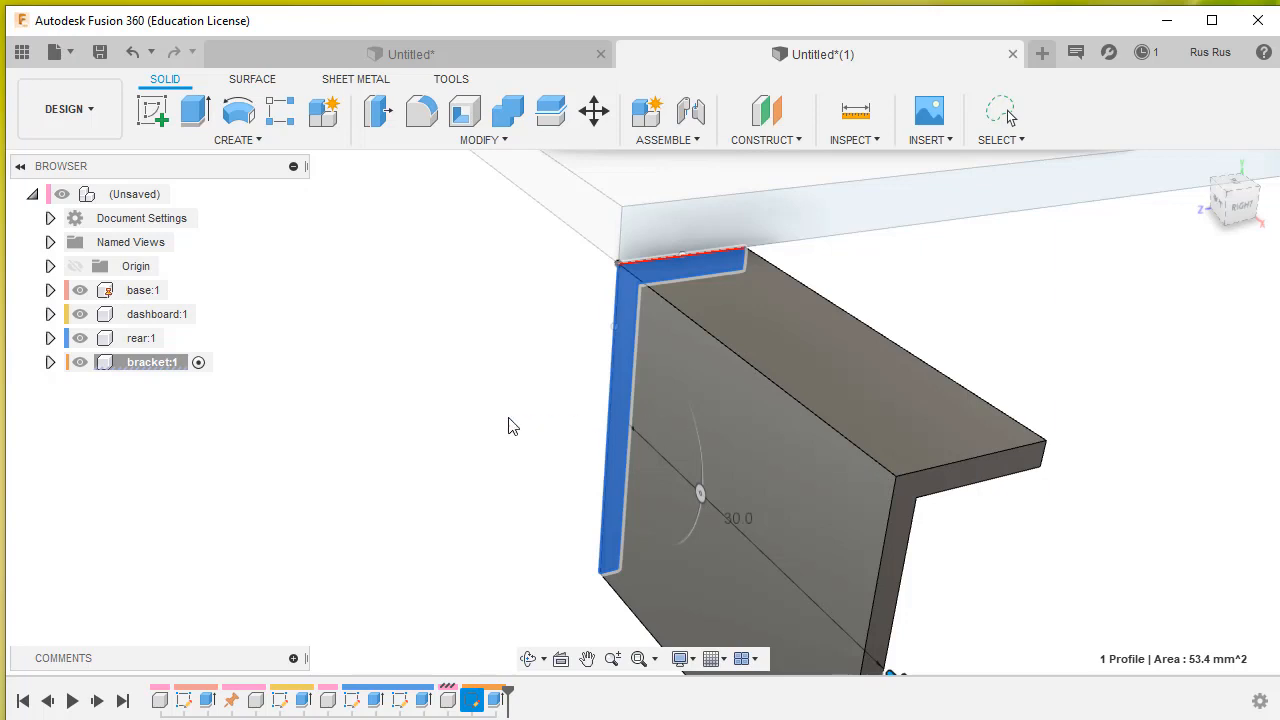
drag(700, 400, 484, 404)
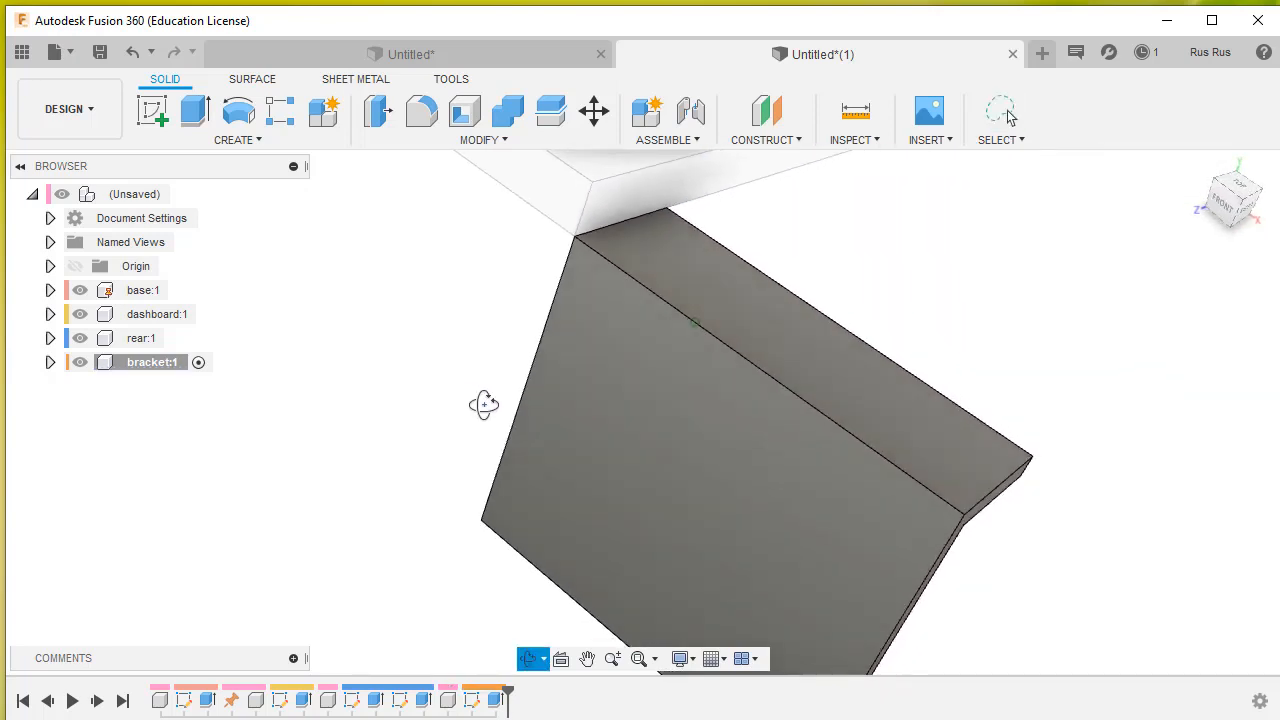
drag(484, 404, 436, 332)
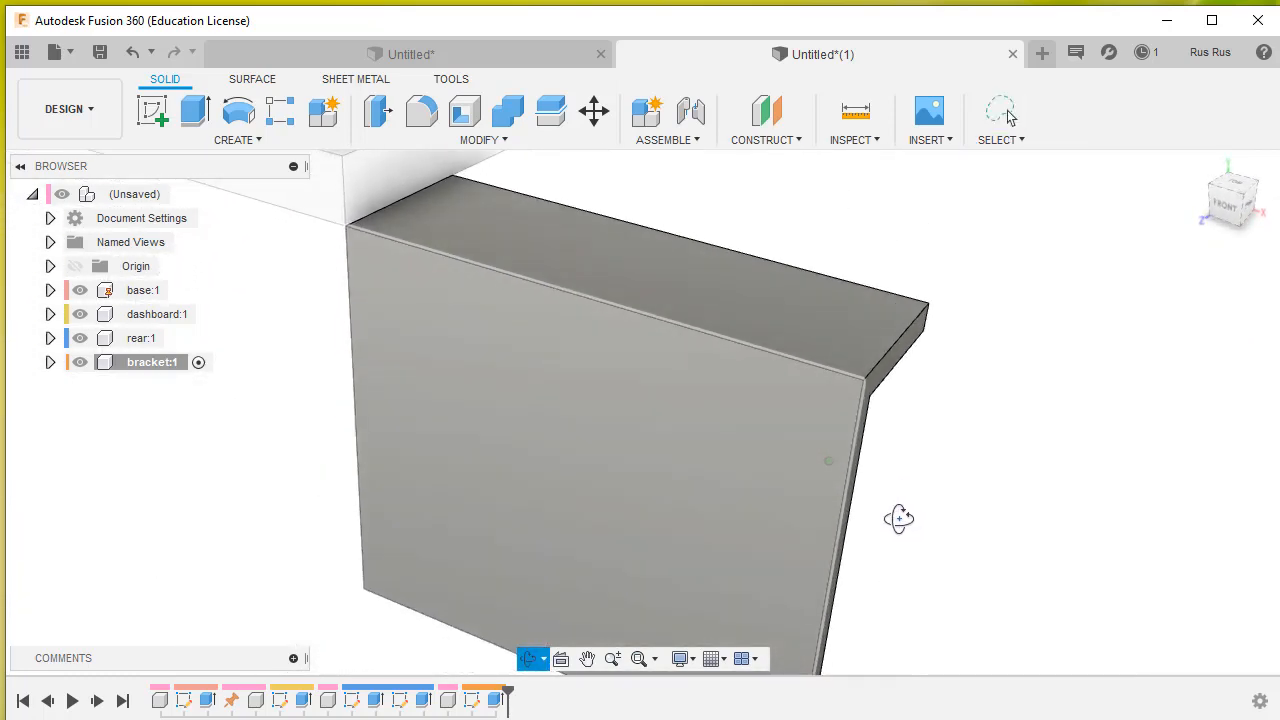
click(1000, 110)
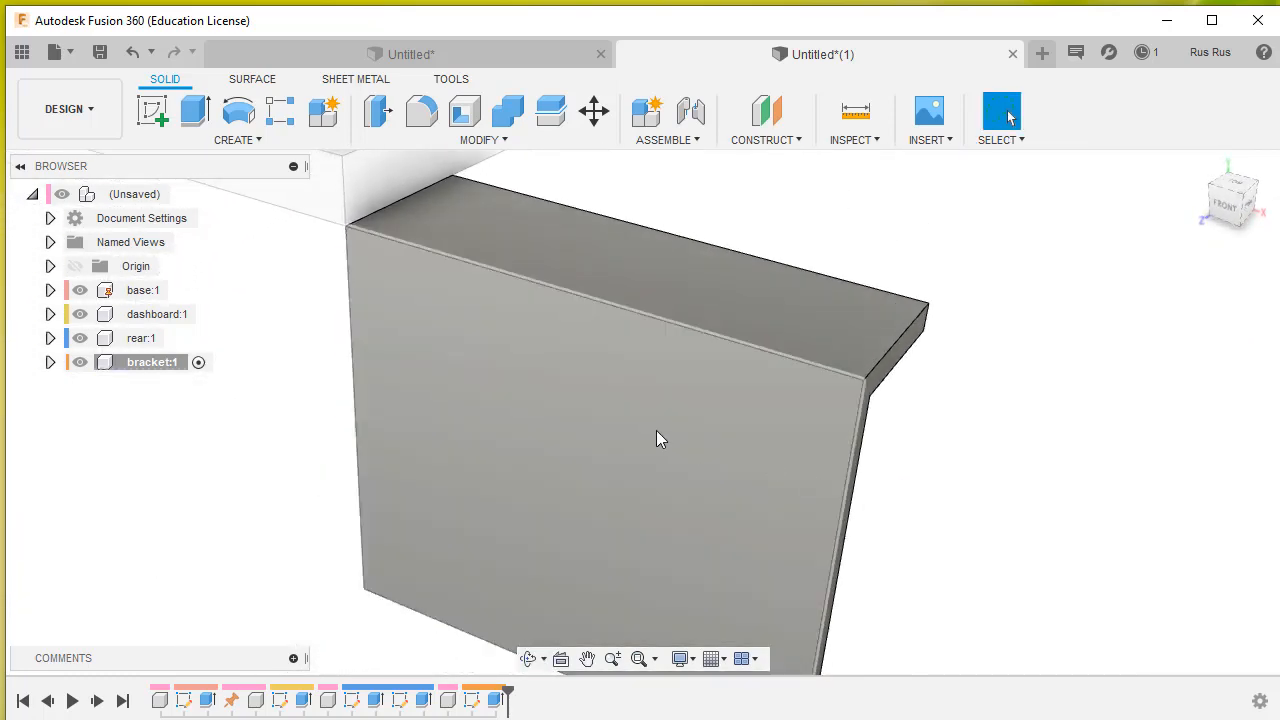
- Sketch a large centre circle and two smaller side circles on the bracket's flat face
click(660, 438)
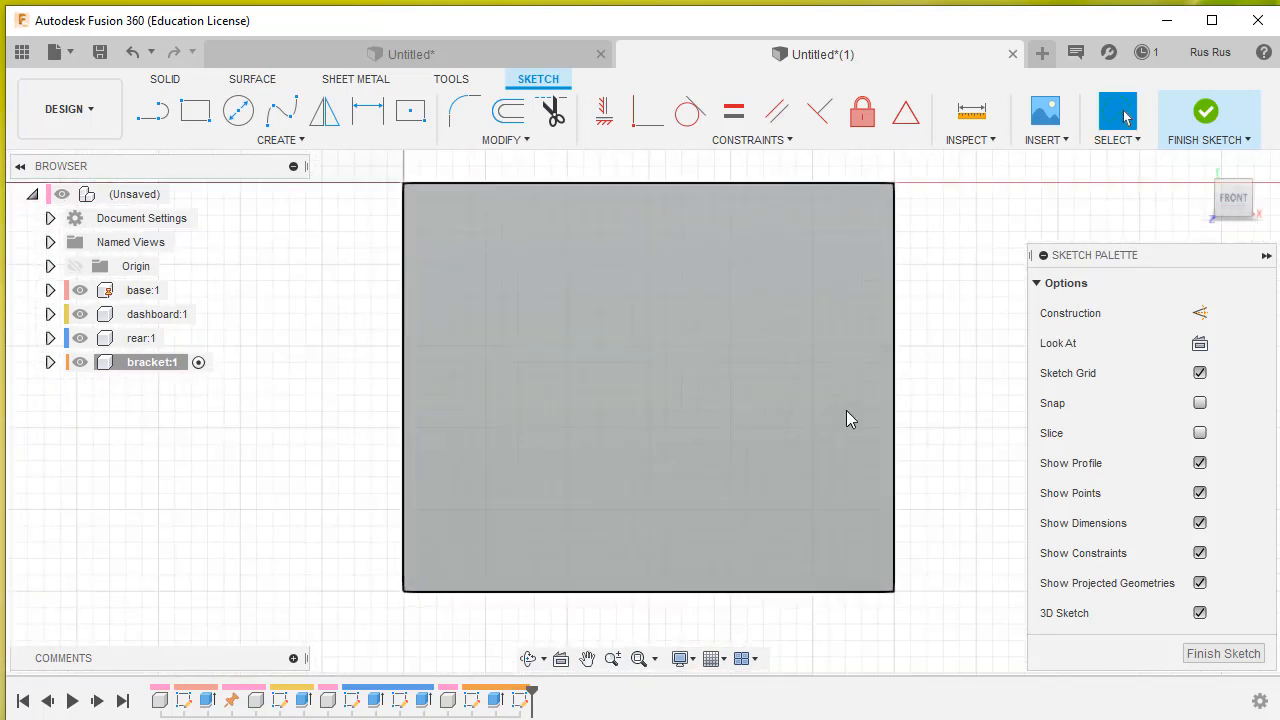
mouse_move(238, 112)
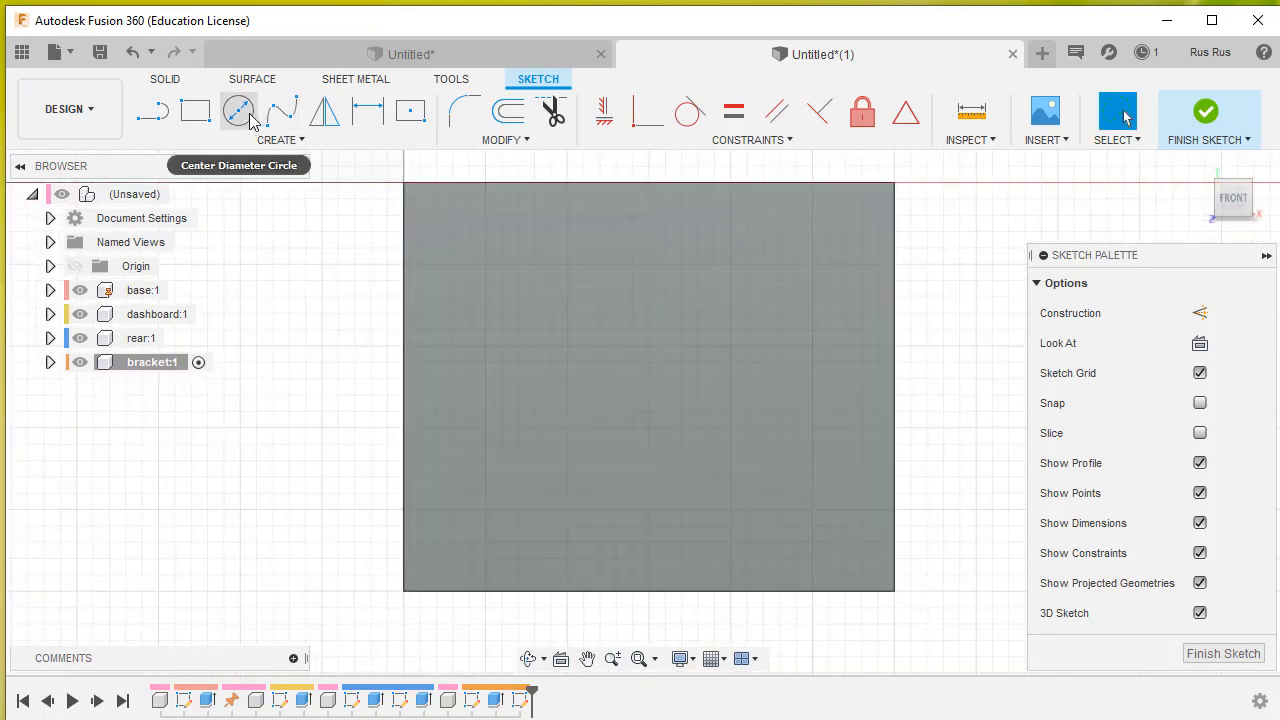
click(240, 112)
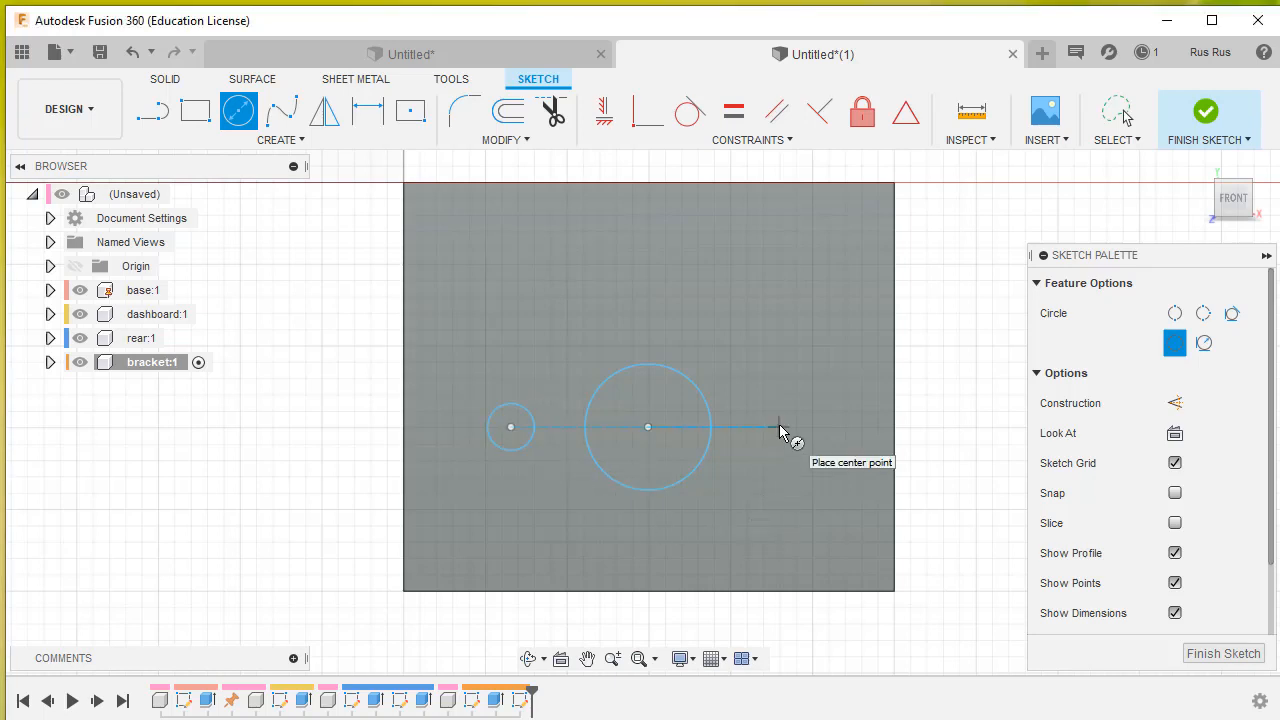
click(780, 428)
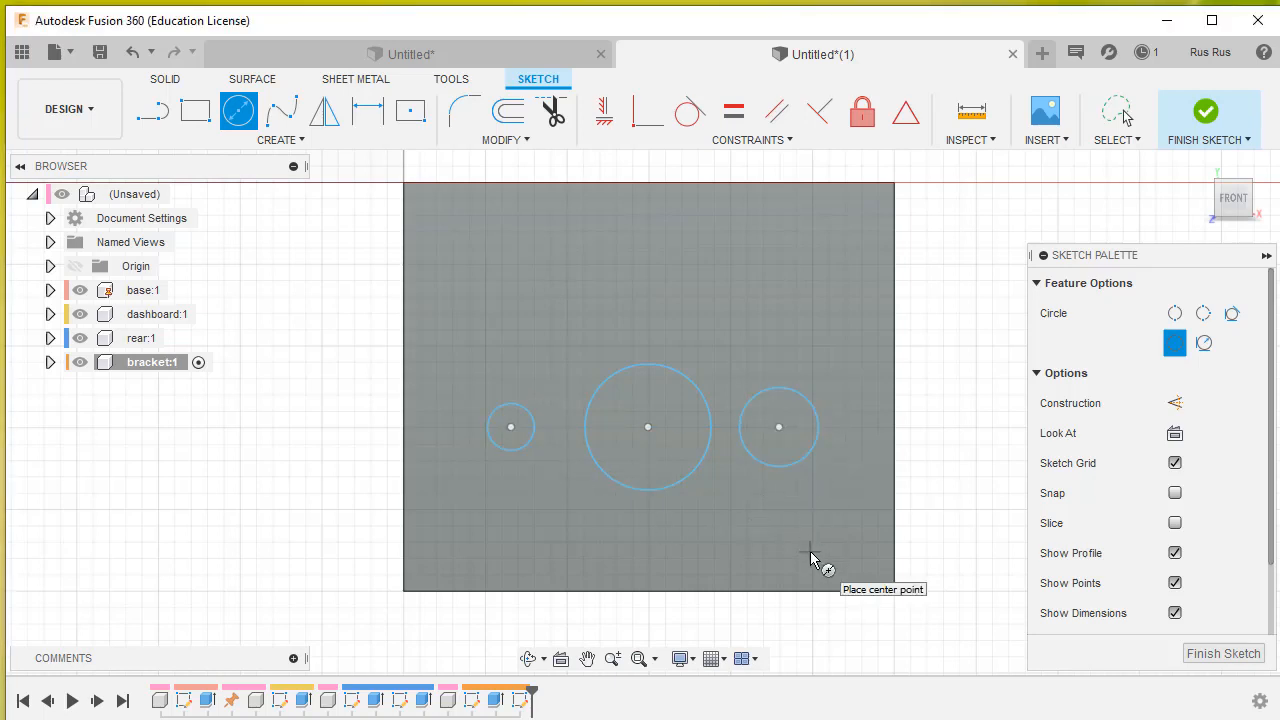
mouse_move(770, 304)
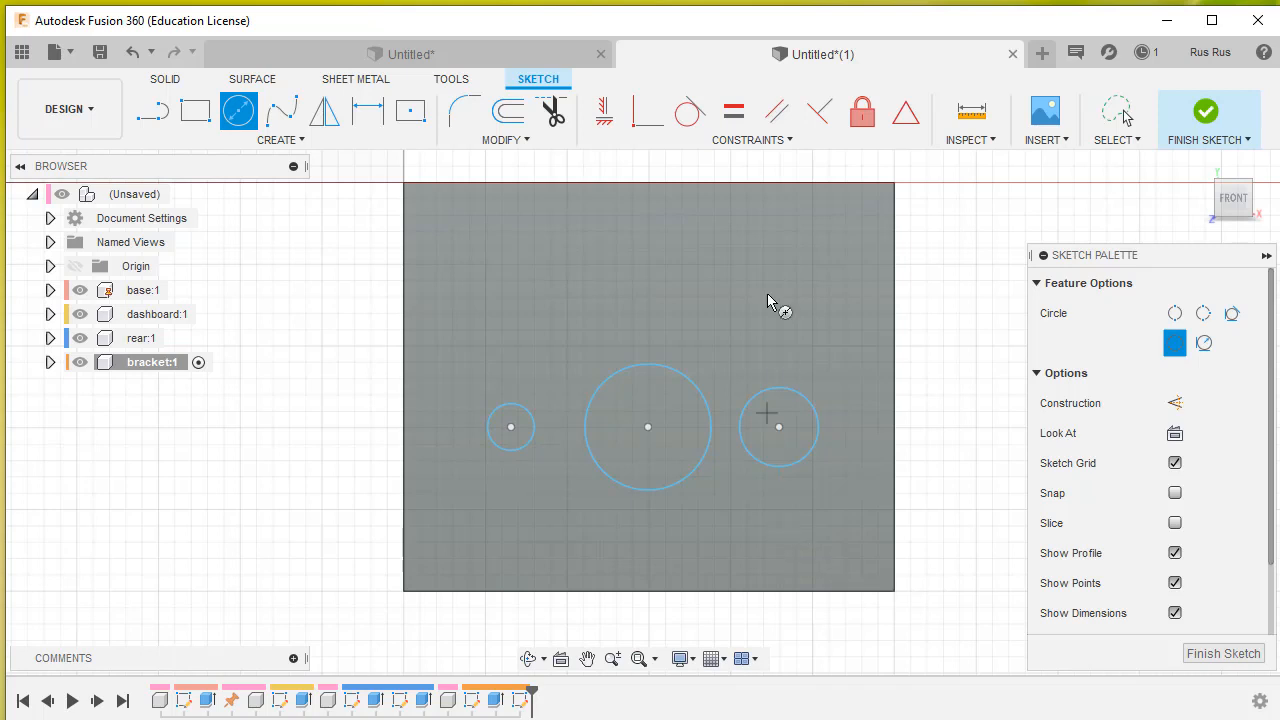
click(732, 112)
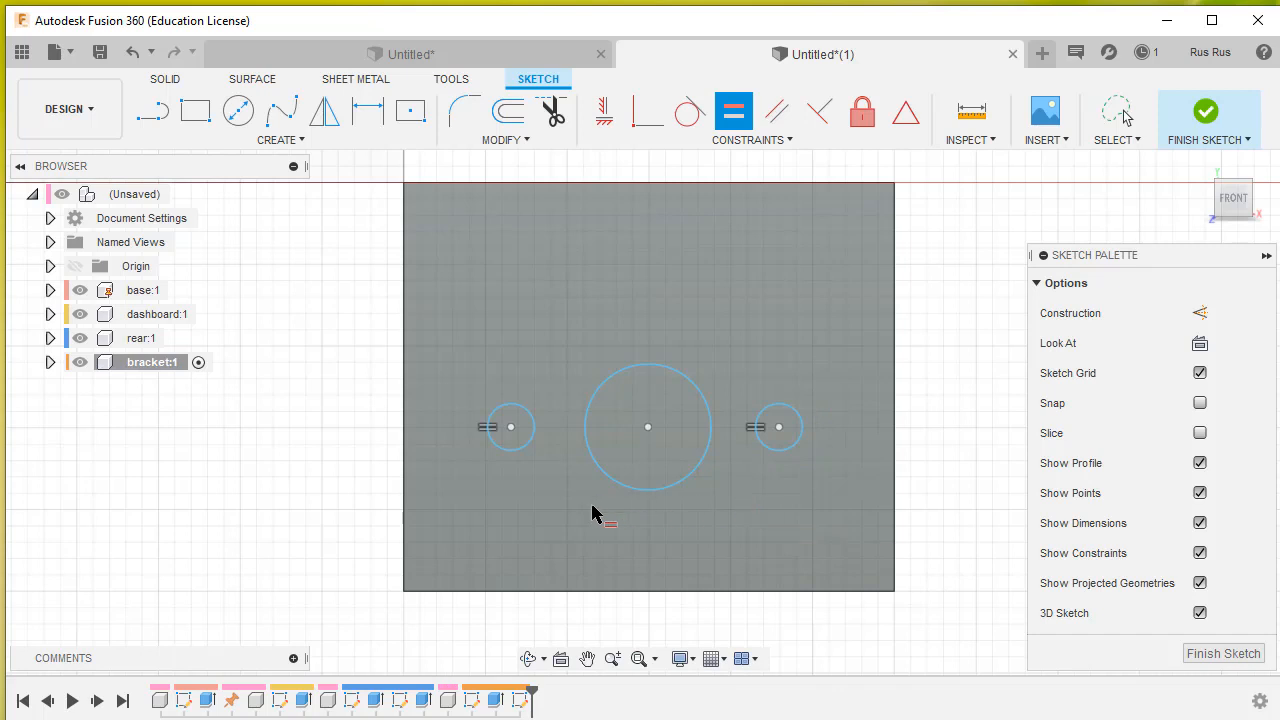
mouse_move(264, 360)
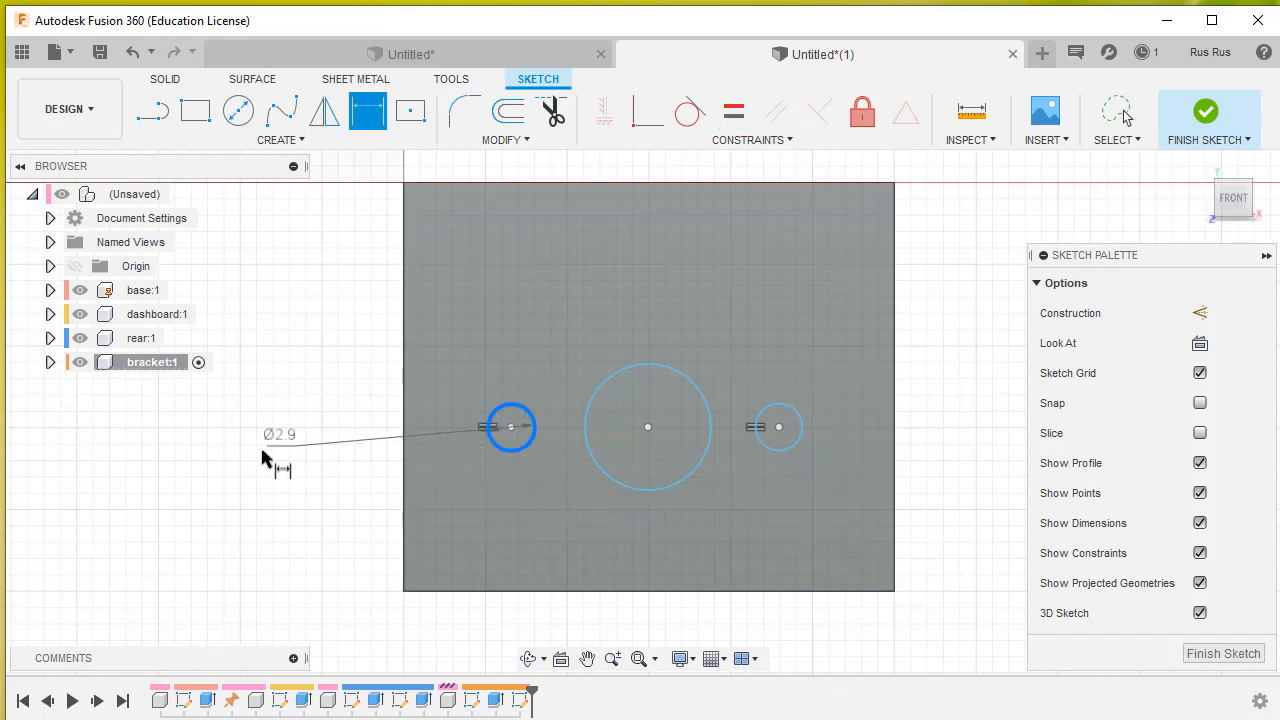
- Dimension the holes Ø3 sides, Ø7.5 centre, spaced 7.5 mm apart and 10 mm above the edge
double_click(280, 434)
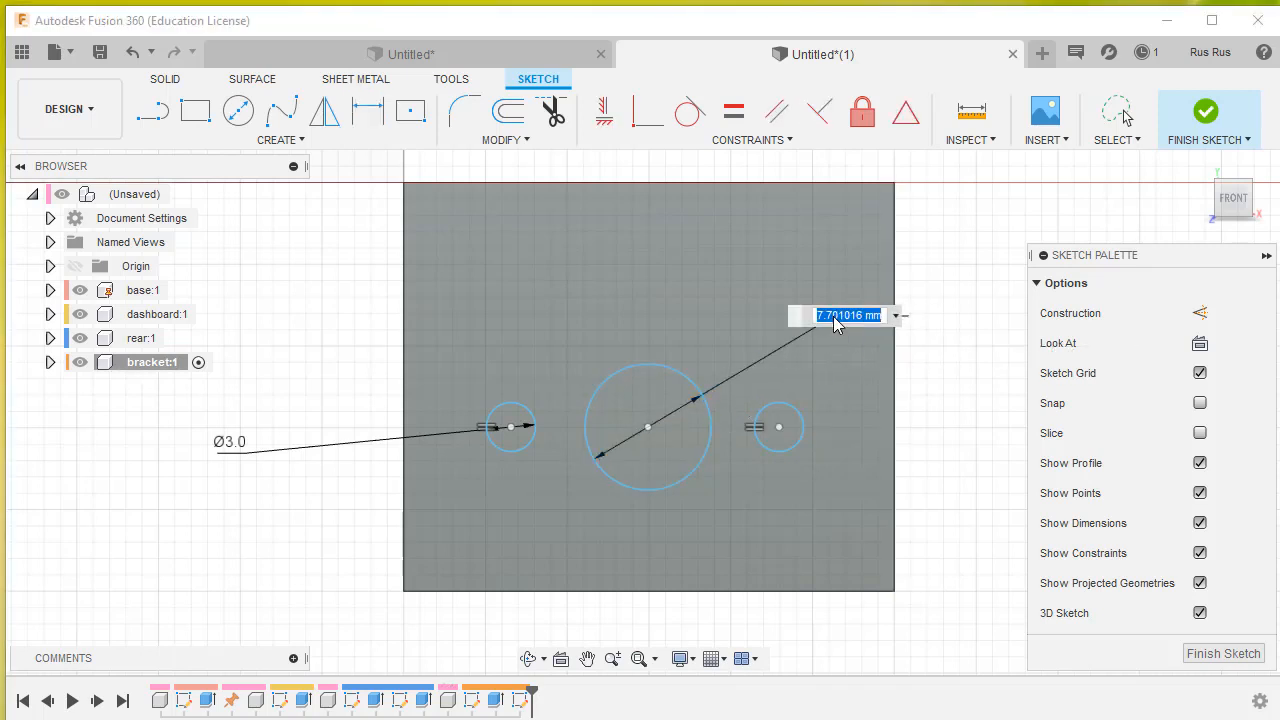
text(7.5)
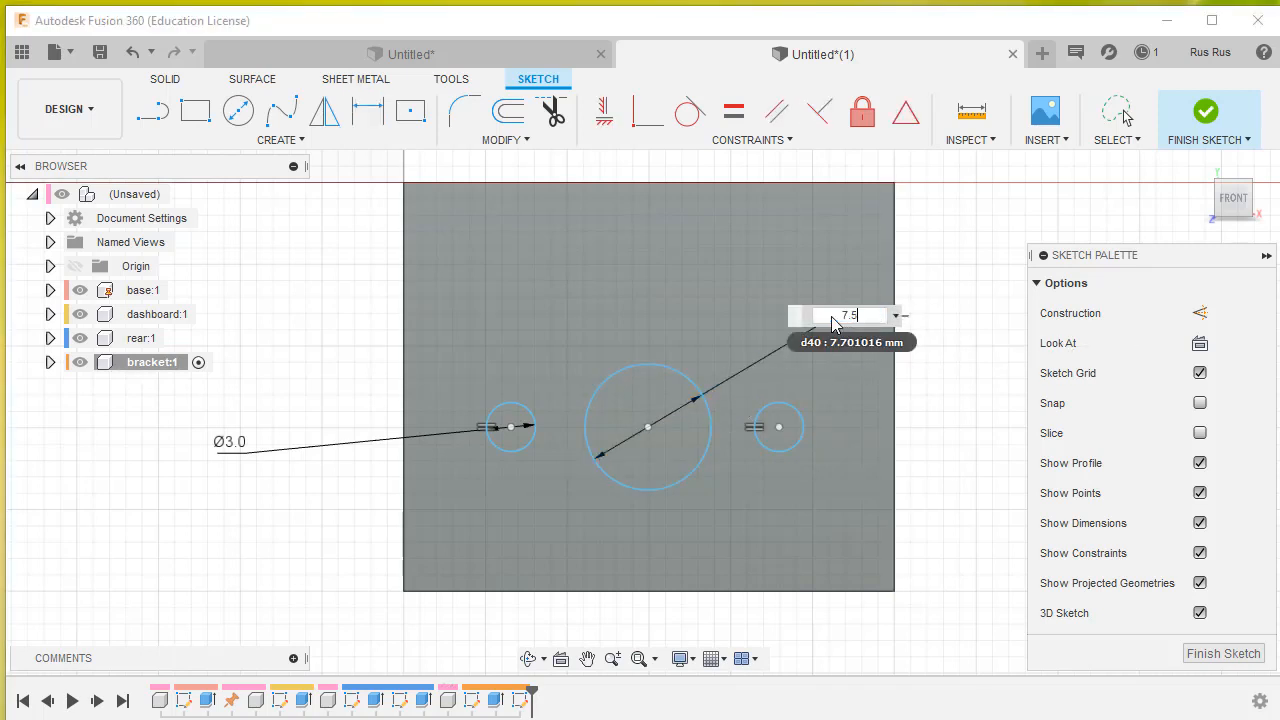
key(Return)
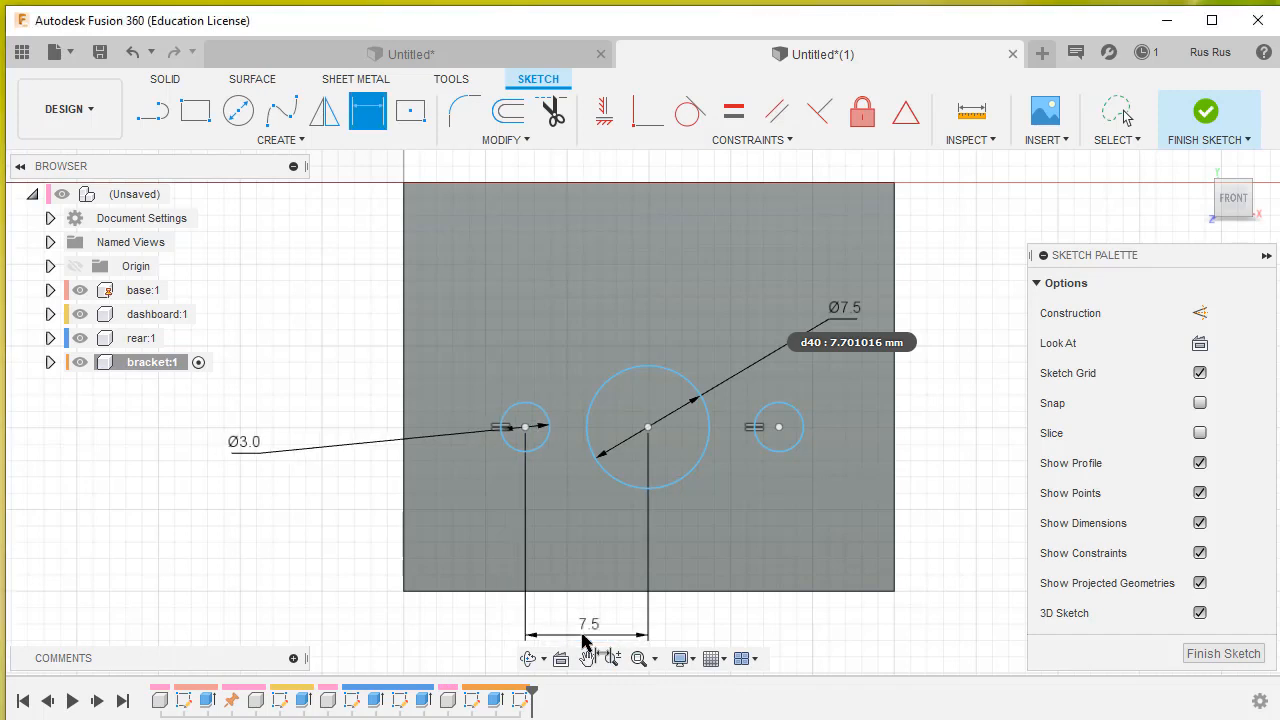
click(648, 428)
text(7)
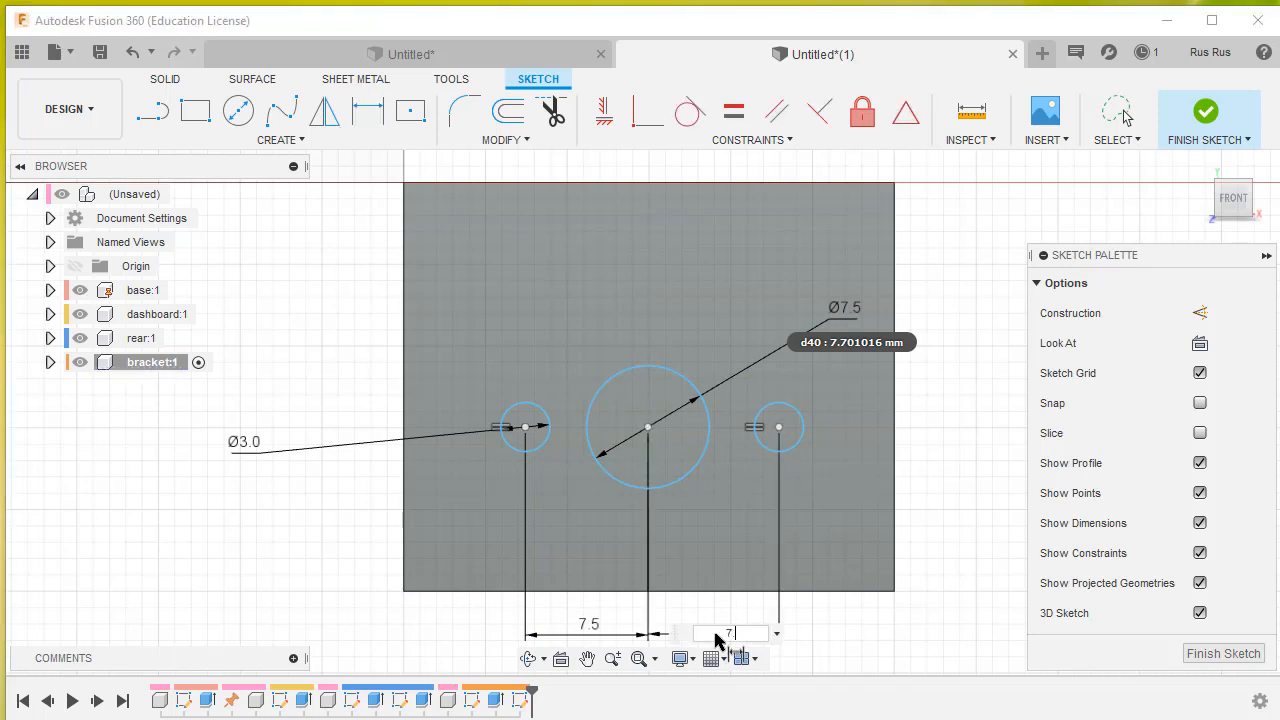
text(.5)
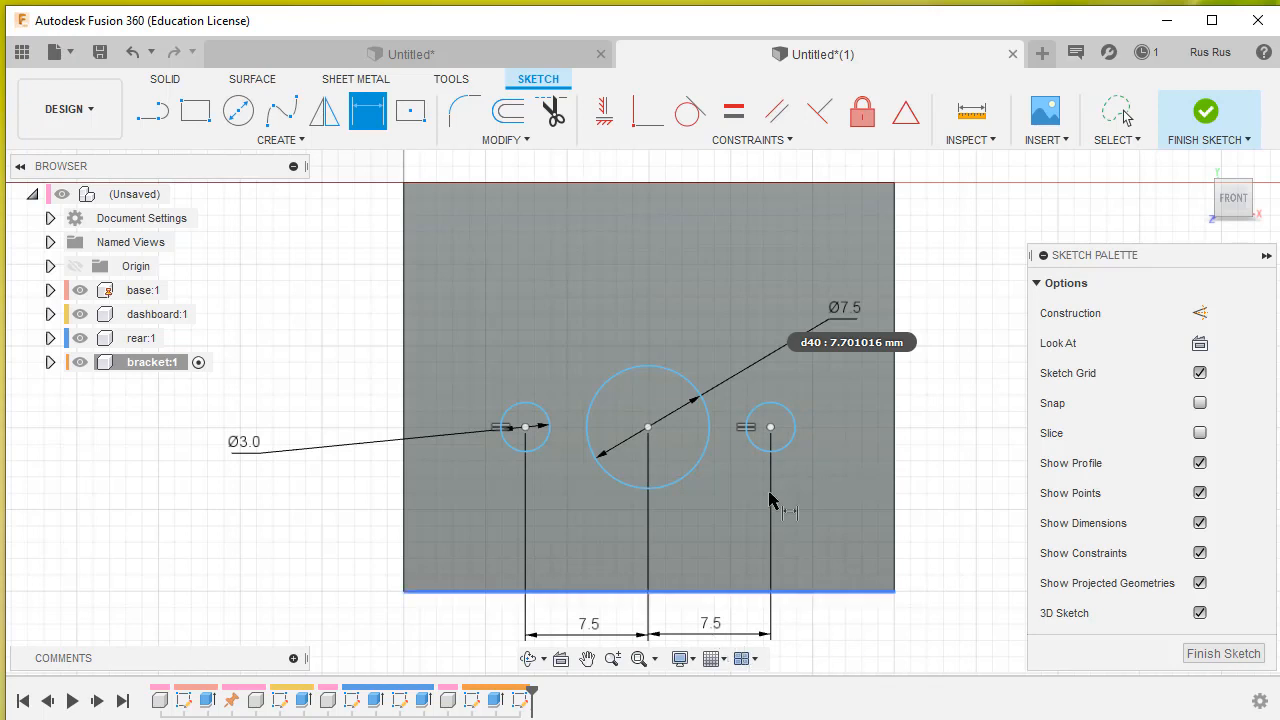
mouse_move(536, 444)
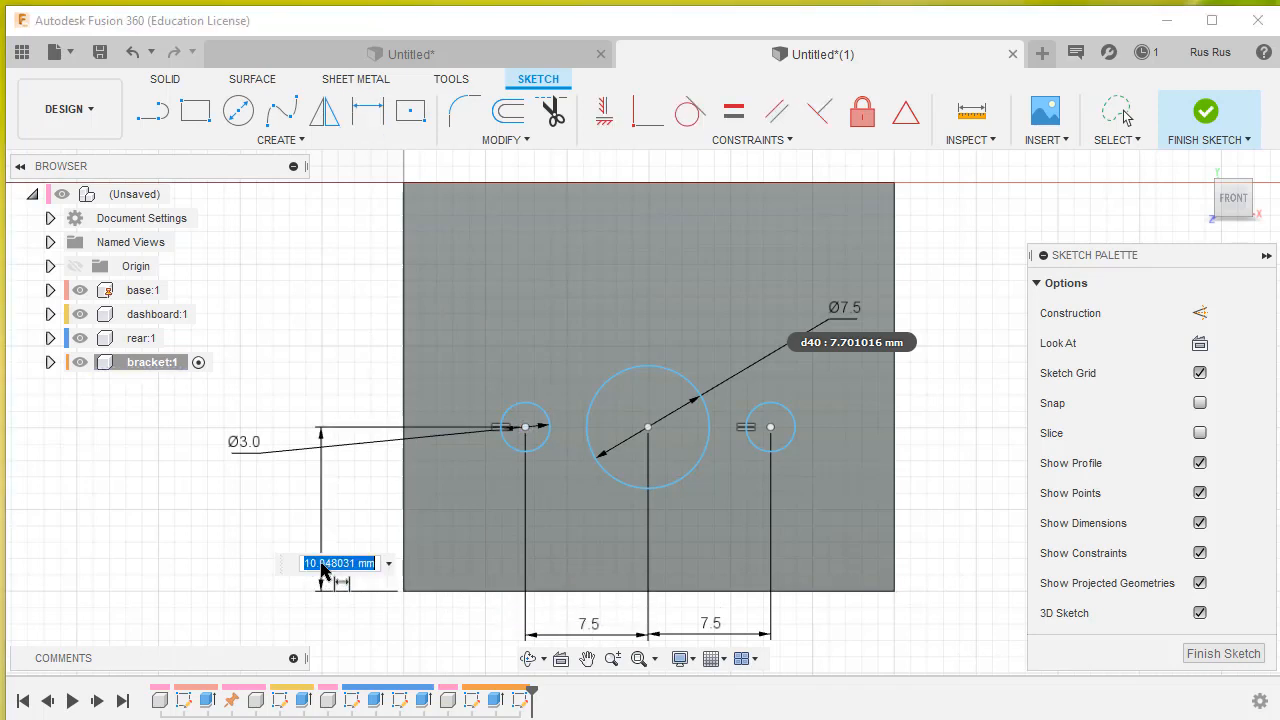
text(10)
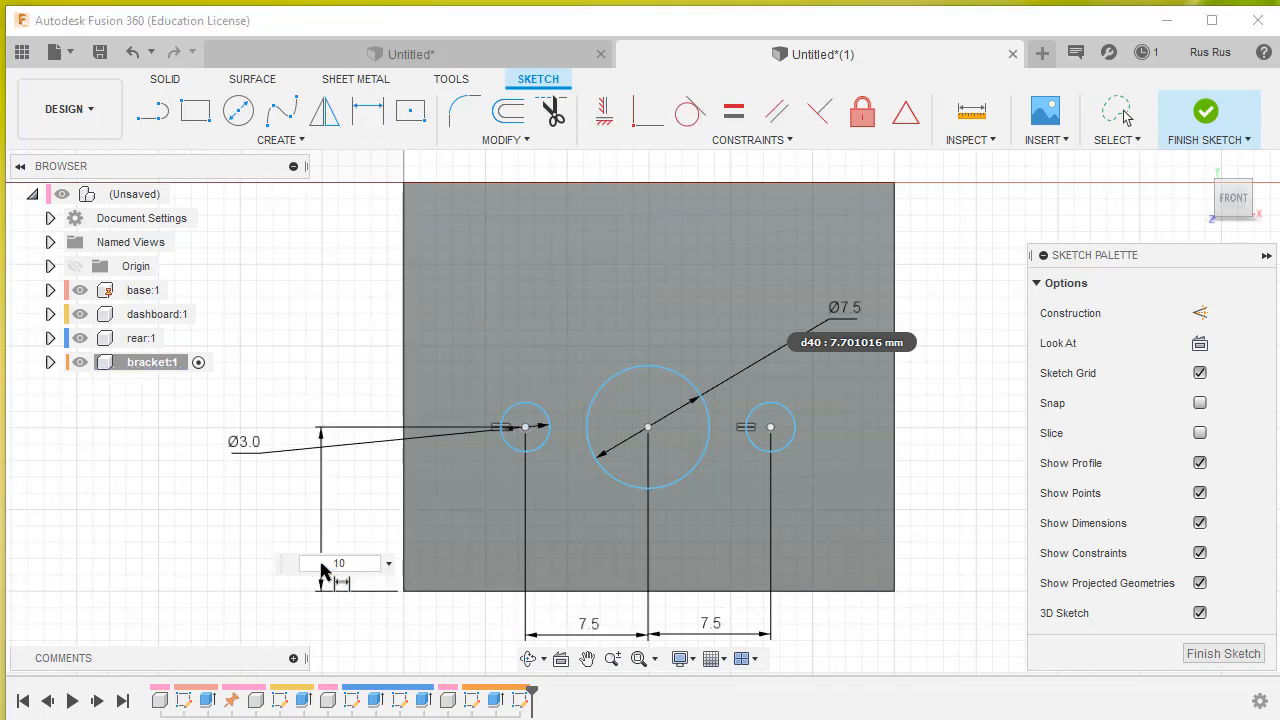
click(368, 110)
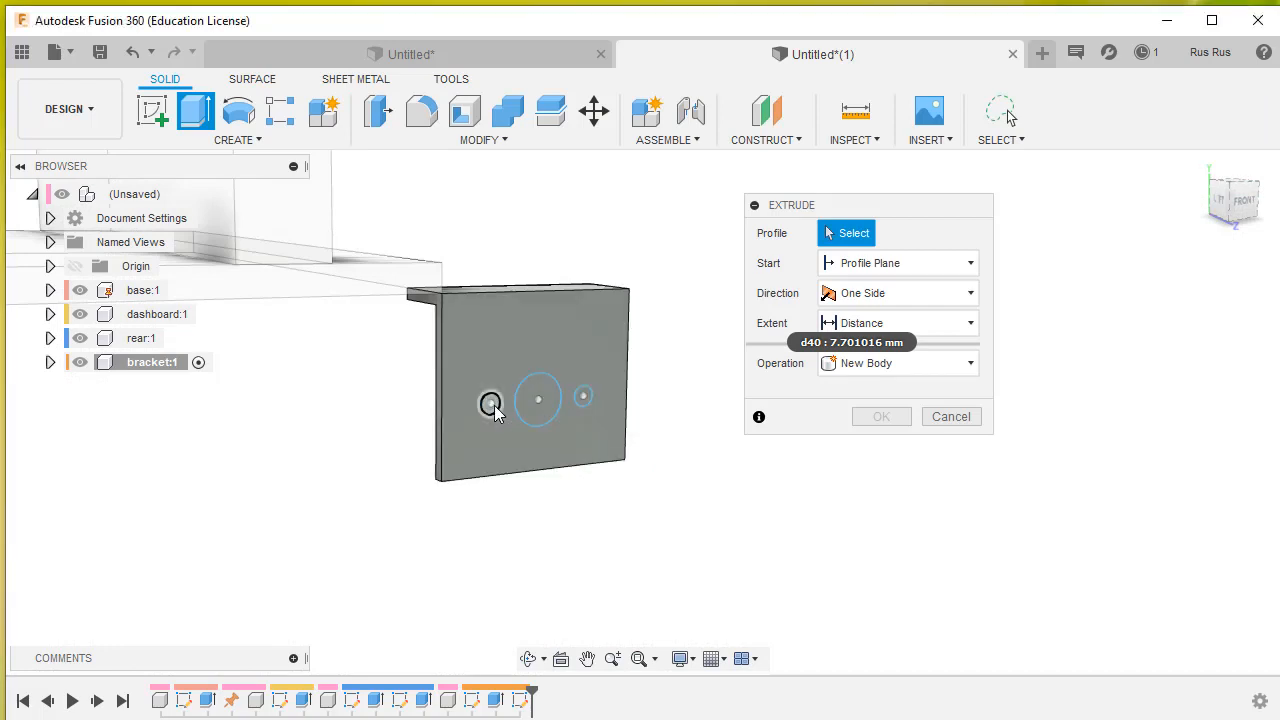
- Extrude-cut the three circle profiles through the bracket's upright plate
click(490, 404)
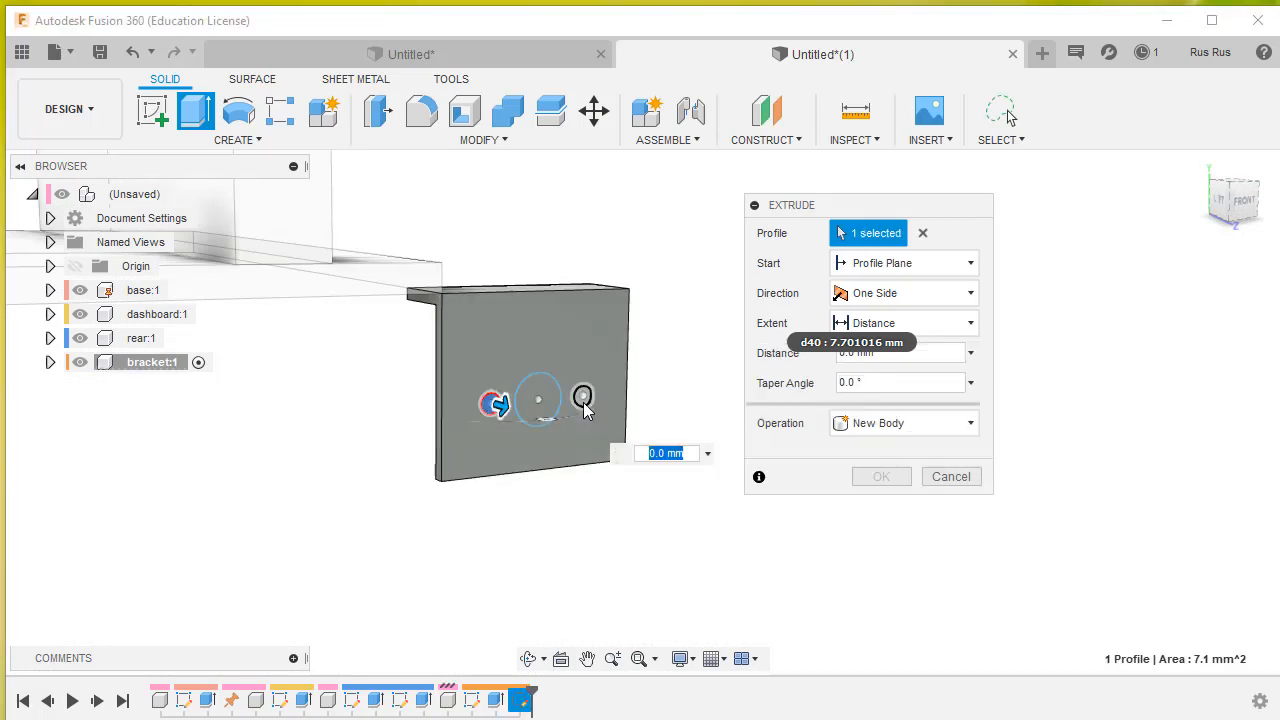
click(538, 400)
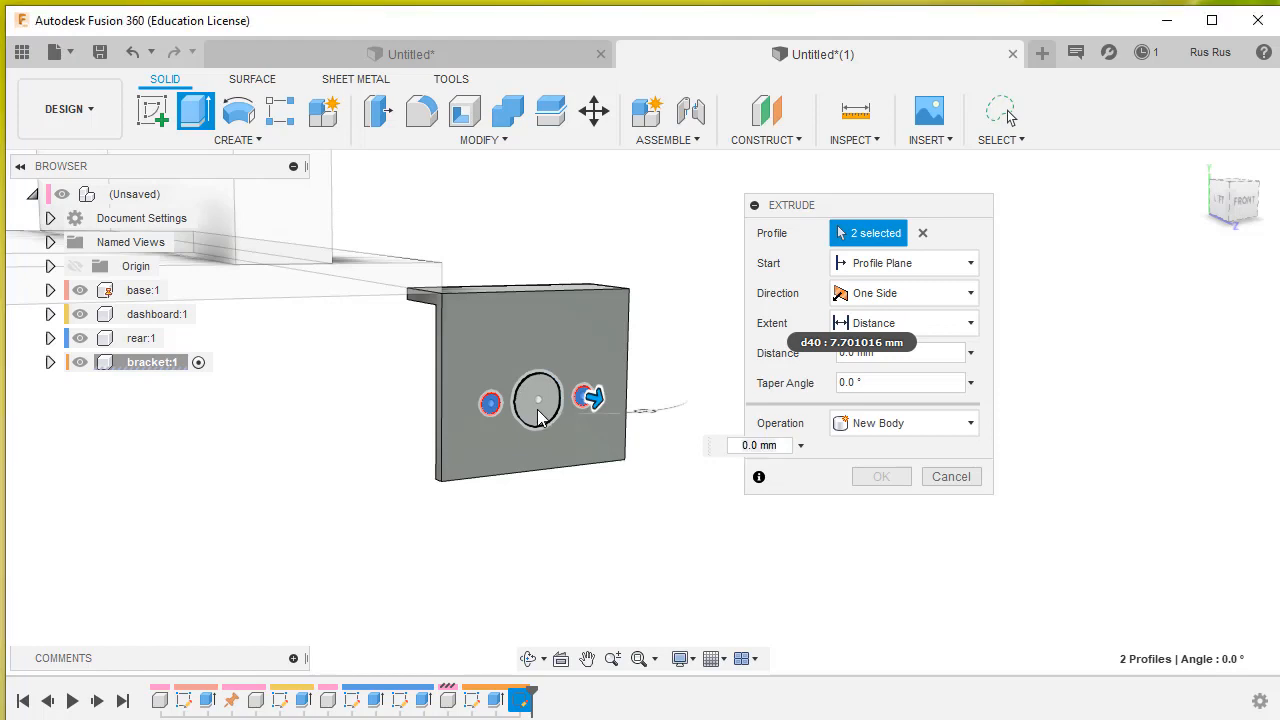
click(540, 398)
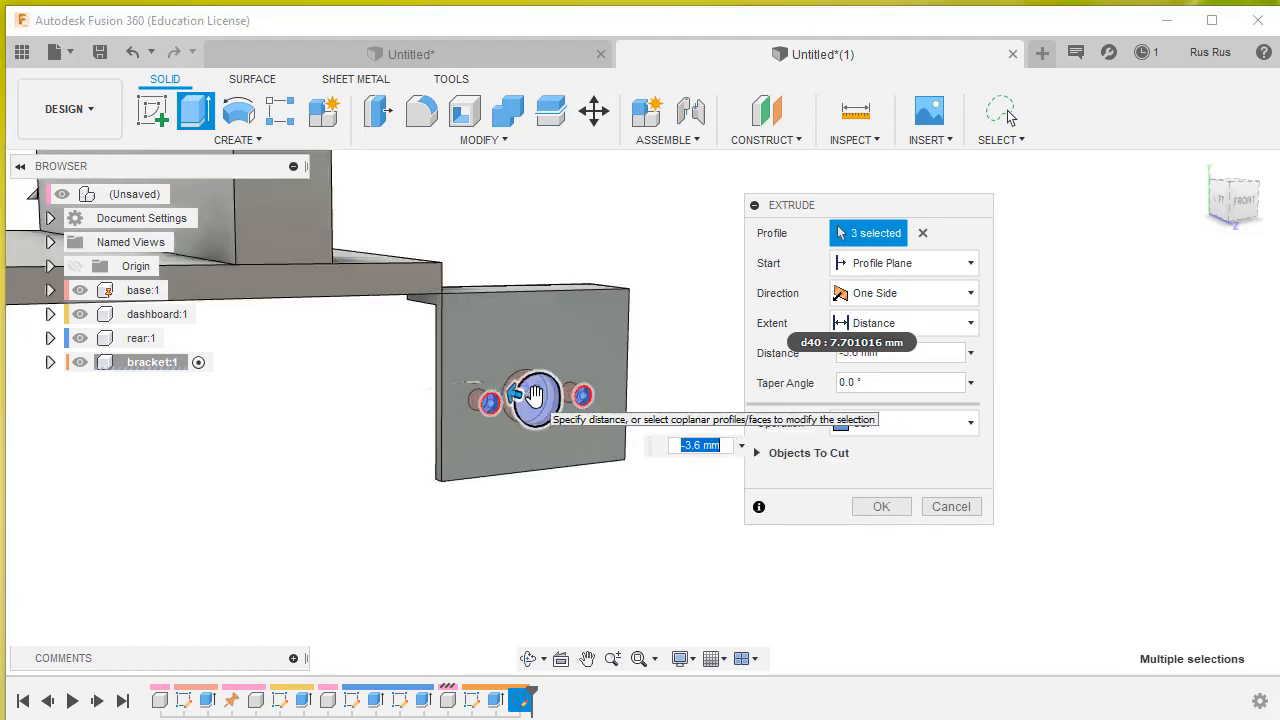
click(896, 352)
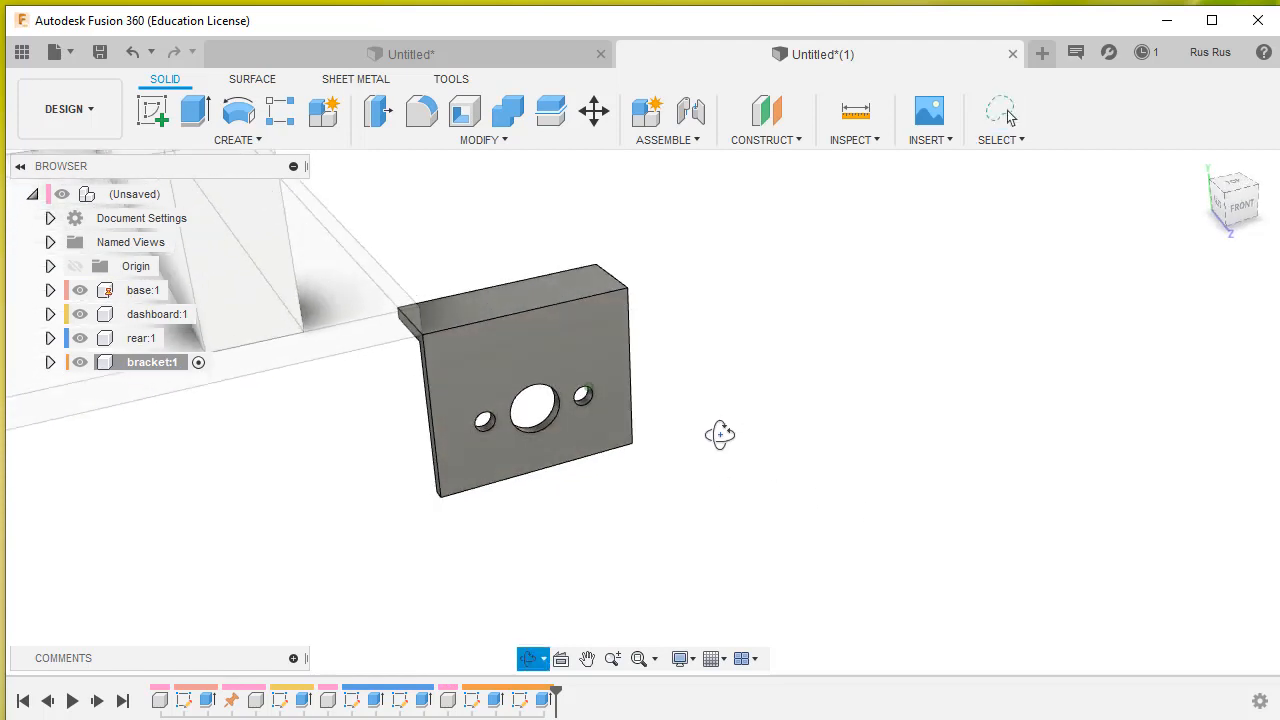
- Sketch two Ø3.5 circles on the flange, 3.5 mm from its edge and 5 mm from each end
click(570, 340)
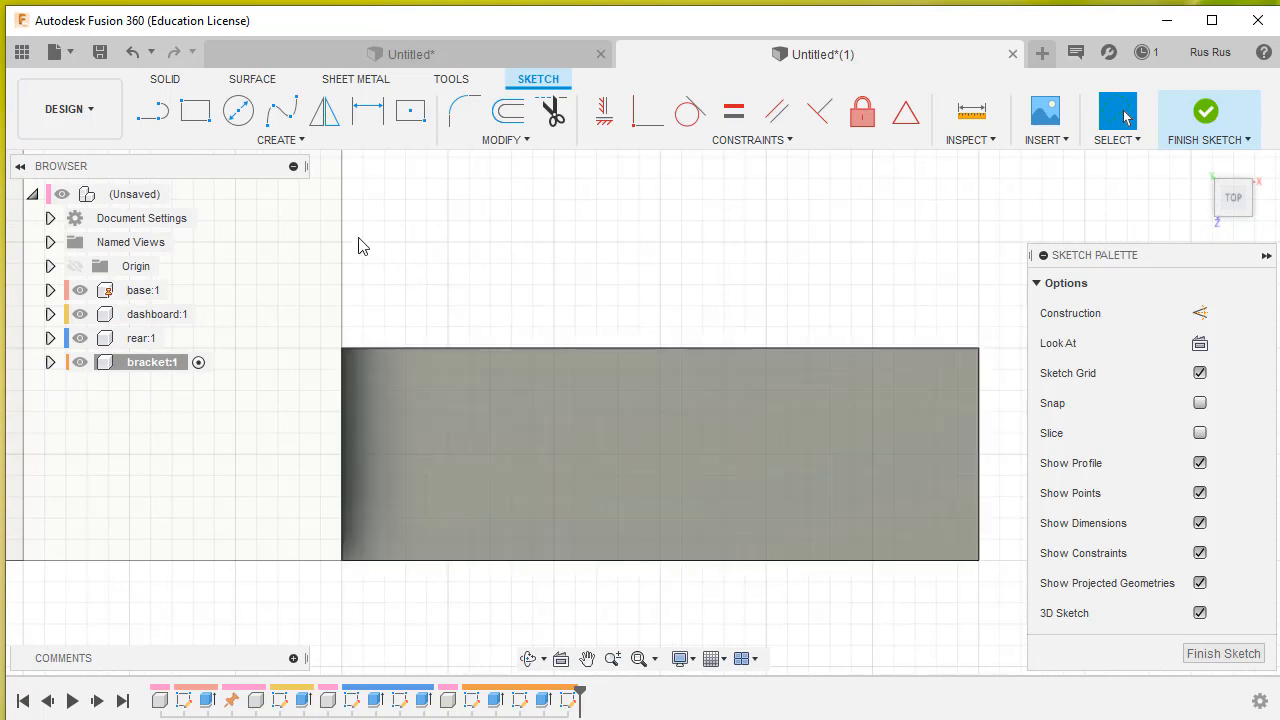
click(238, 112)
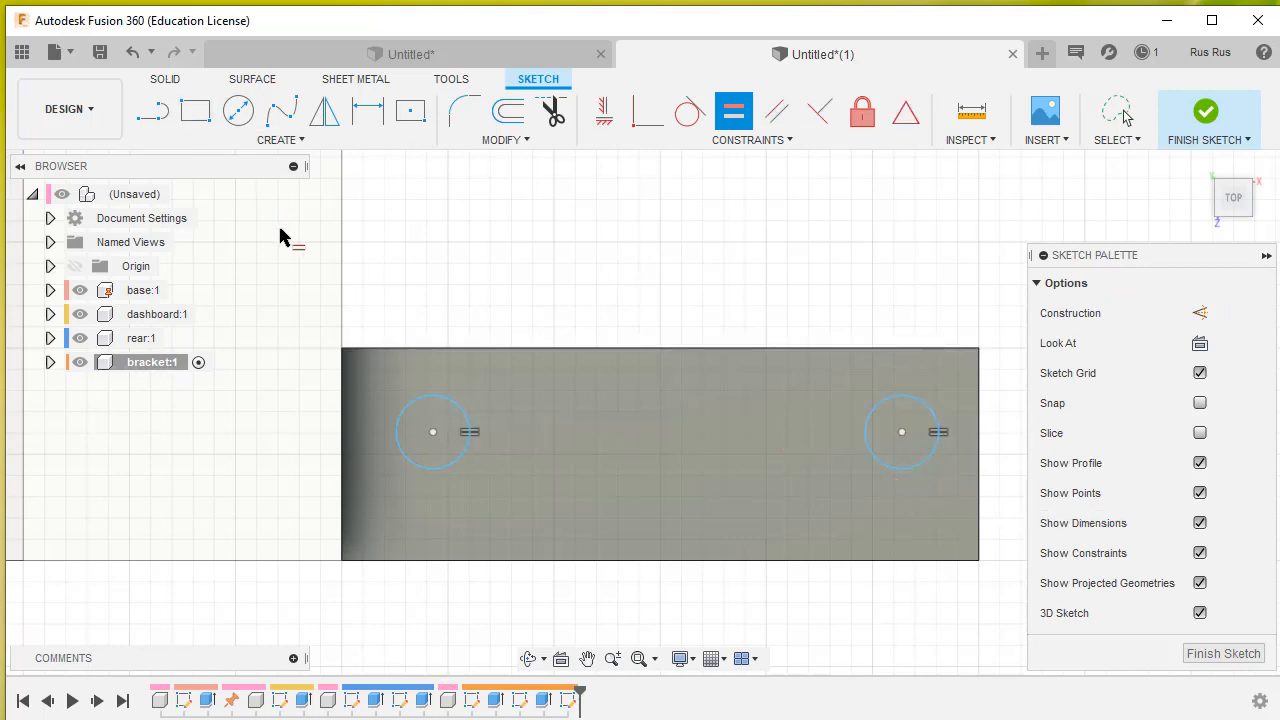
click(368, 110)
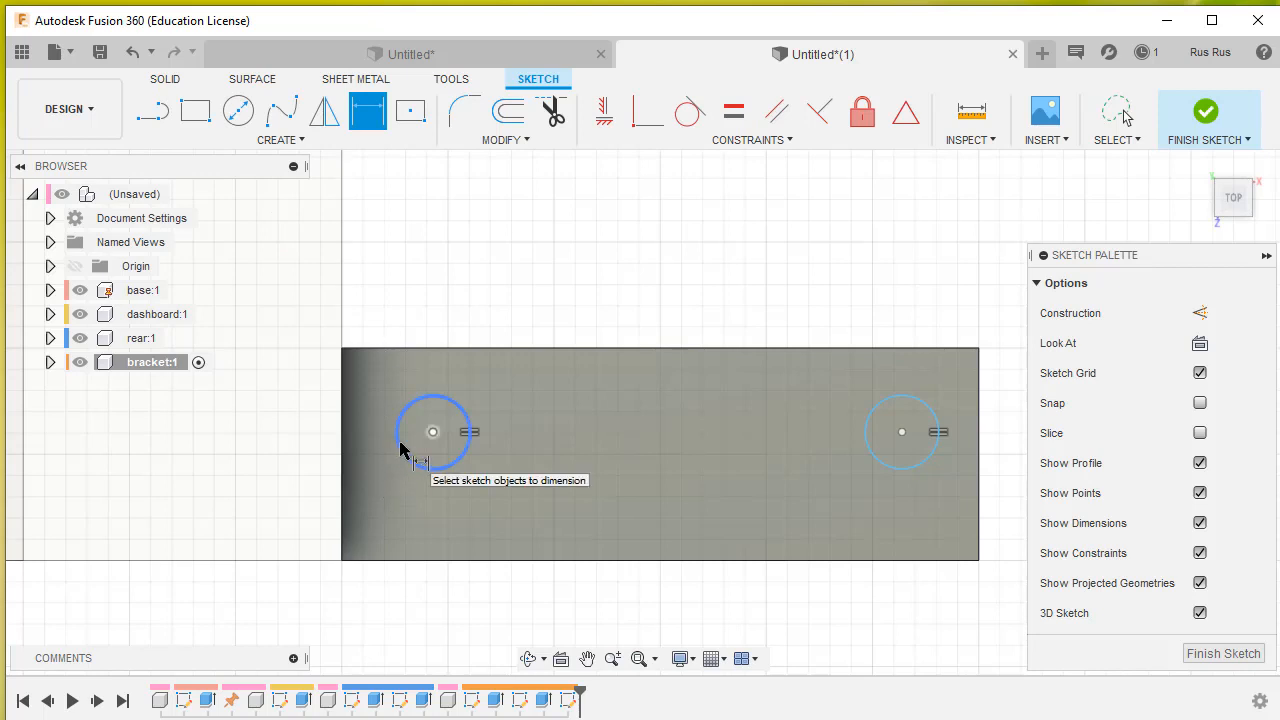
click(432, 432)
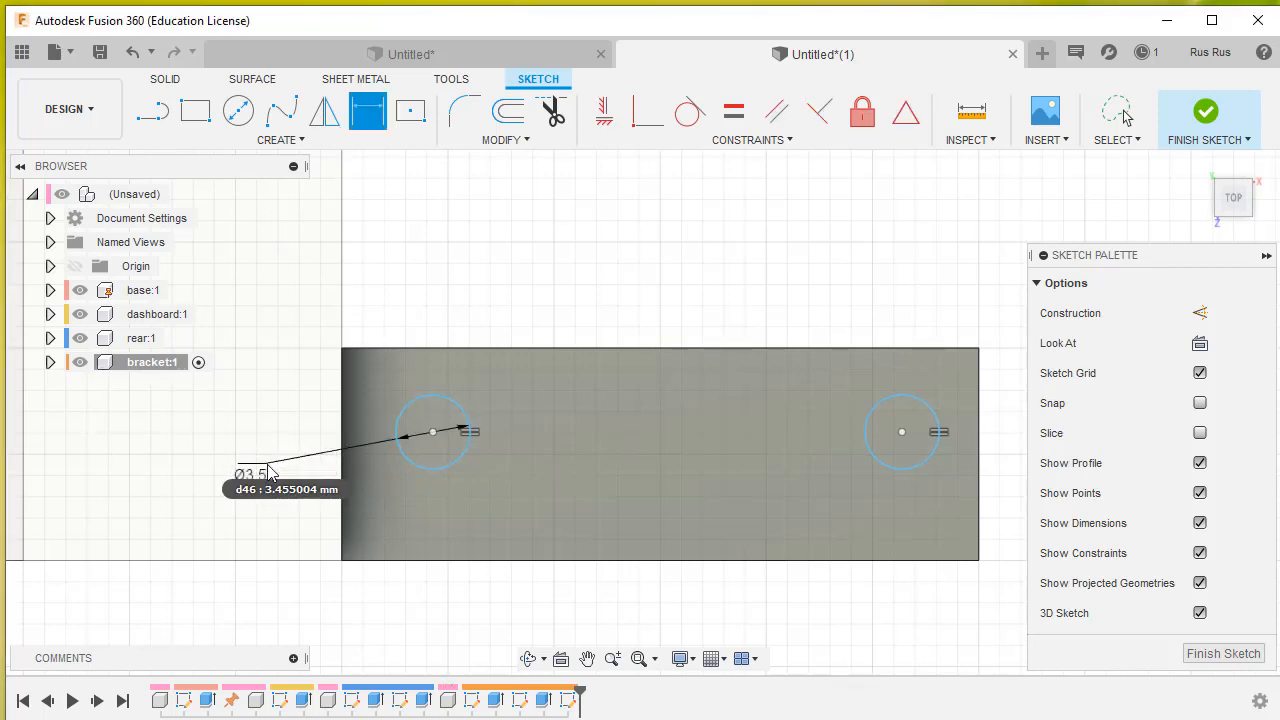
mouse_move(296, 482)
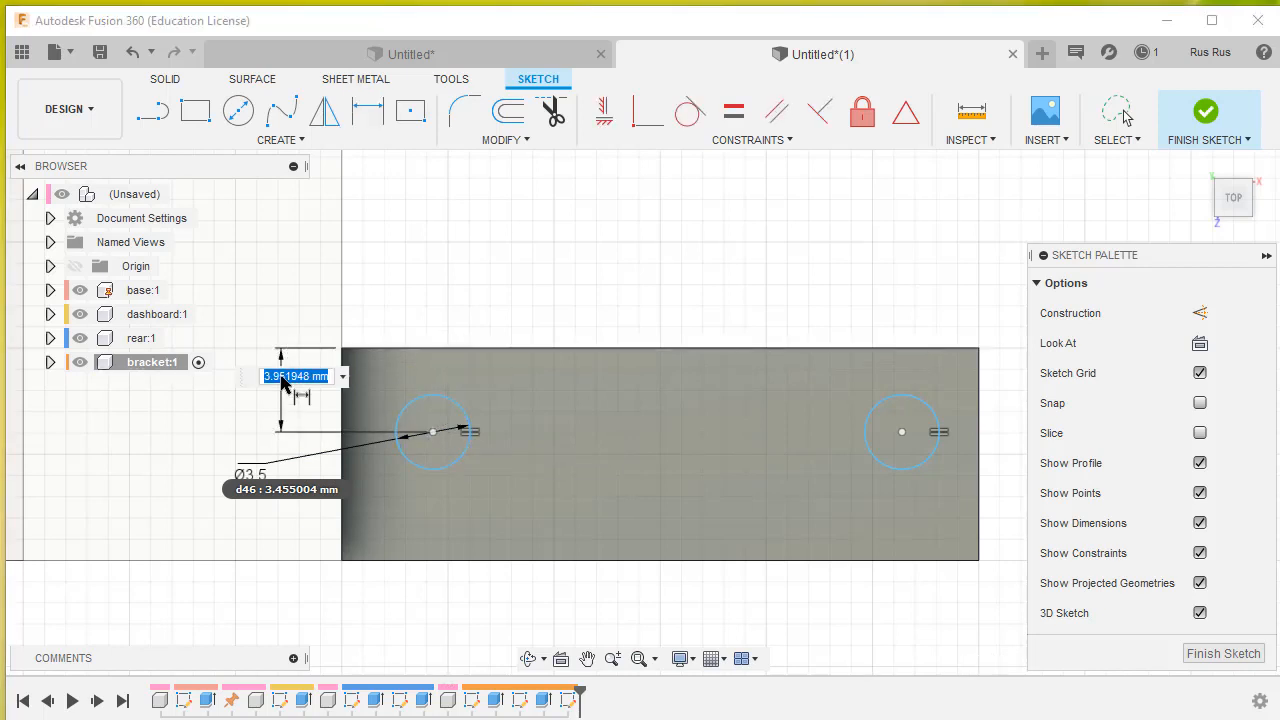
text(3.5)
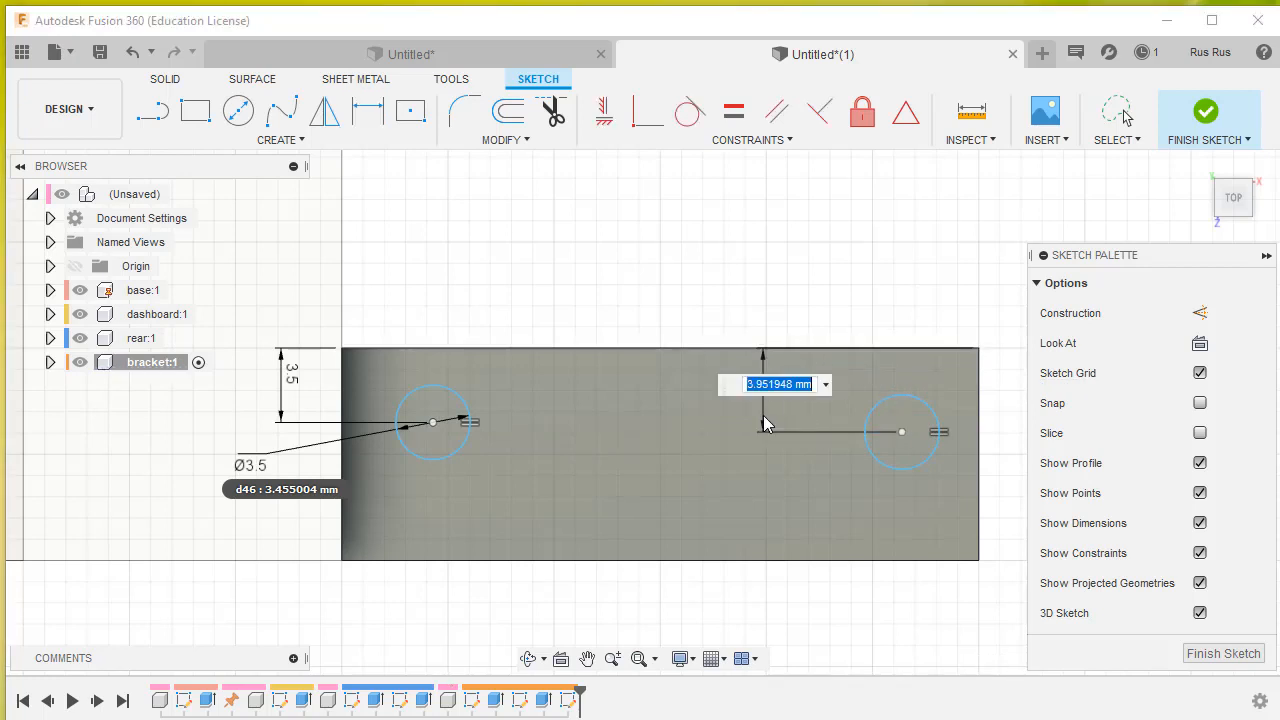
text(3)
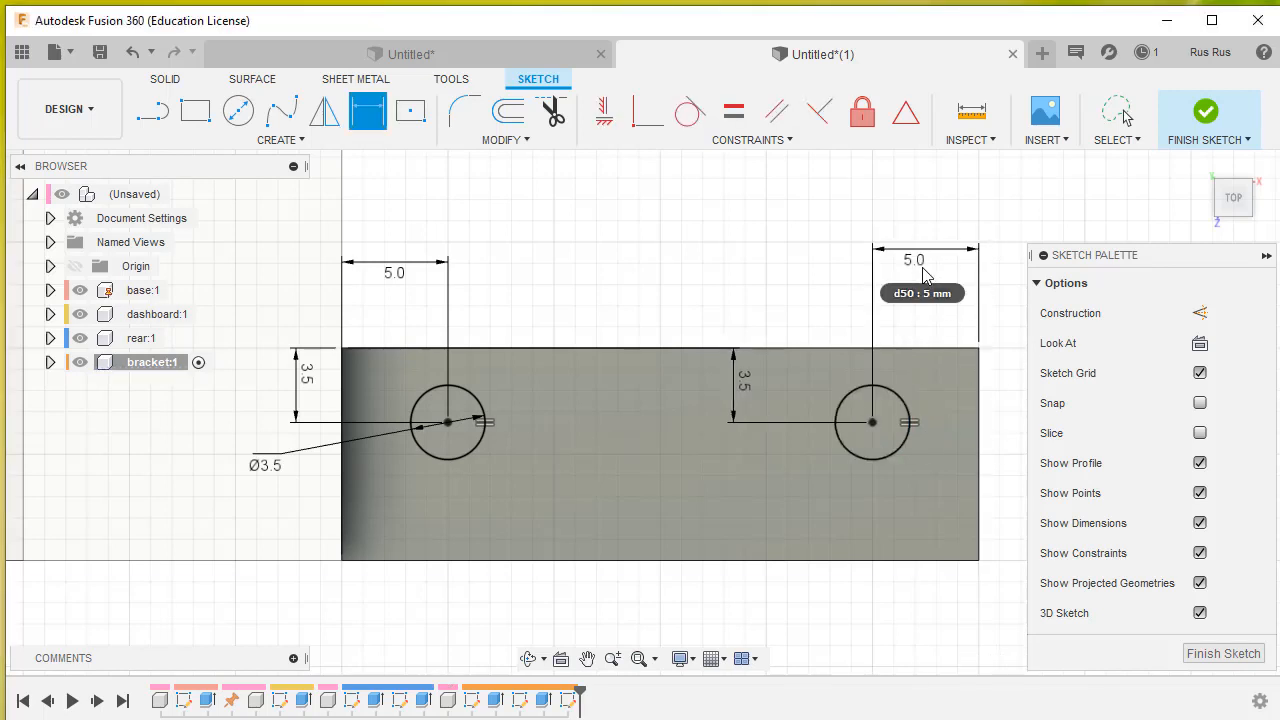
drag(660, 420, 860, 460)
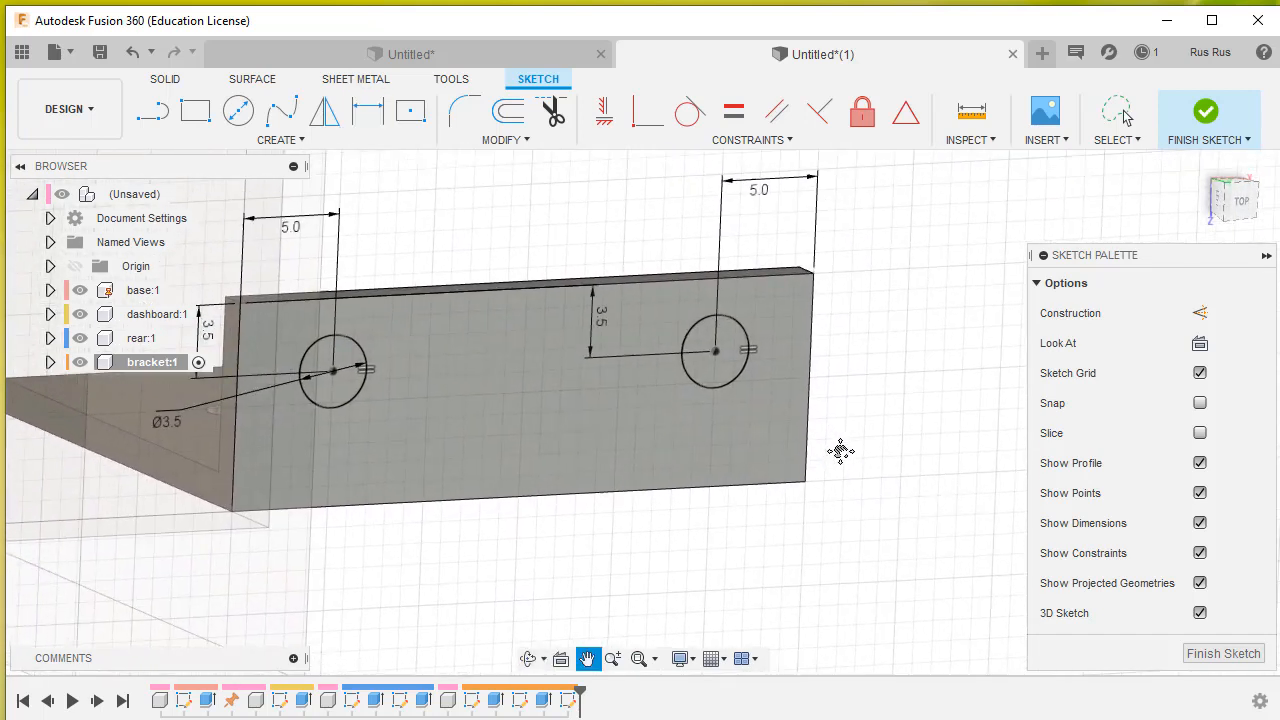
- Extrude-cut both flange hole profiles -1 mm through the bracket
click(368, 110)
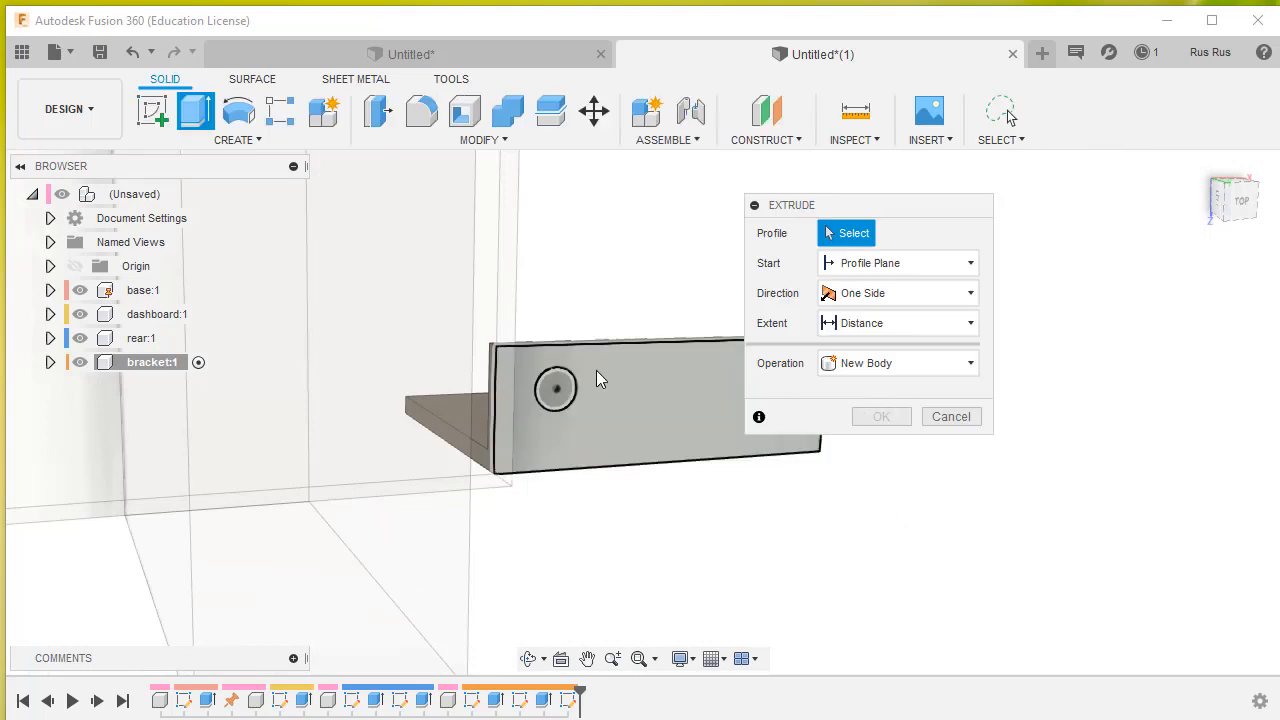
click(556, 388)
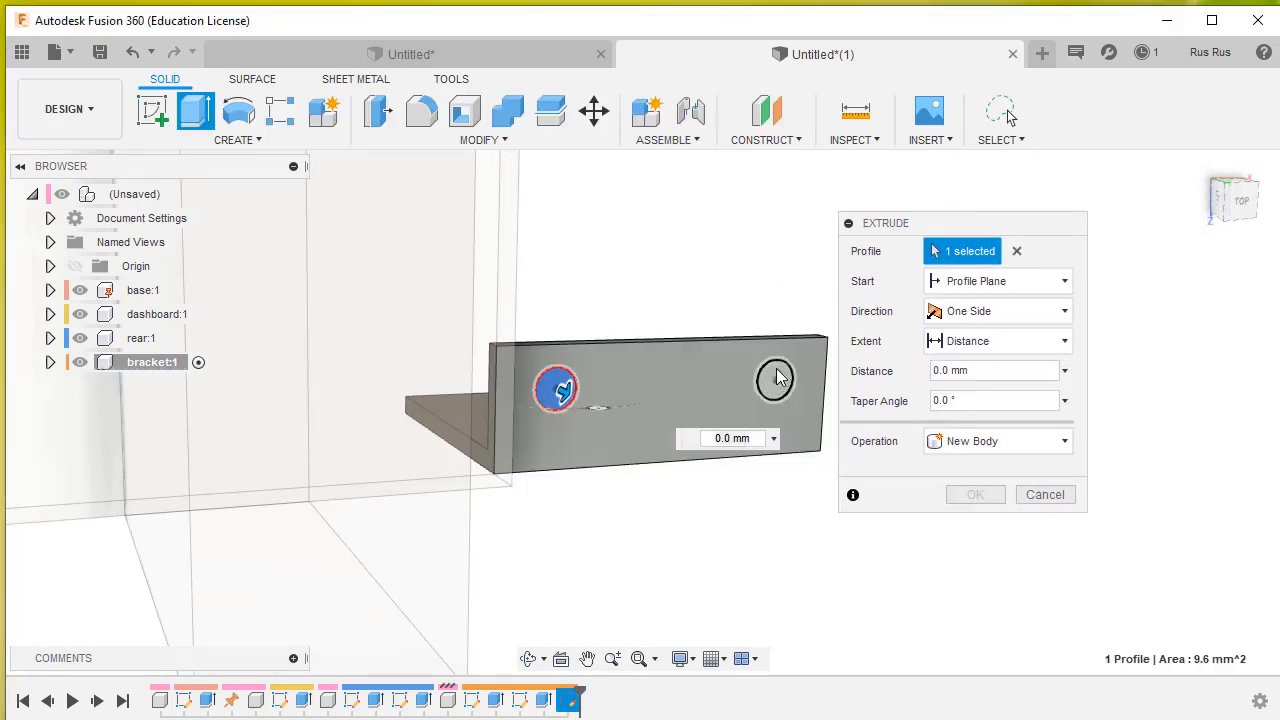
click(770, 378)
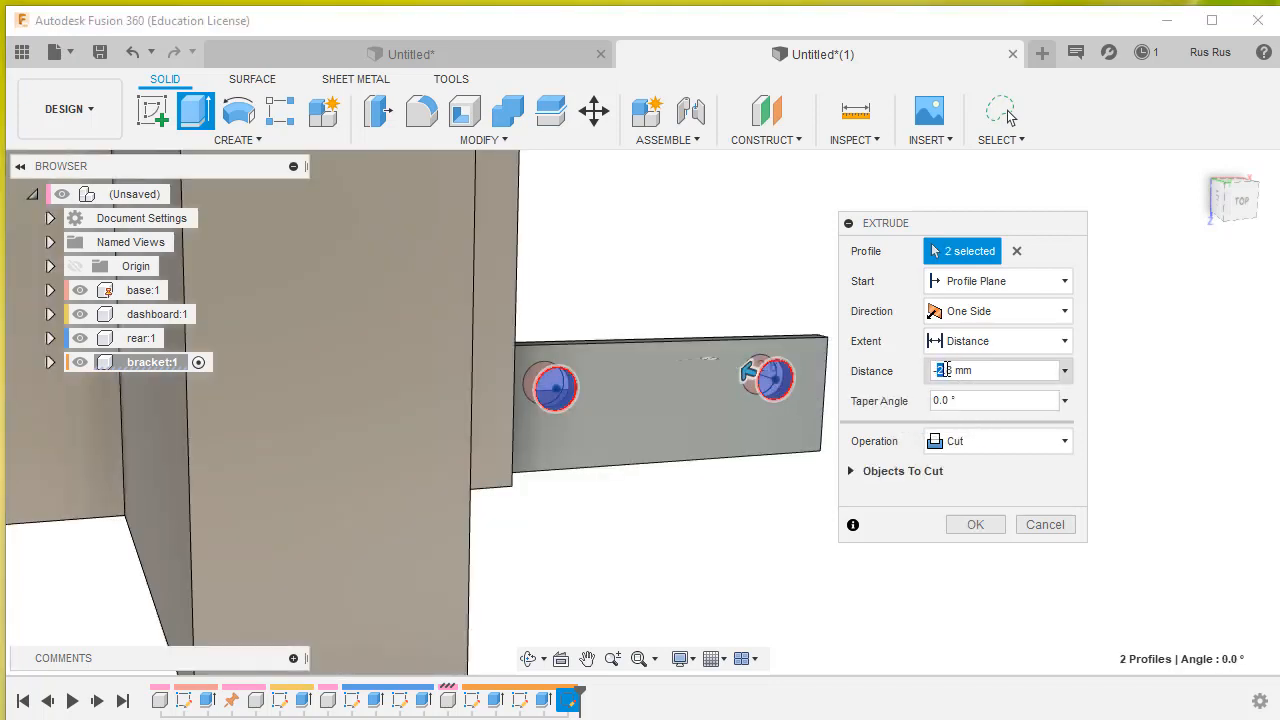
text(-1)
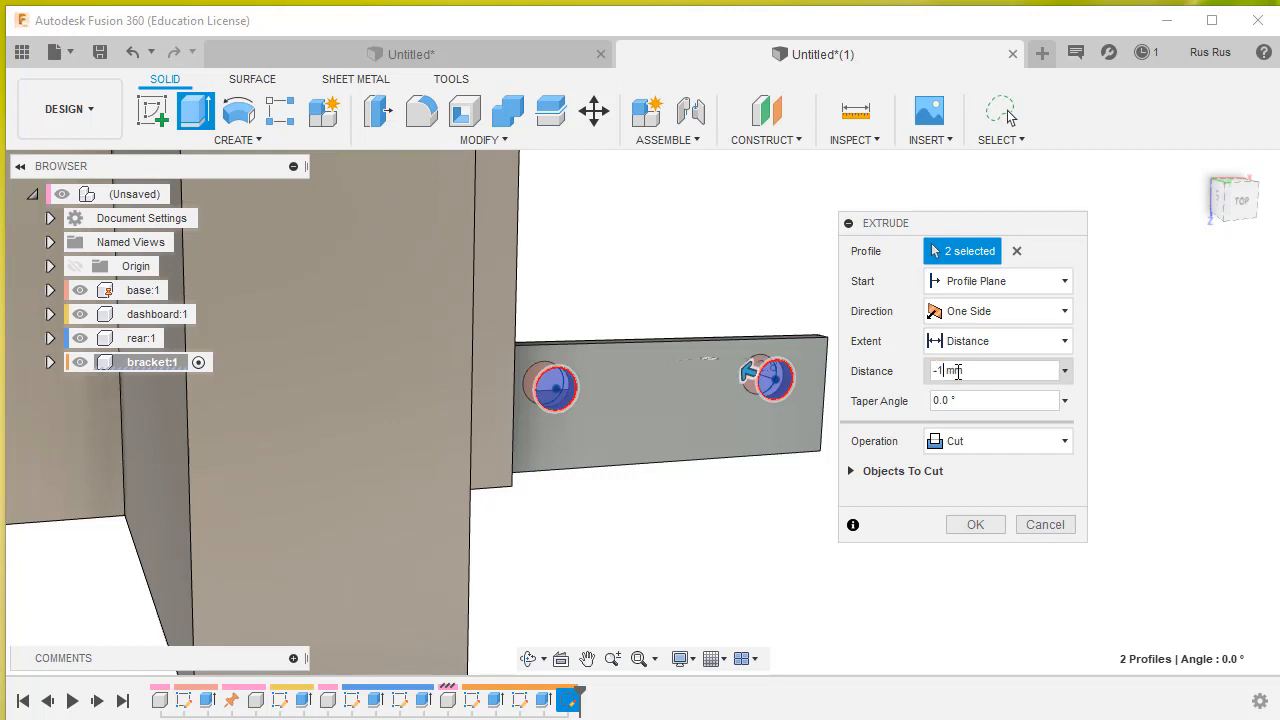
click(976, 524)
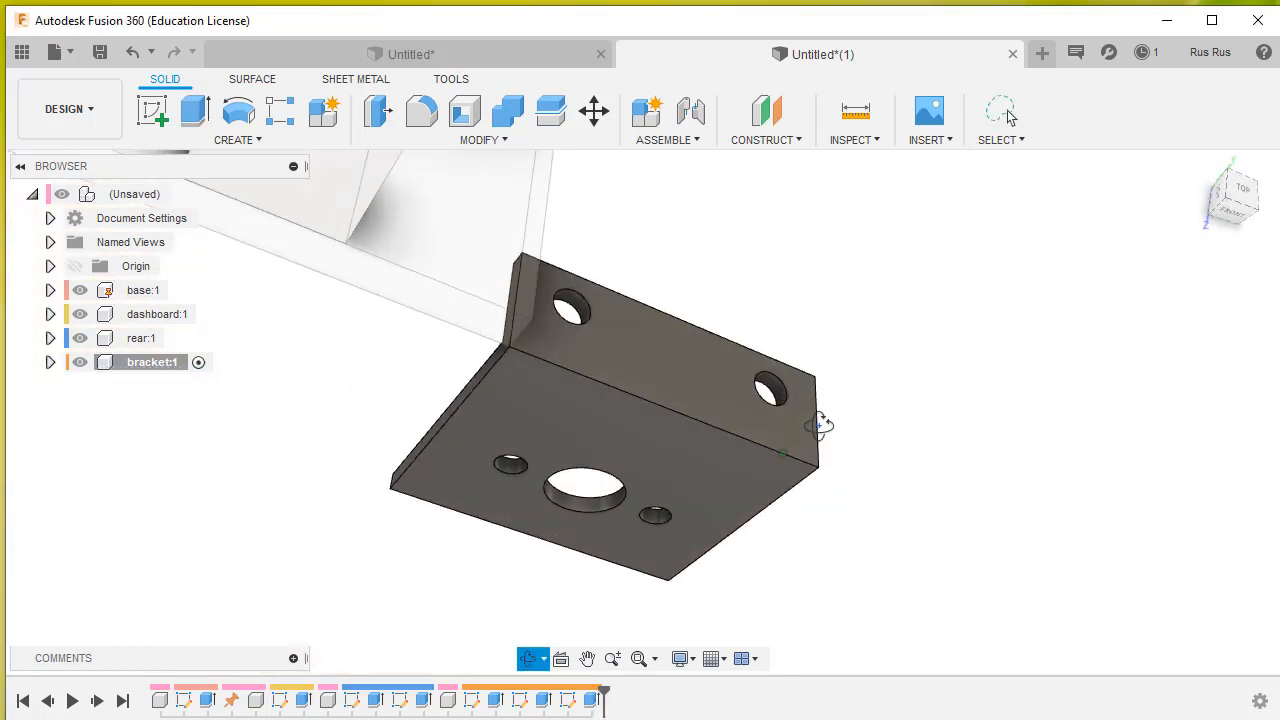
drag(820, 430, 870, 360)
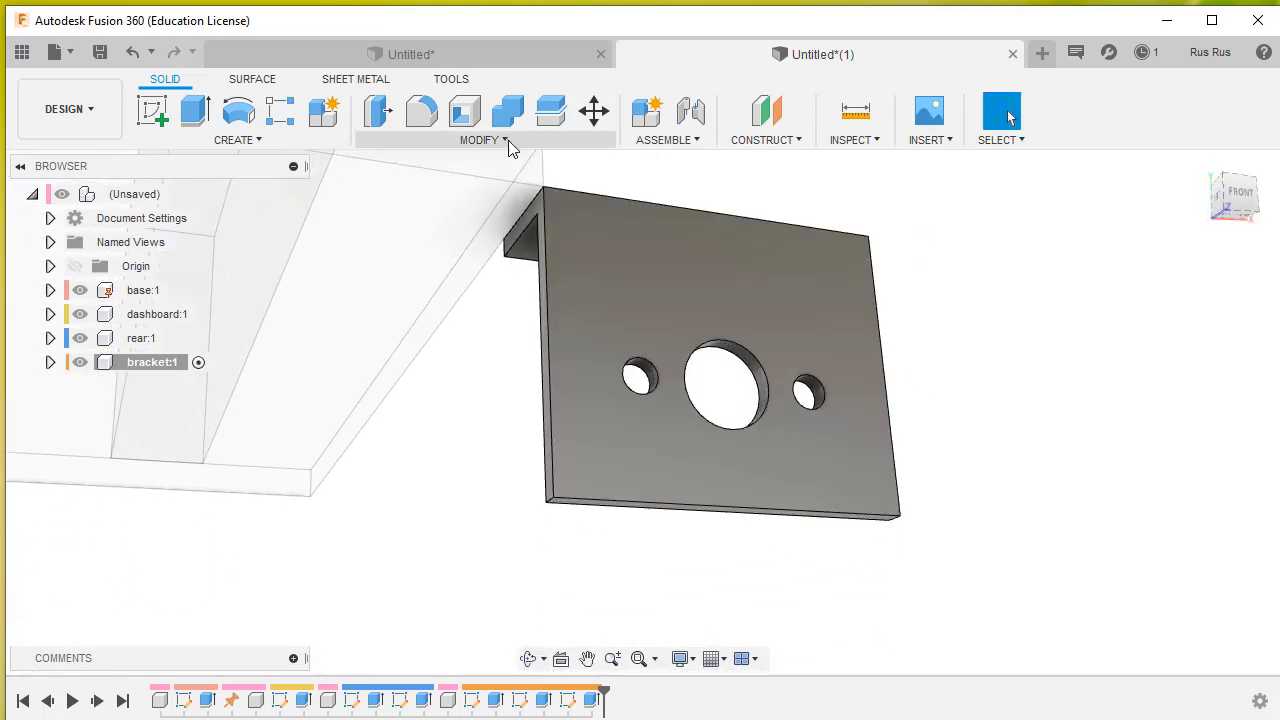
- Fillet the two lower corner edges of the bracket plate at 5 mm
click(484, 140)
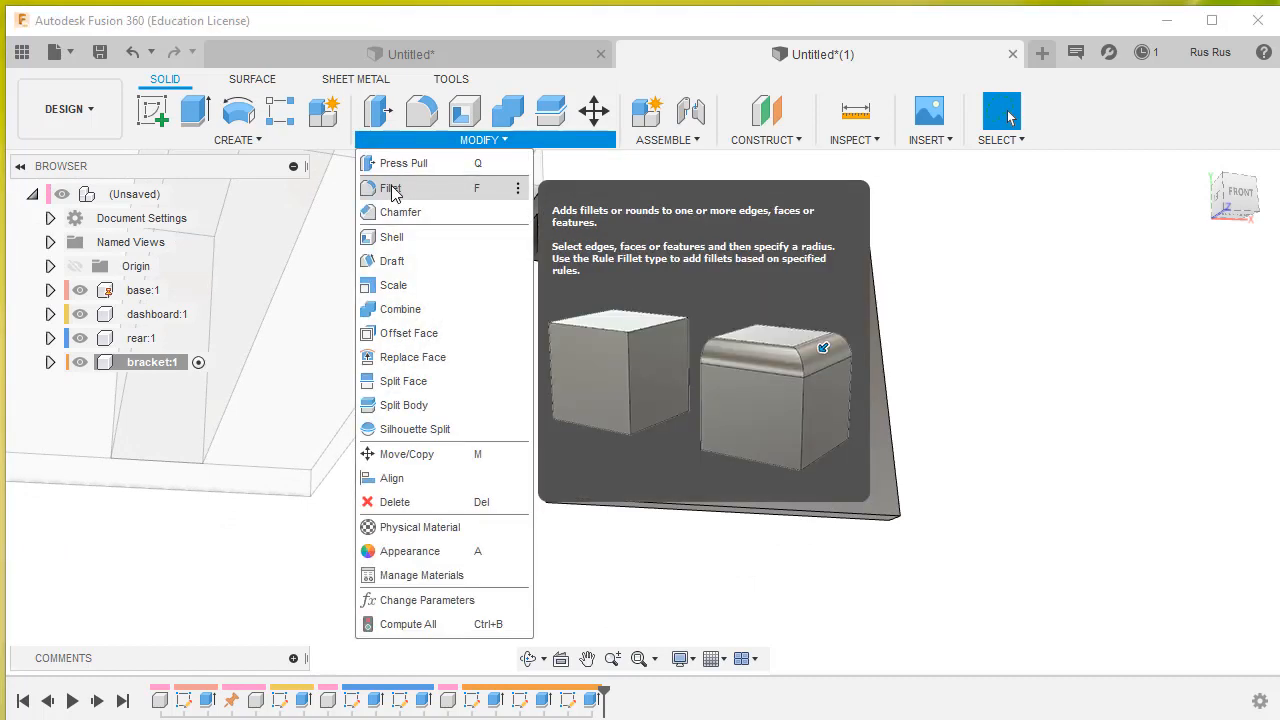
click(390, 188)
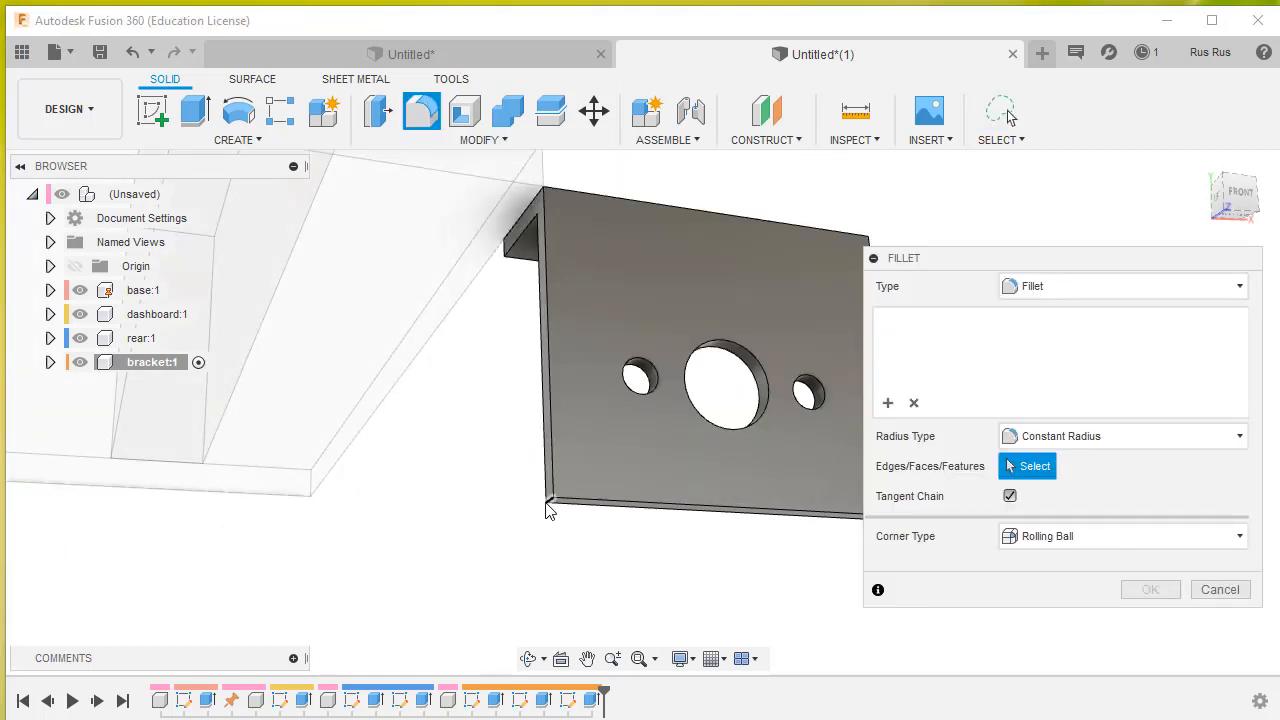
click(548, 504)
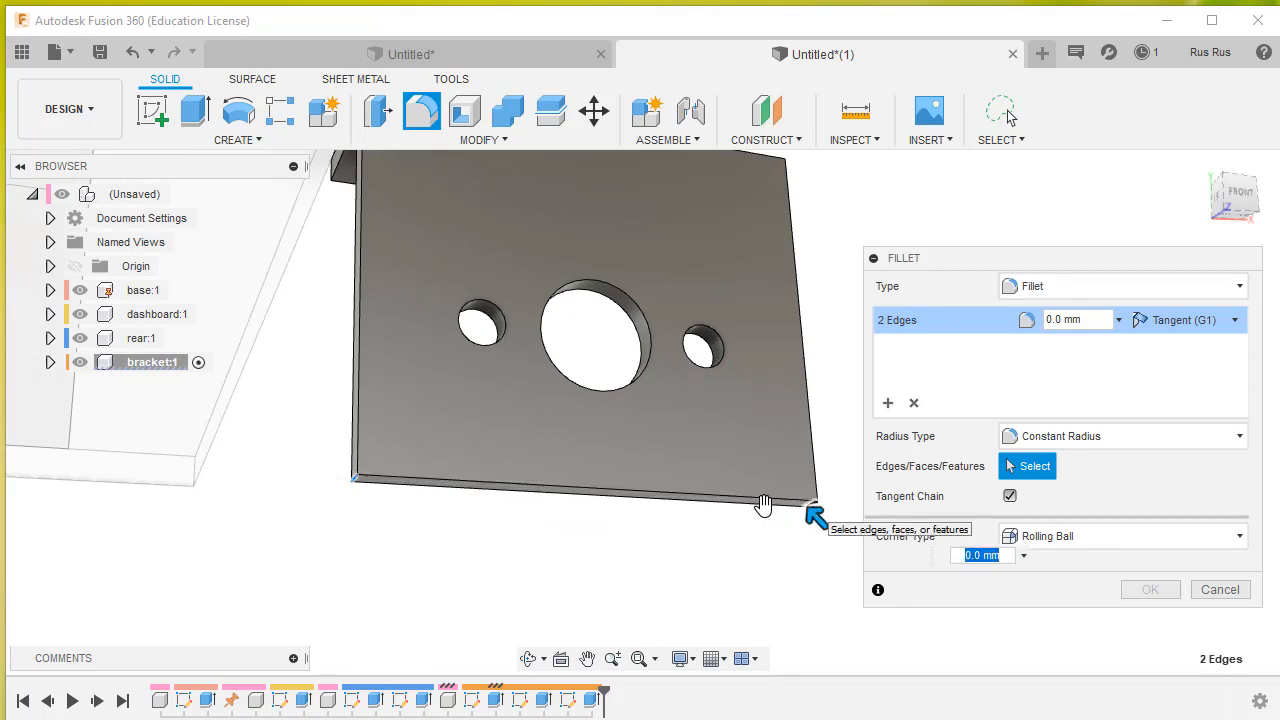
mouse_move(1062, 344)
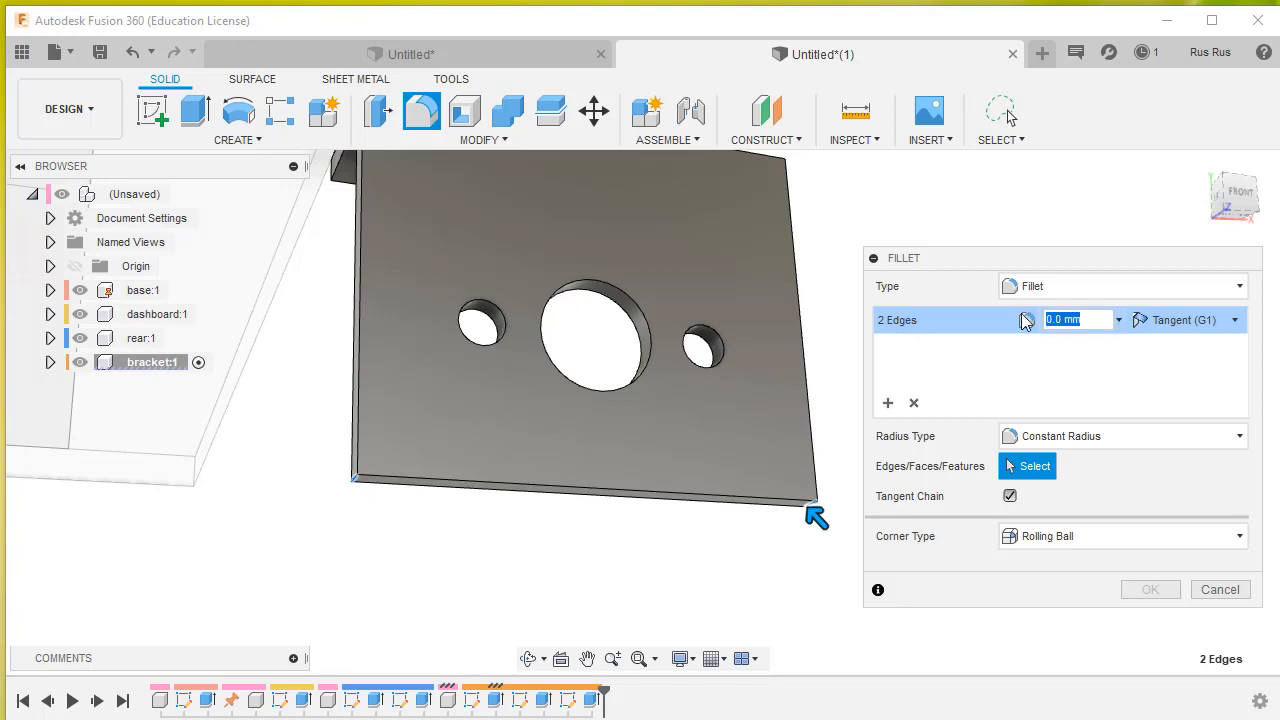
text(5)
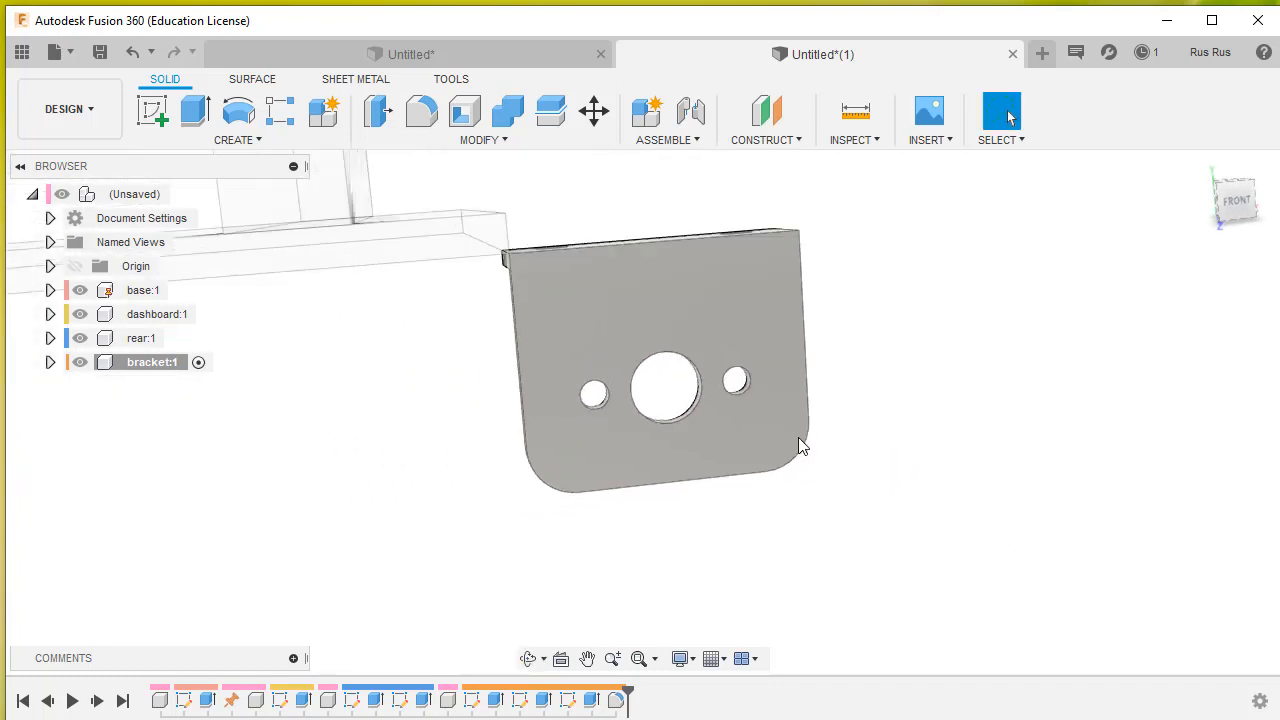
drag(800, 444, 870, 452)
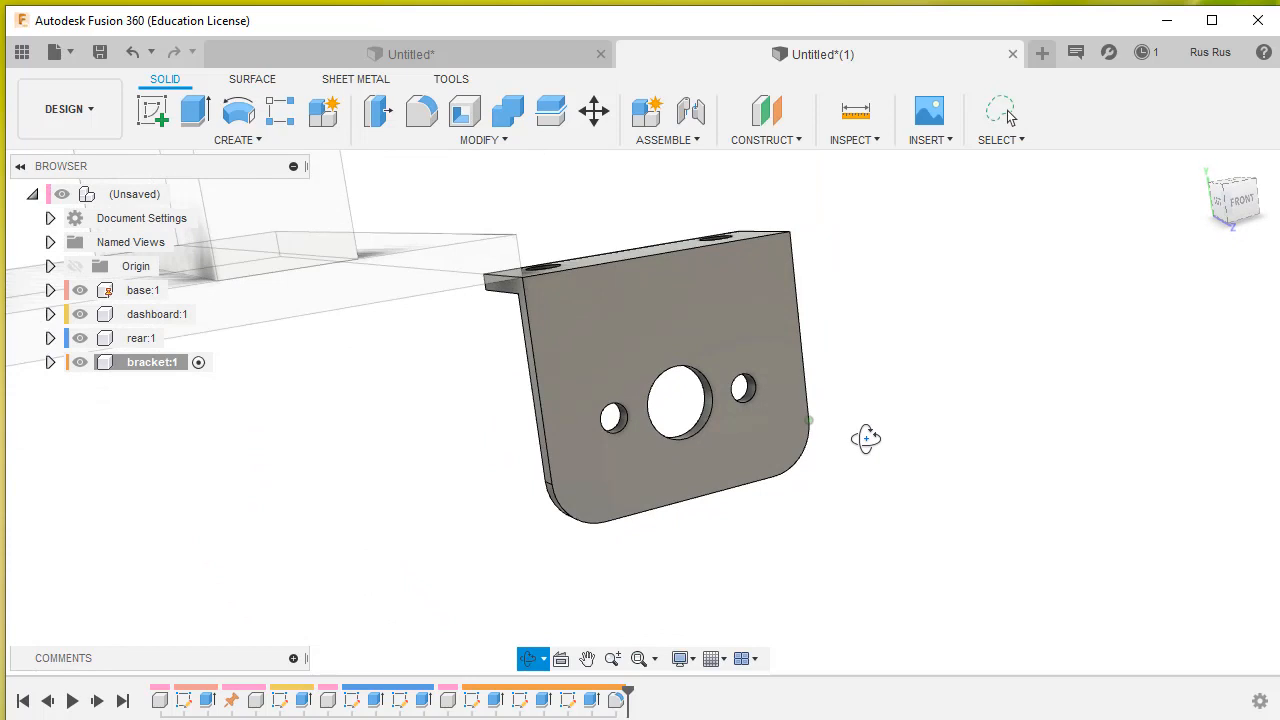
click(1000, 112)
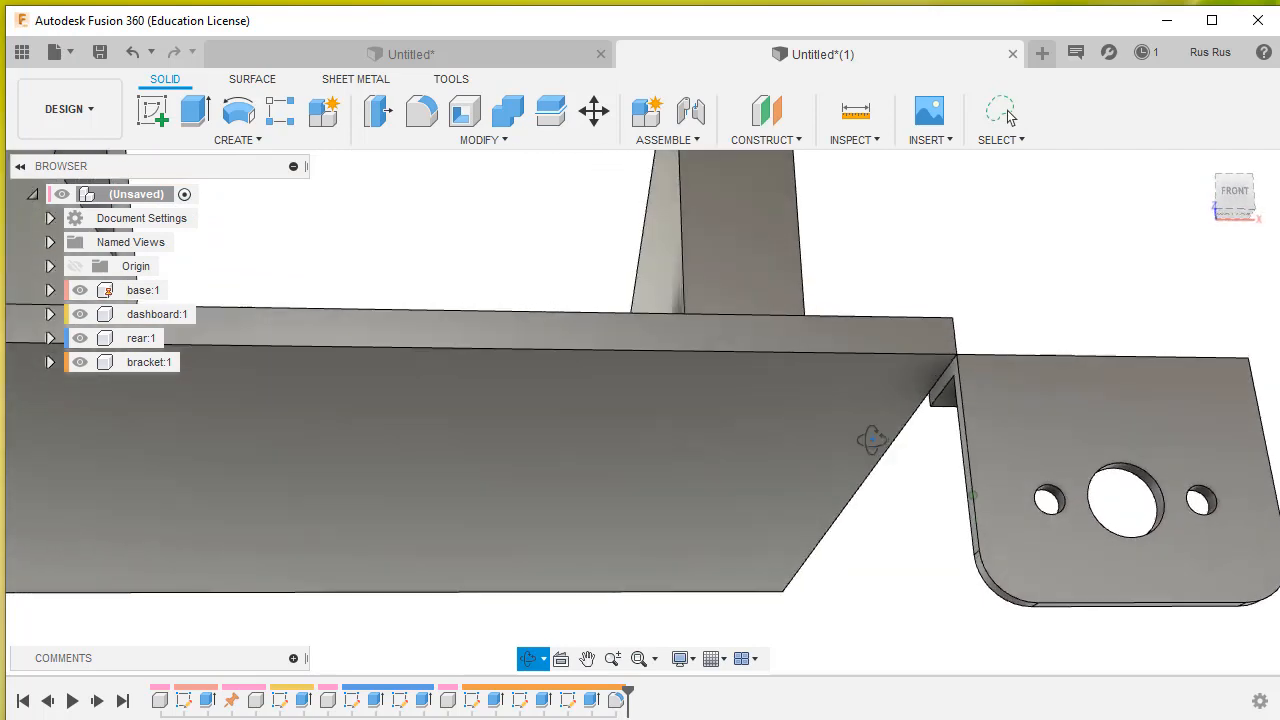
drag(870, 440, 908, 536)
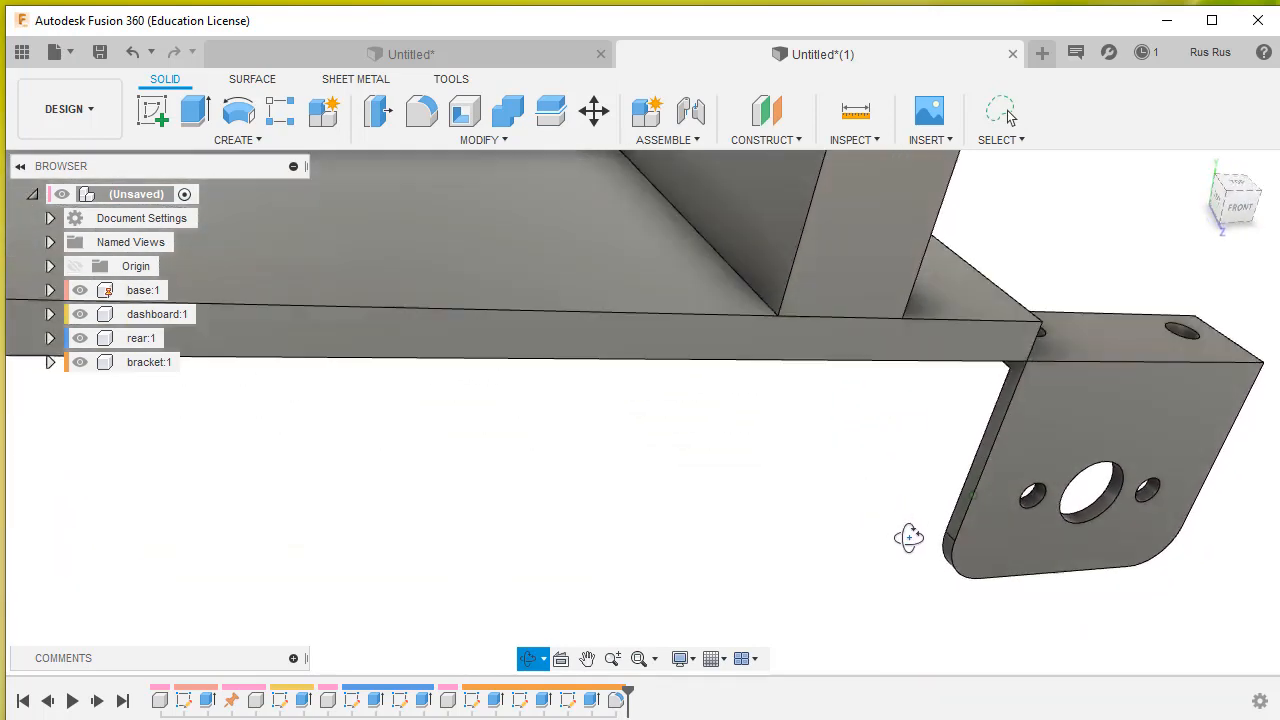
drag(908, 536, 874, 508)
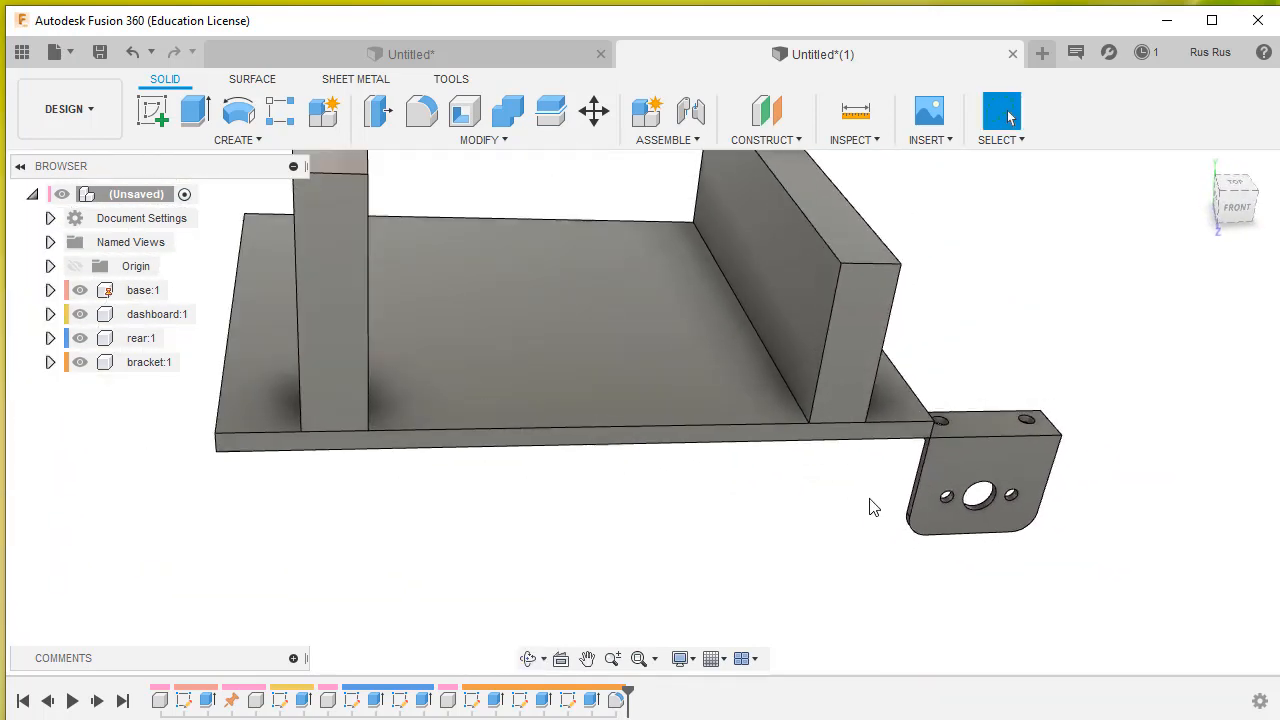
drag(876, 504, 1064, 460)
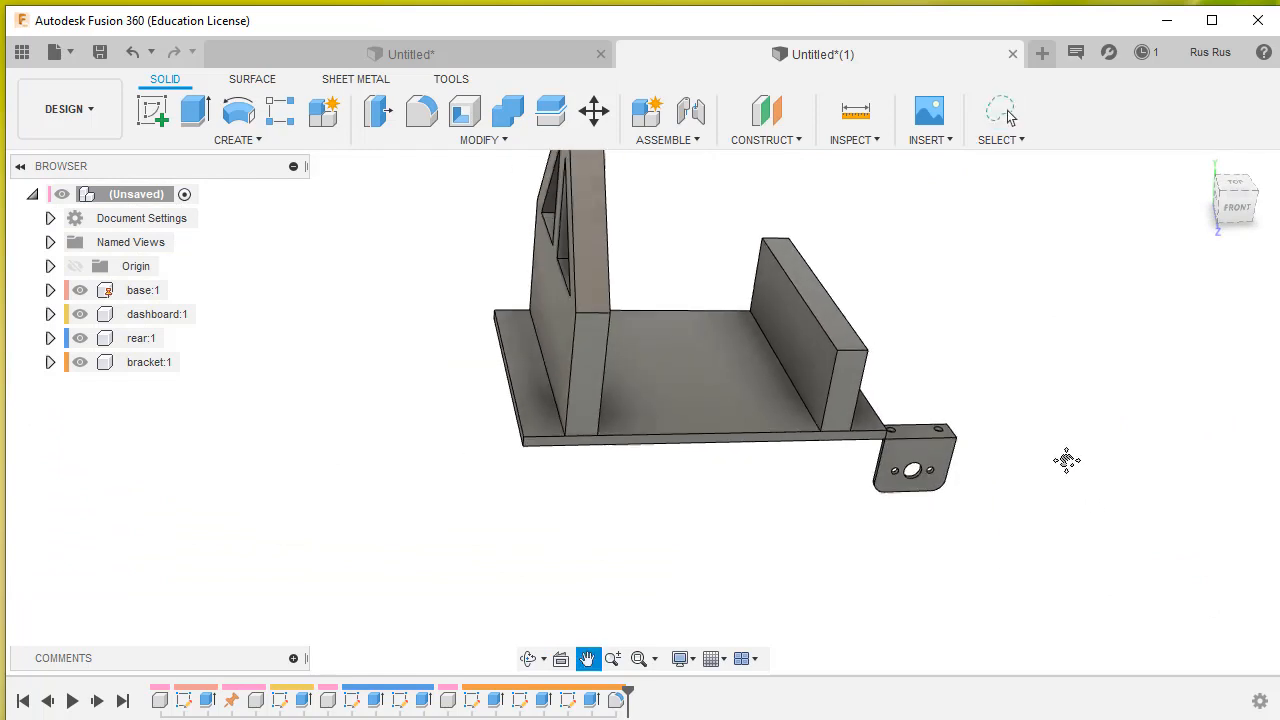
drag(1064, 460, 1020, 440)
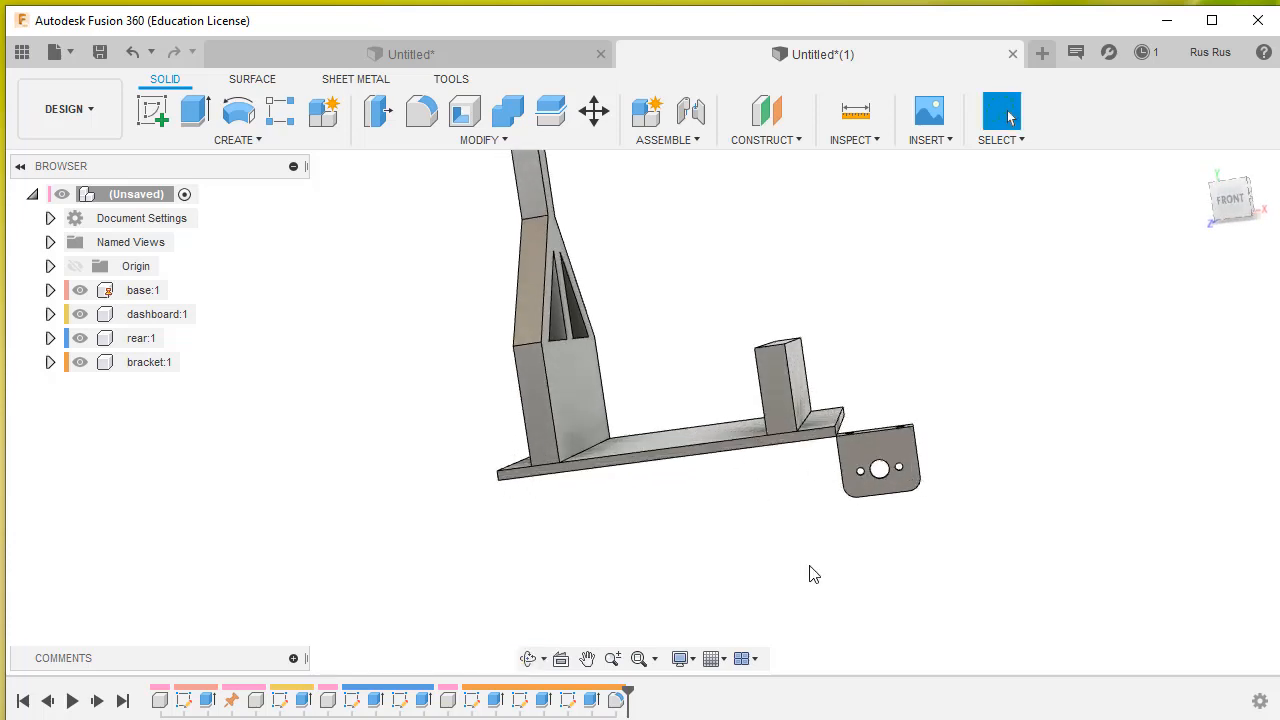
mouse_move(812, 544)
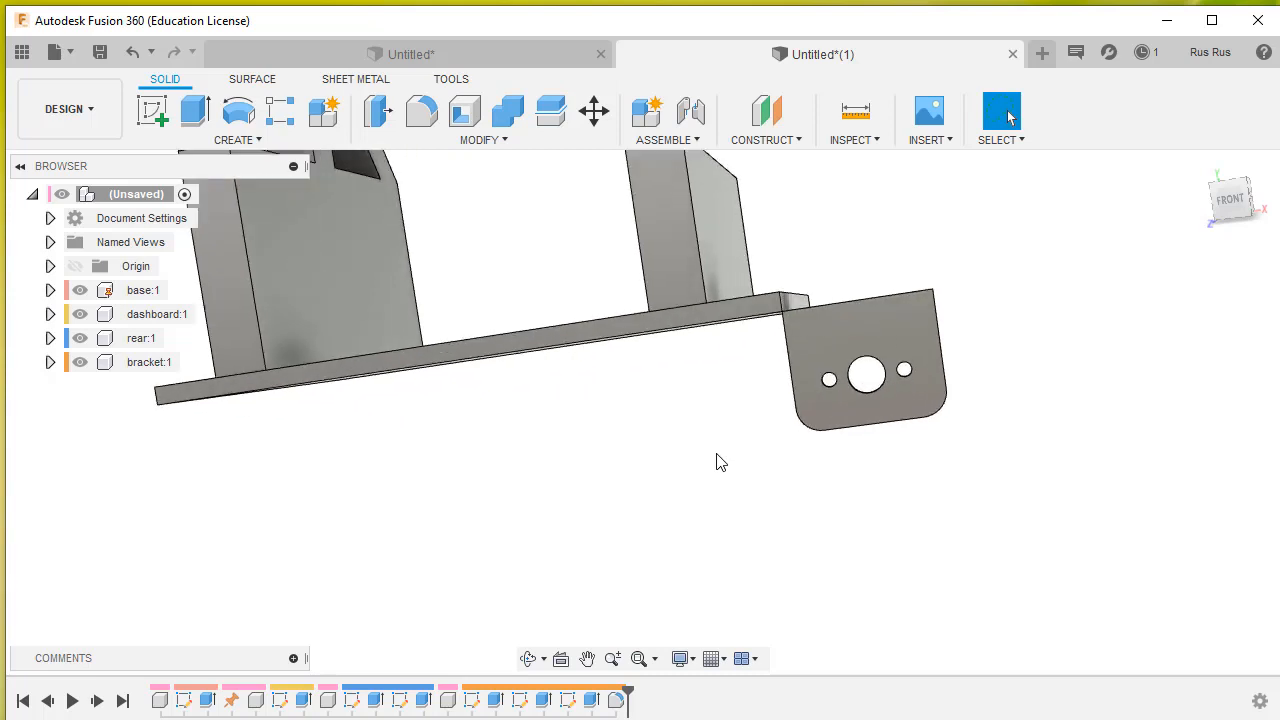
- Create a Rigid joint fixing the bracket to the base edge with Offset X -30 mm
click(664, 140)
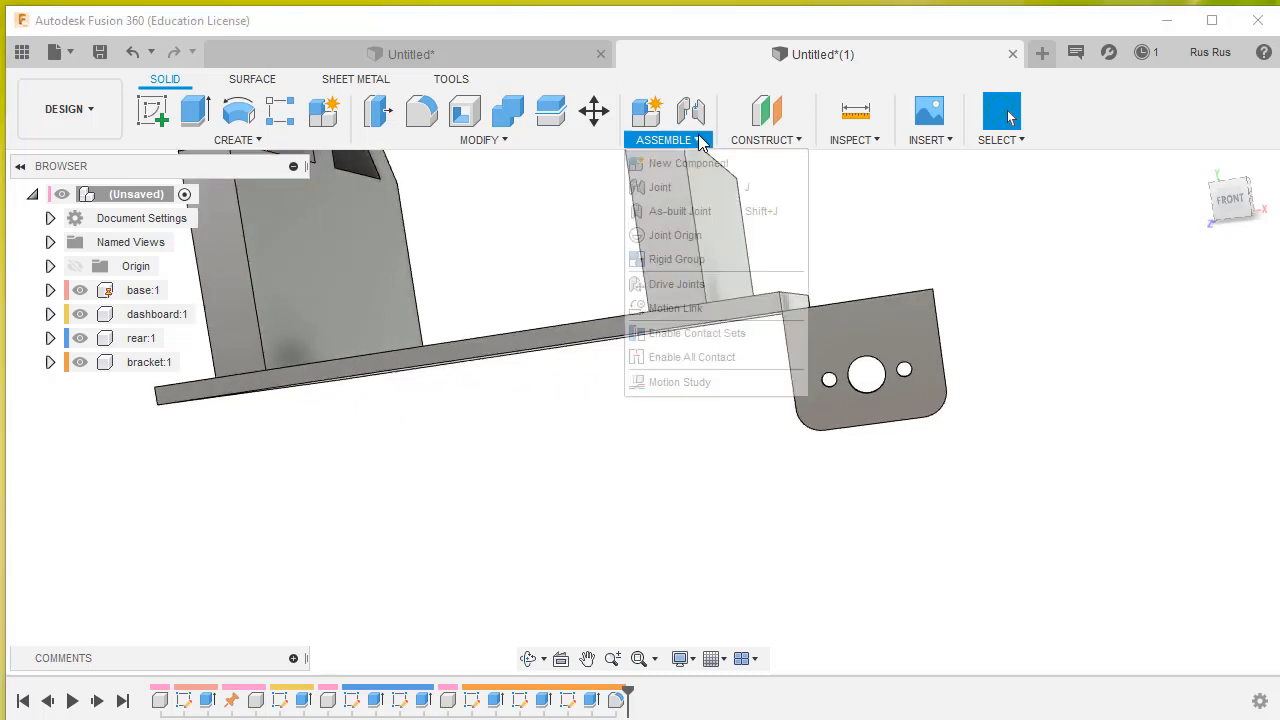
mouse_move(660, 188)
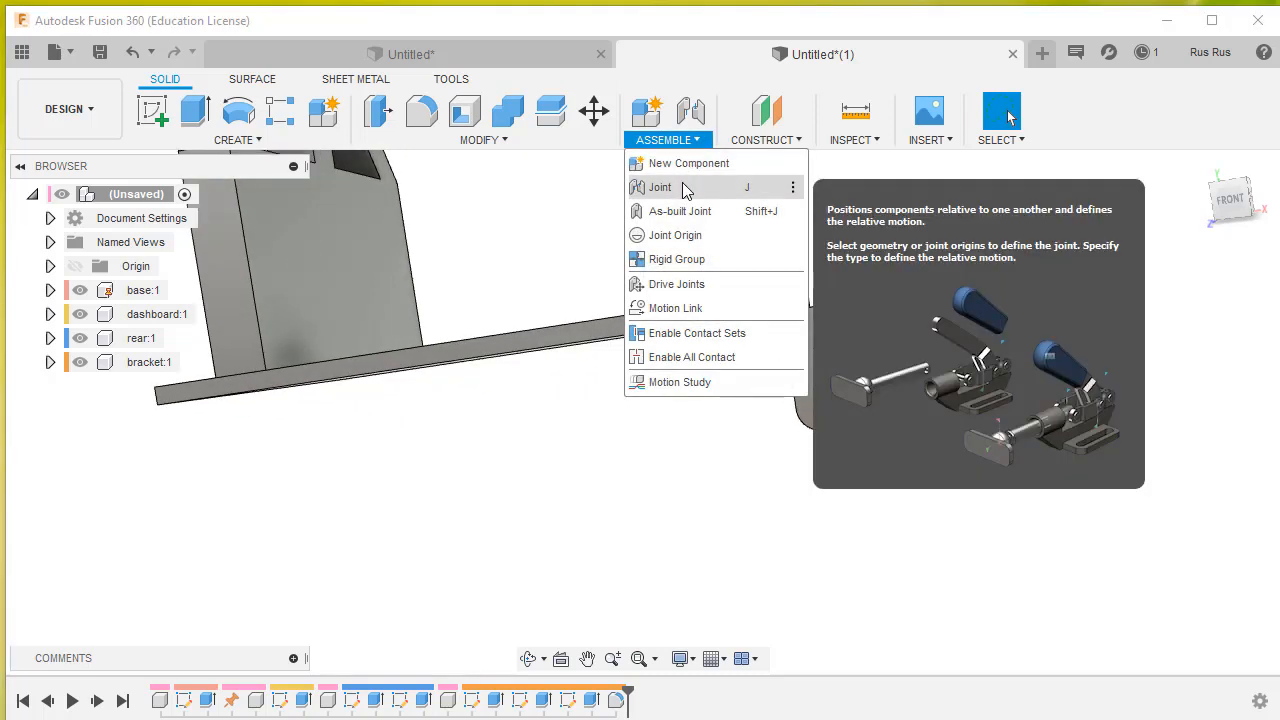
click(660, 188)
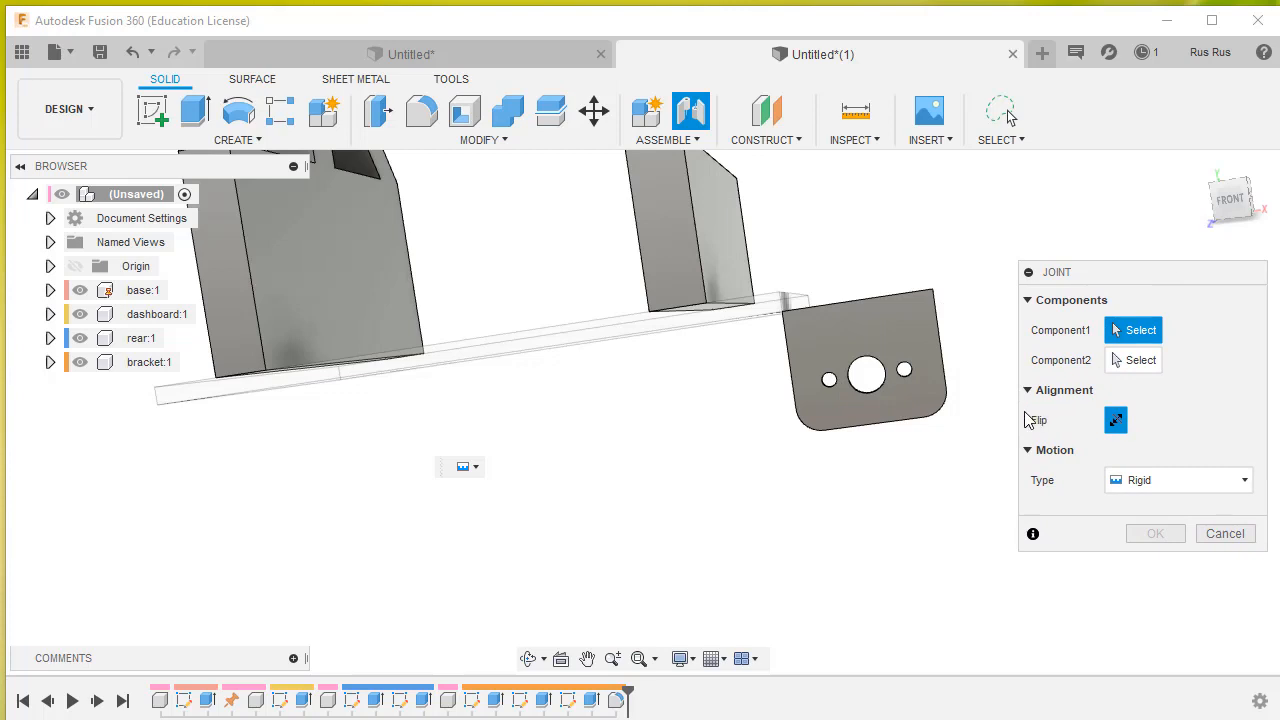
click(860, 376)
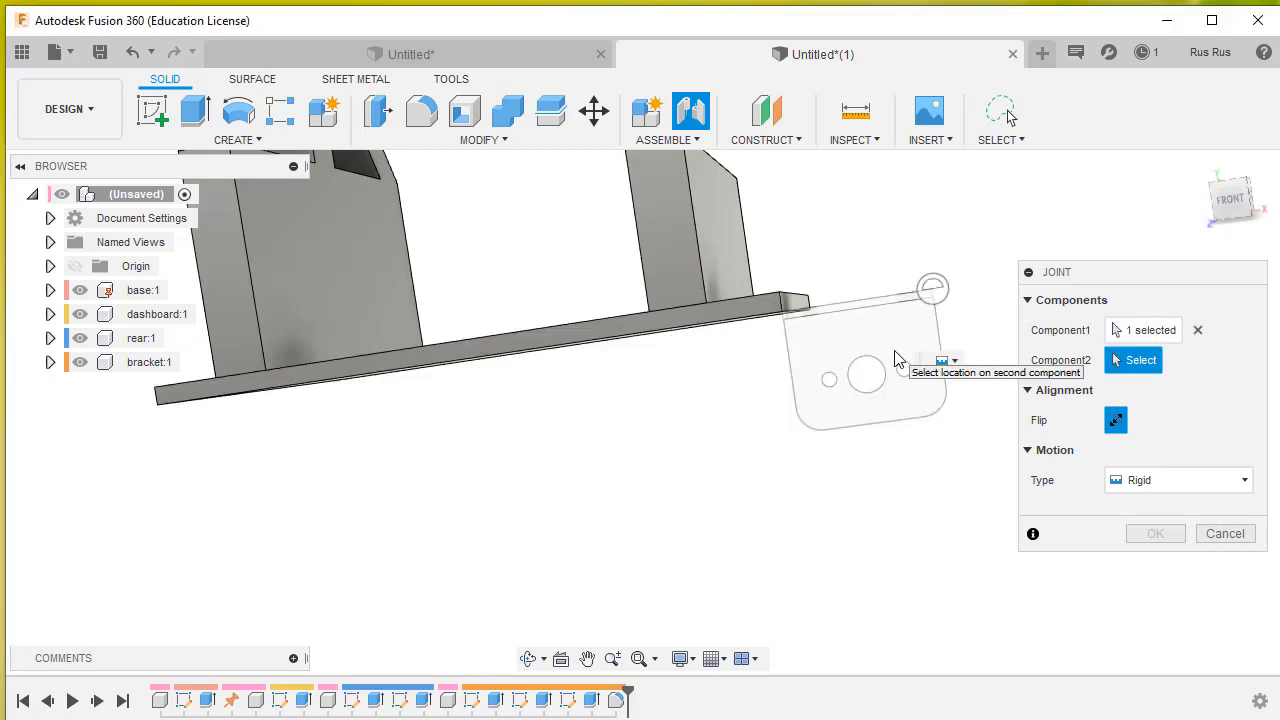
mouse_move(784, 328)
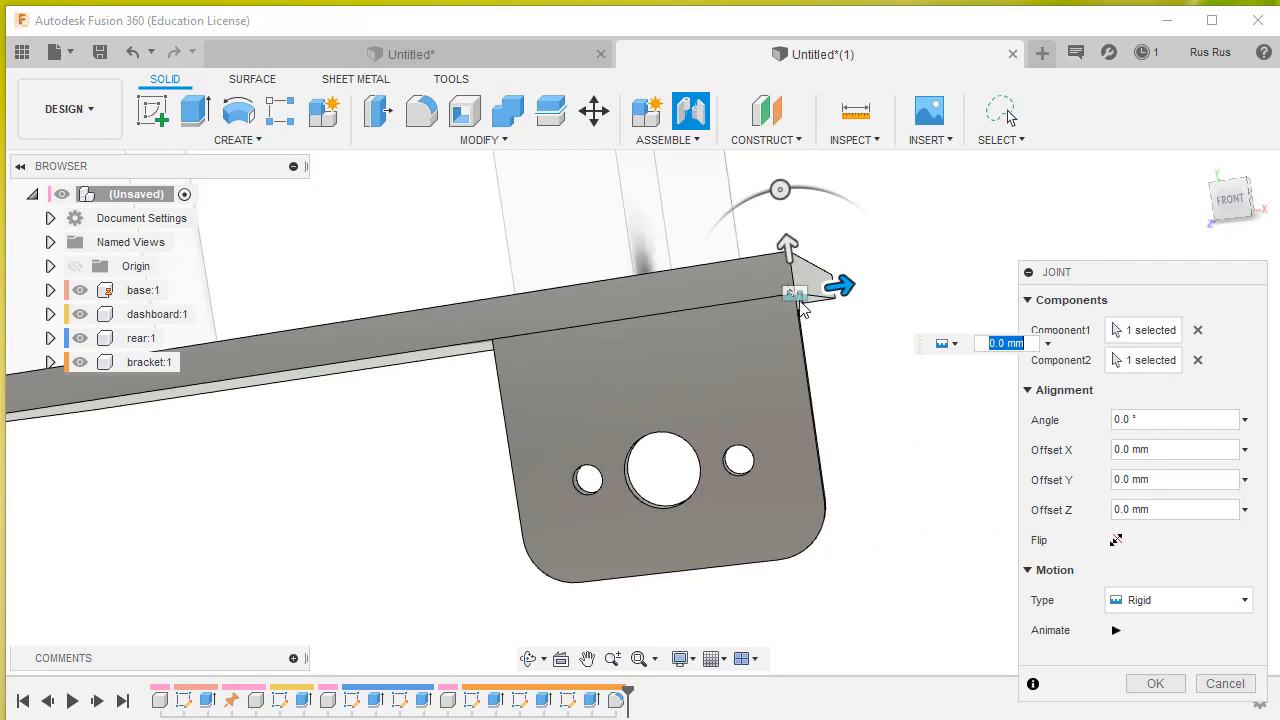
mouse_move(802, 308)
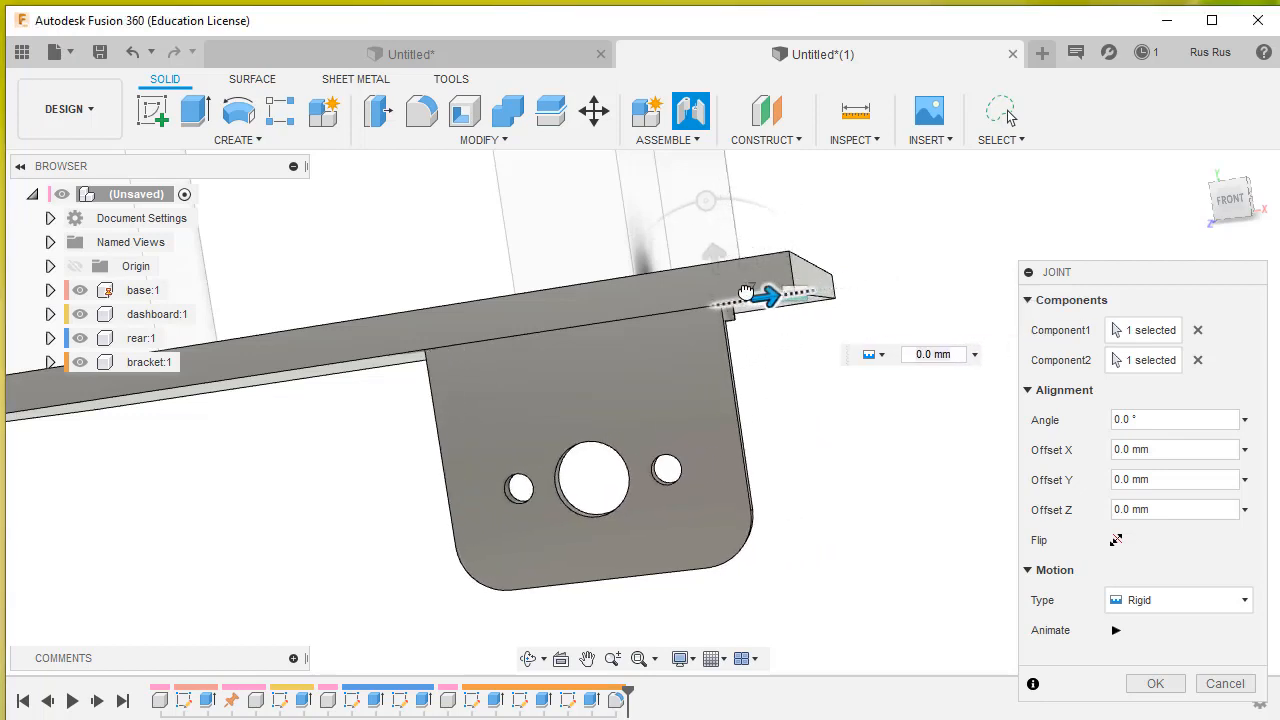
drag(770, 296, 620, 318)
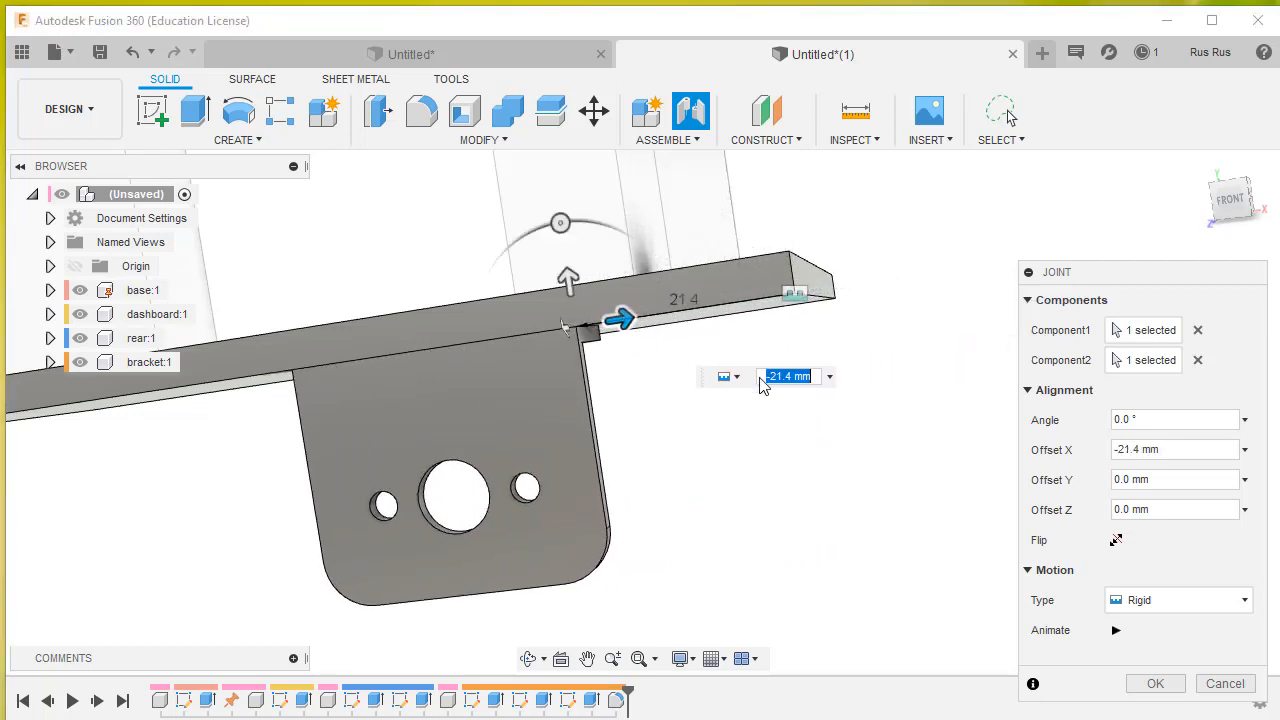
click(1176, 448)
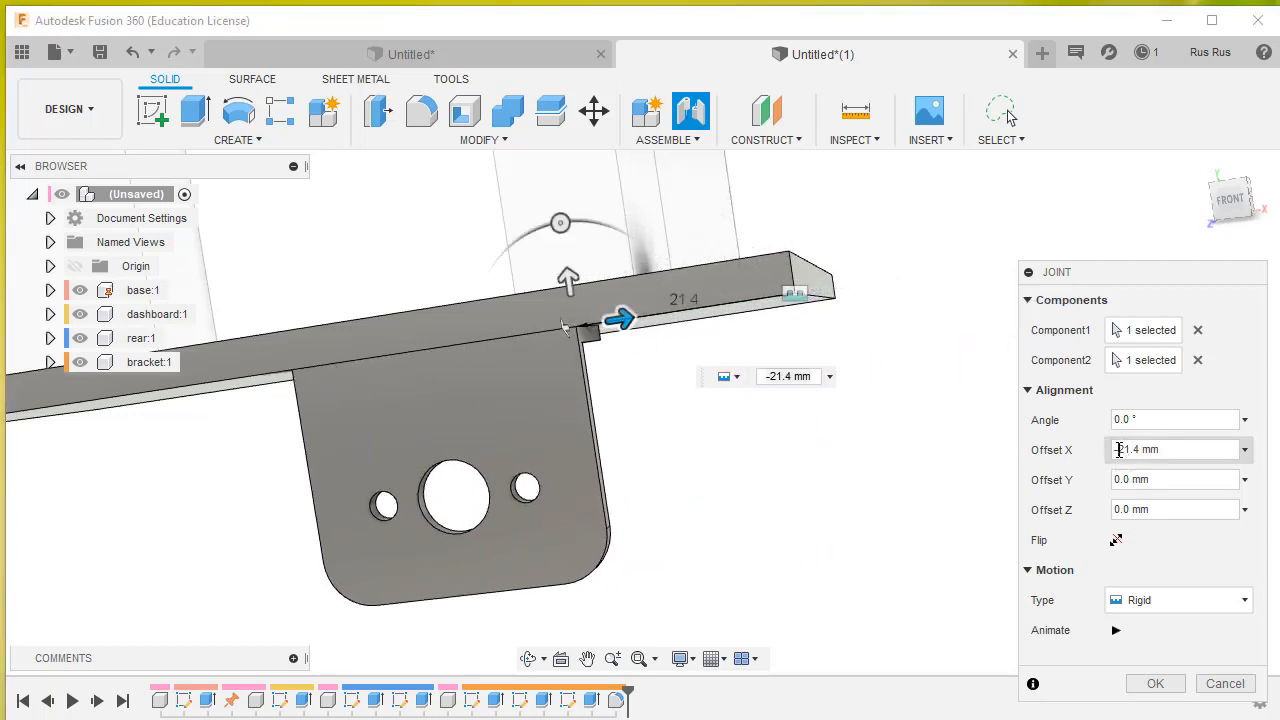
triple_click(1176, 448)
text(-30)
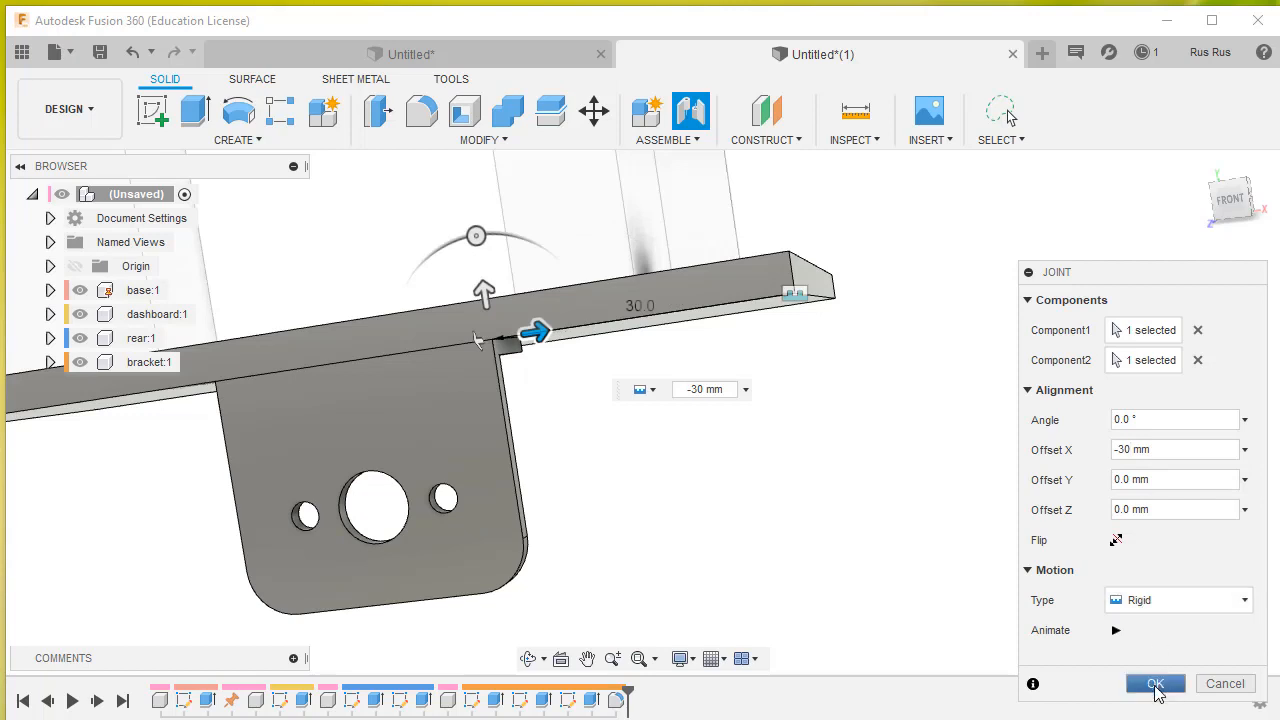
click(1156, 684)
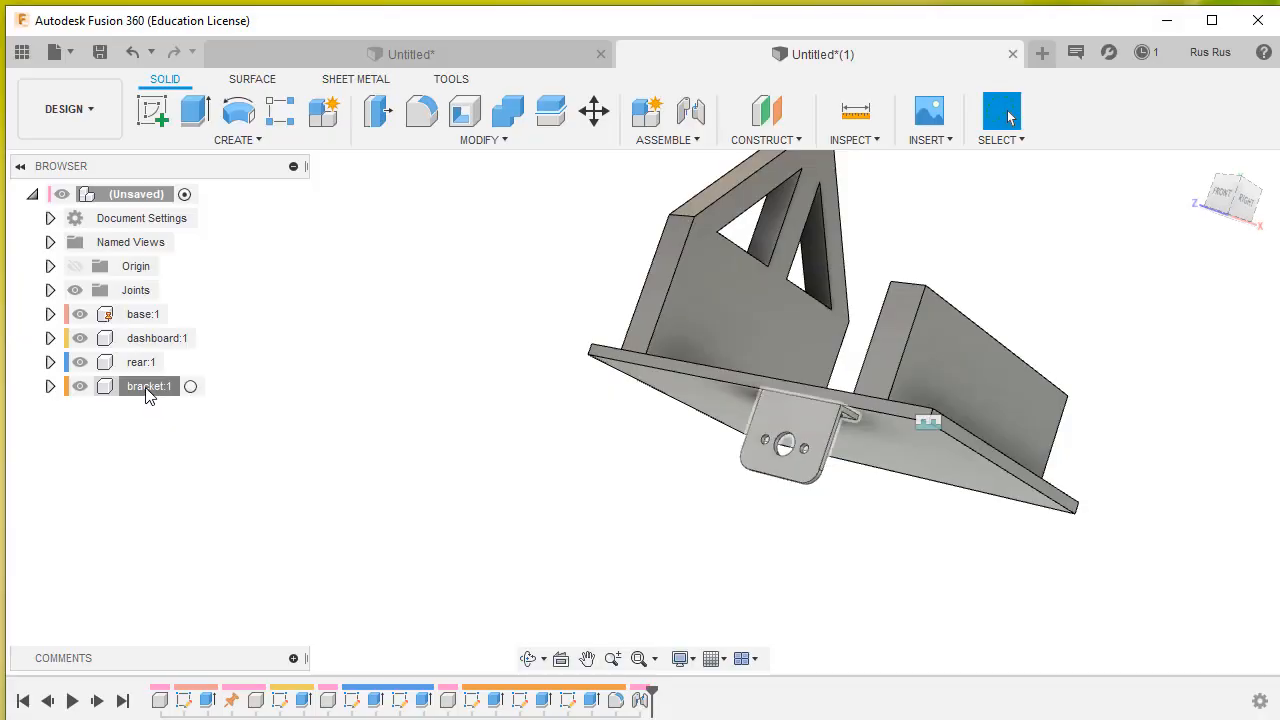
- Move/Copy bracket:1 with Create Copy on, placing bracket:2 at Z -133.4 mm
right_click(148, 386)
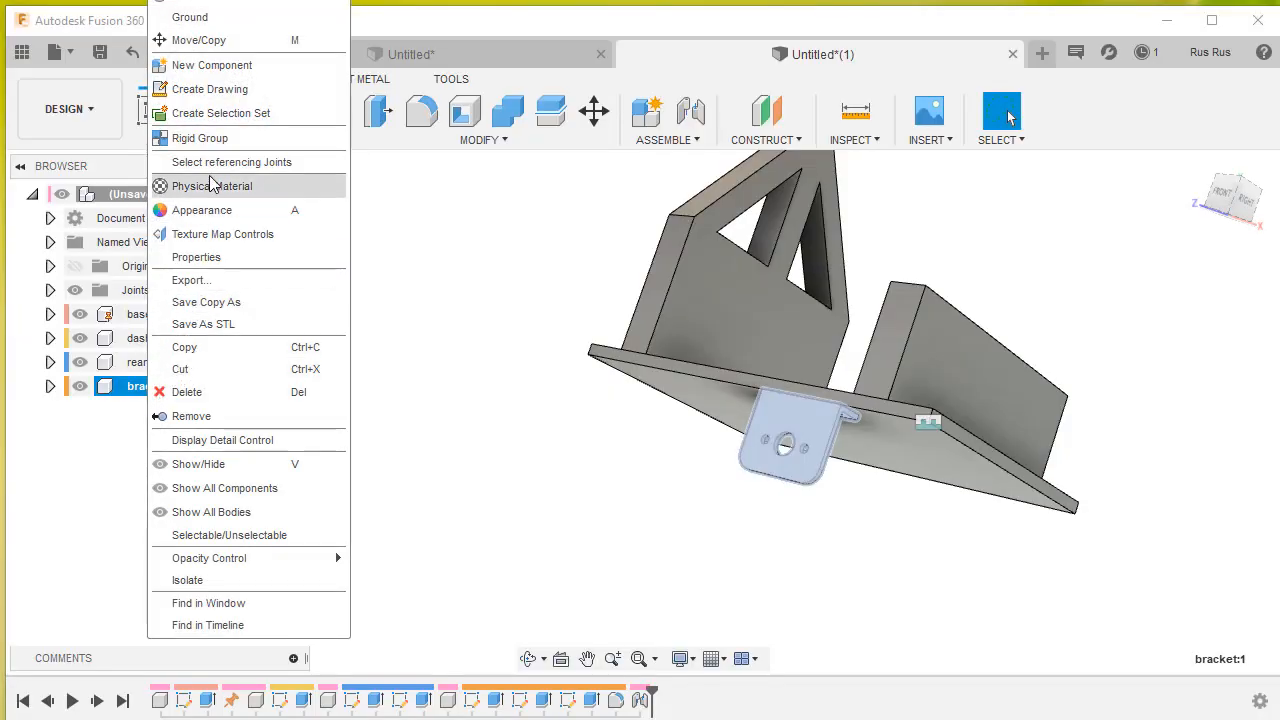
mouse_move(196, 40)
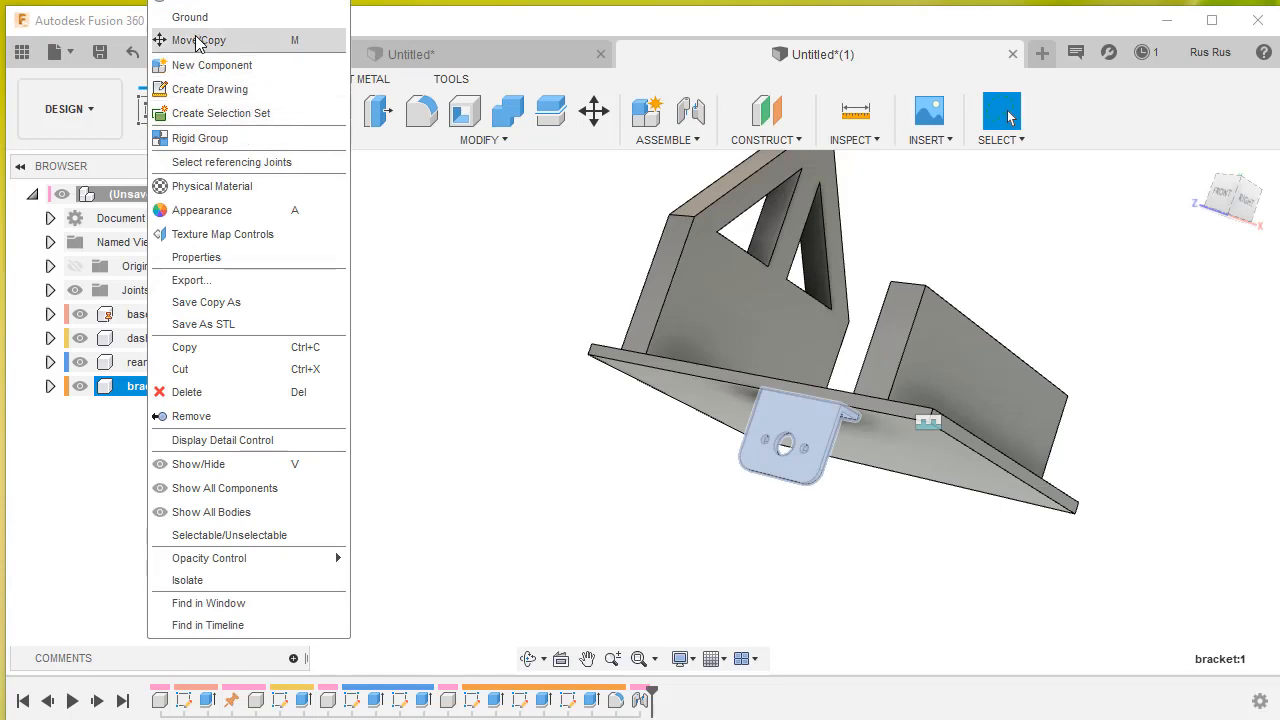
click(196, 40)
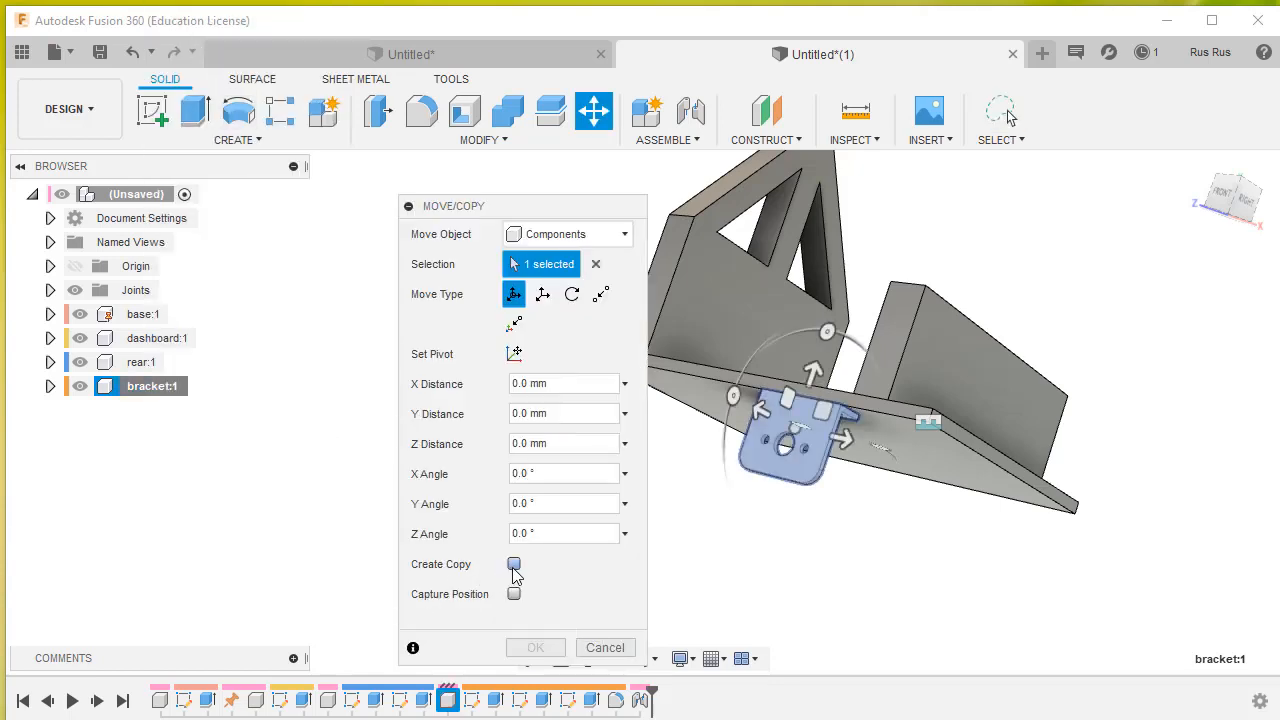
click(514, 564)
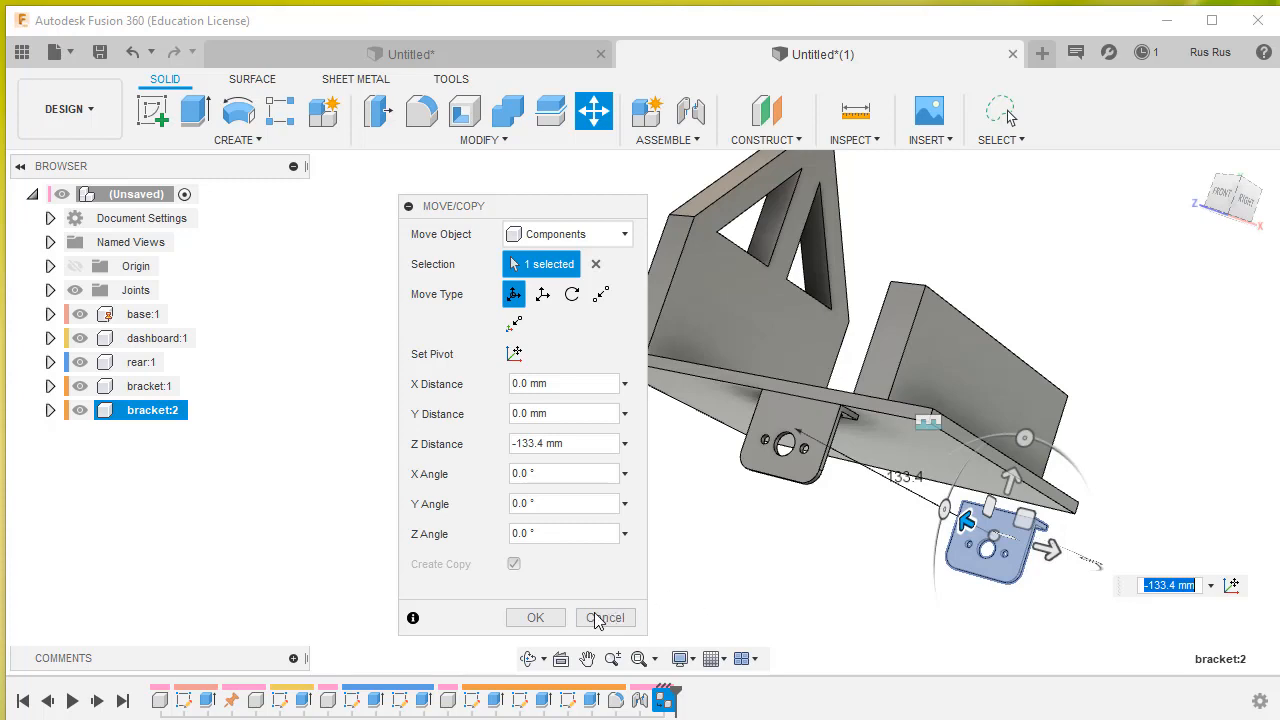
click(604, 616)
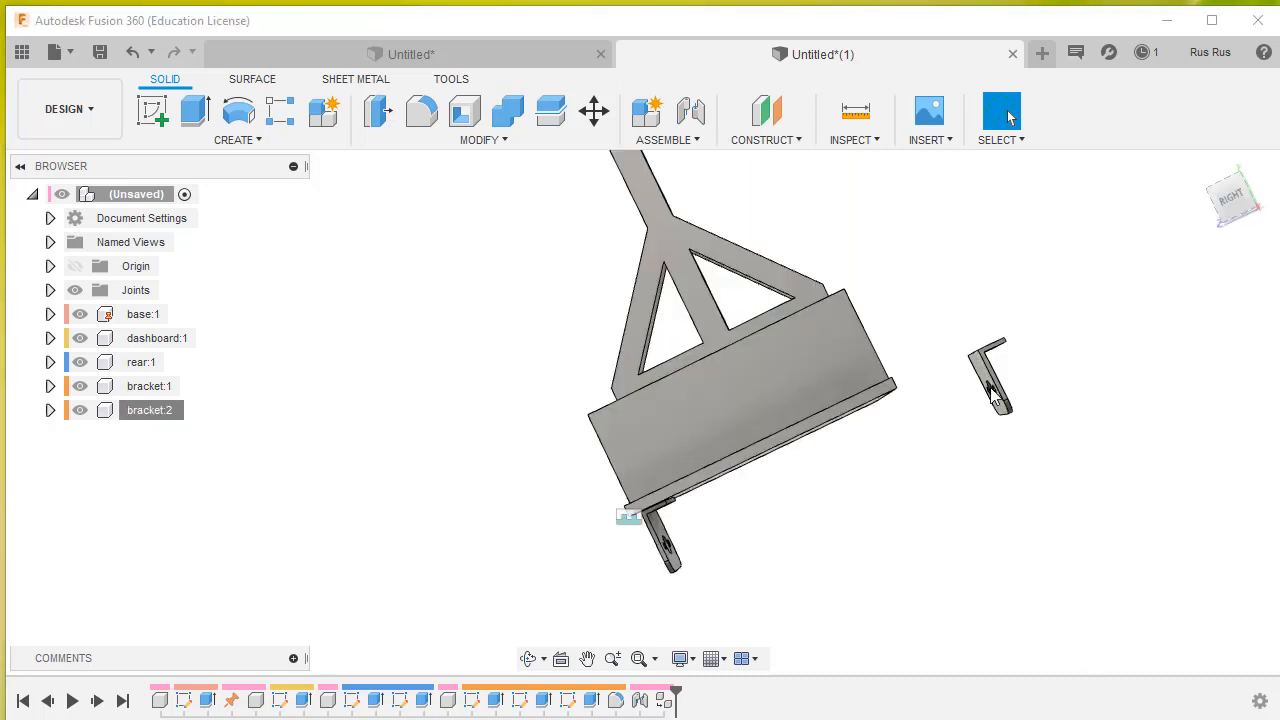
mouse_move(968, 520)
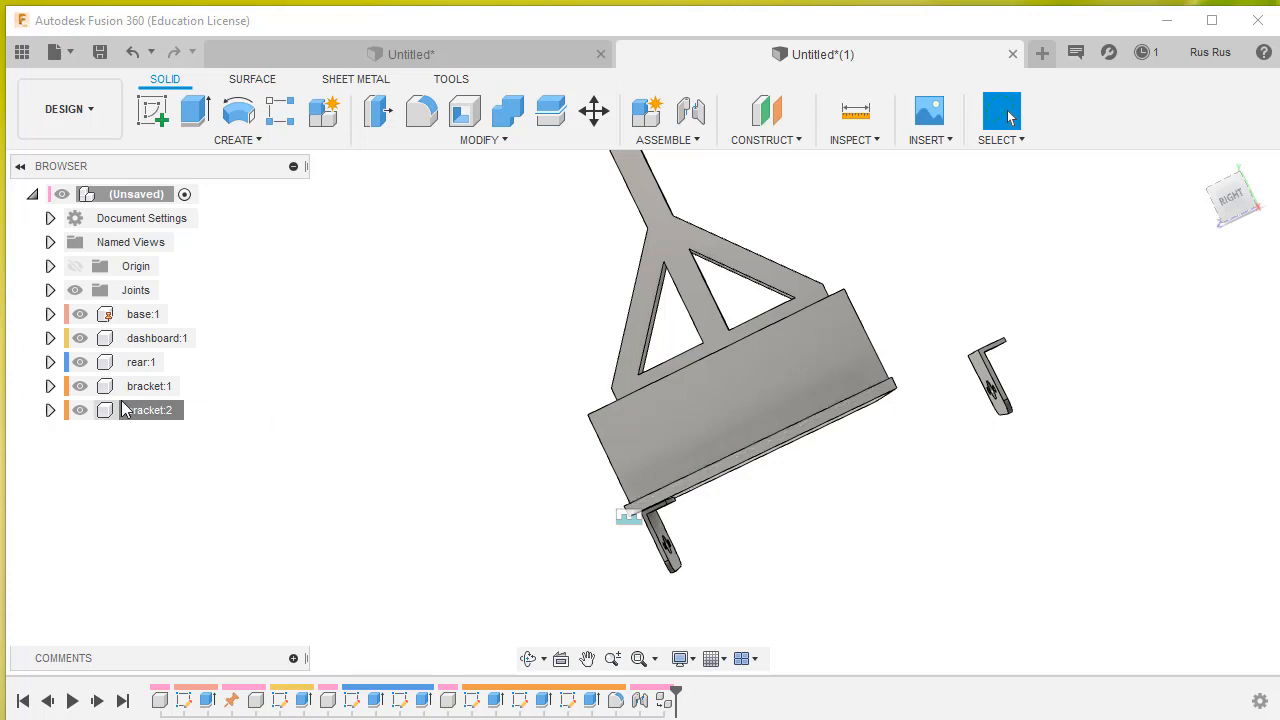
- Rotate bracket:2 by -180° about Y, then drag it down beneath the base
right_click(148, 408)
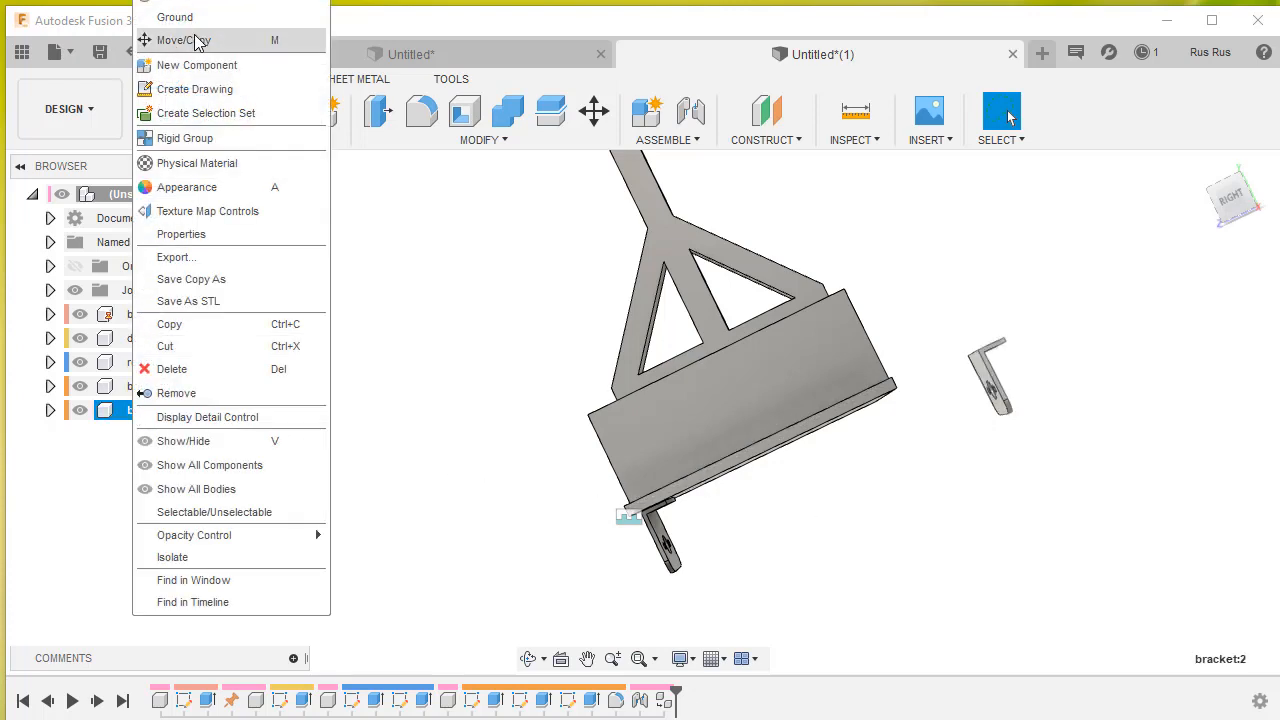
click(184, 40)
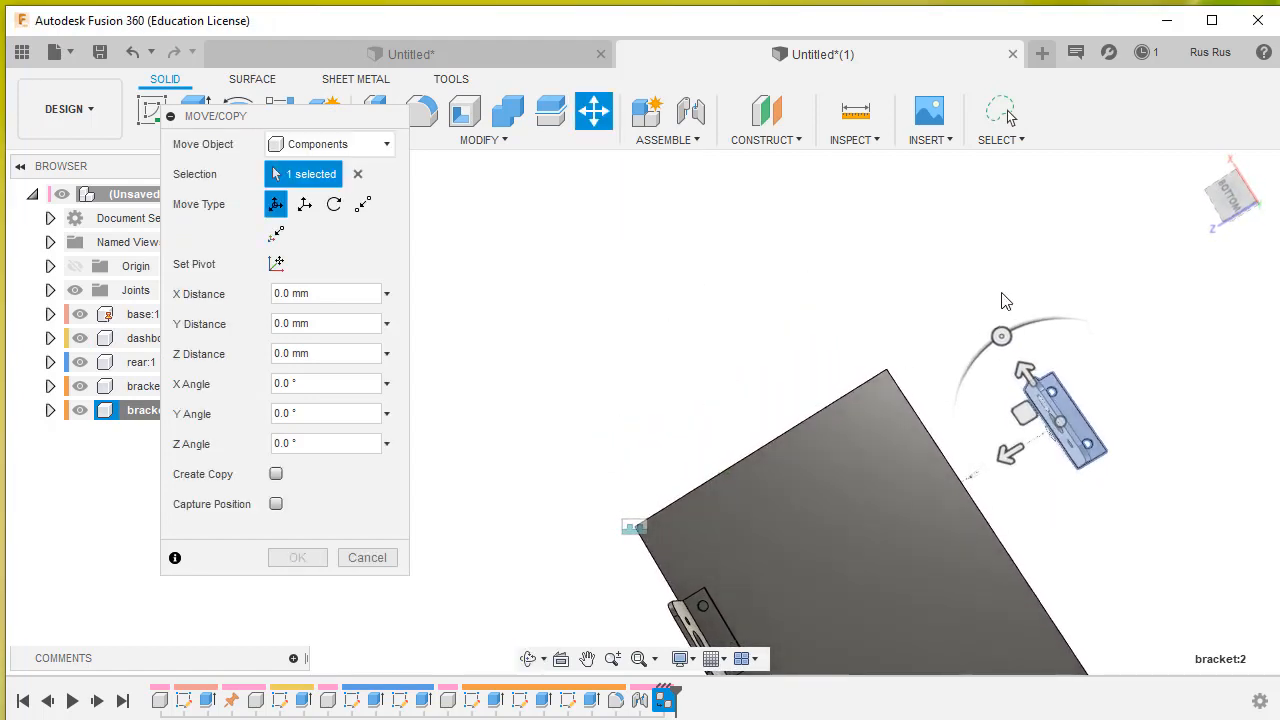
drag(1002, 336, 1002, 508)
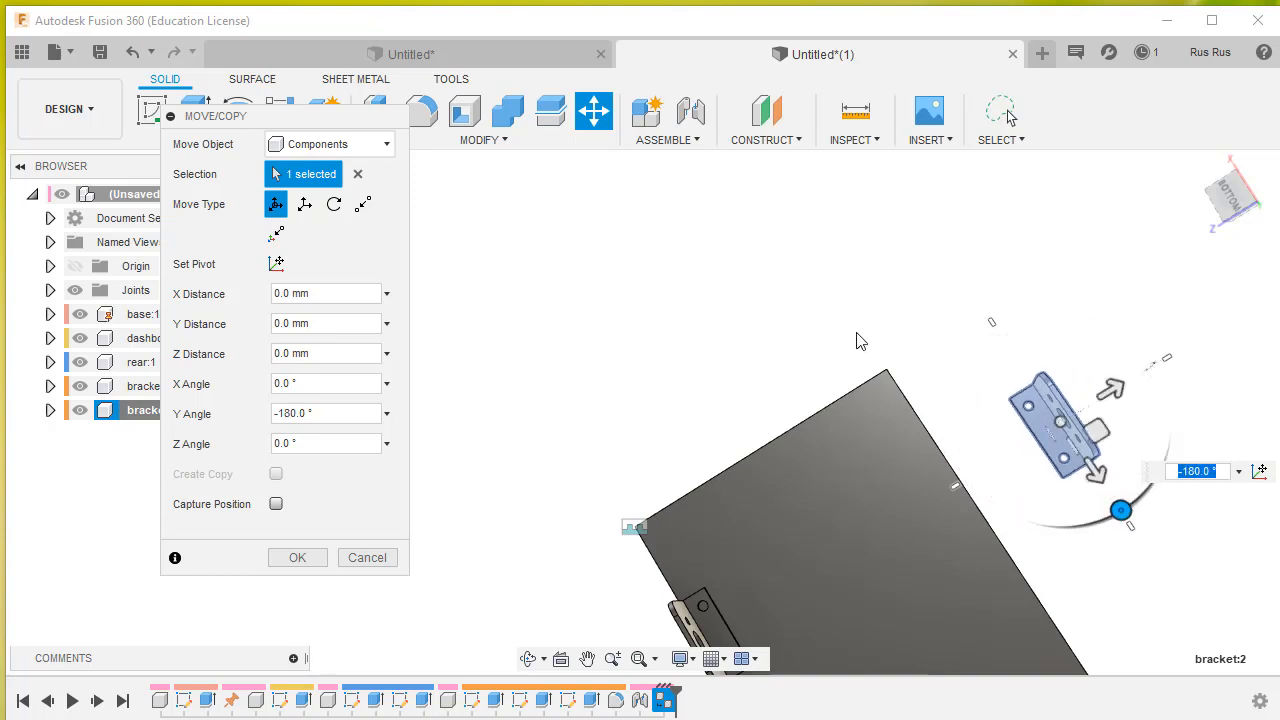
click(296, 556)
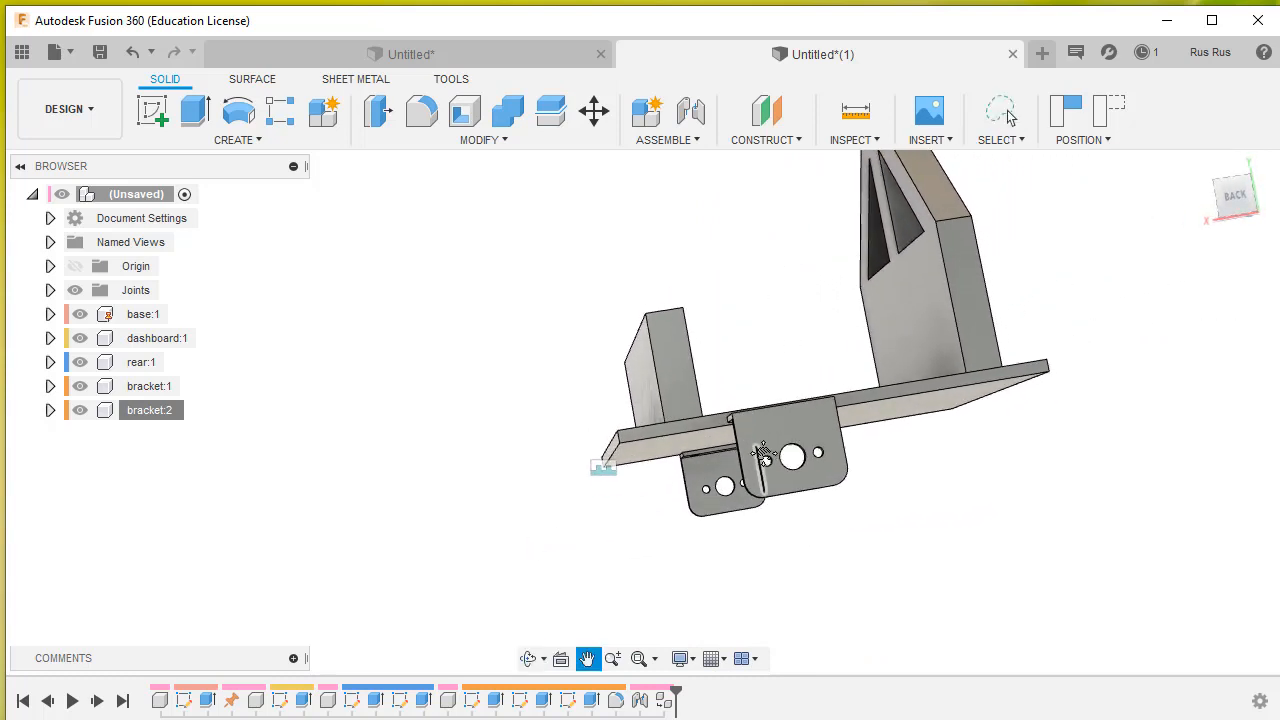
drag(760, 450, 770, 486)
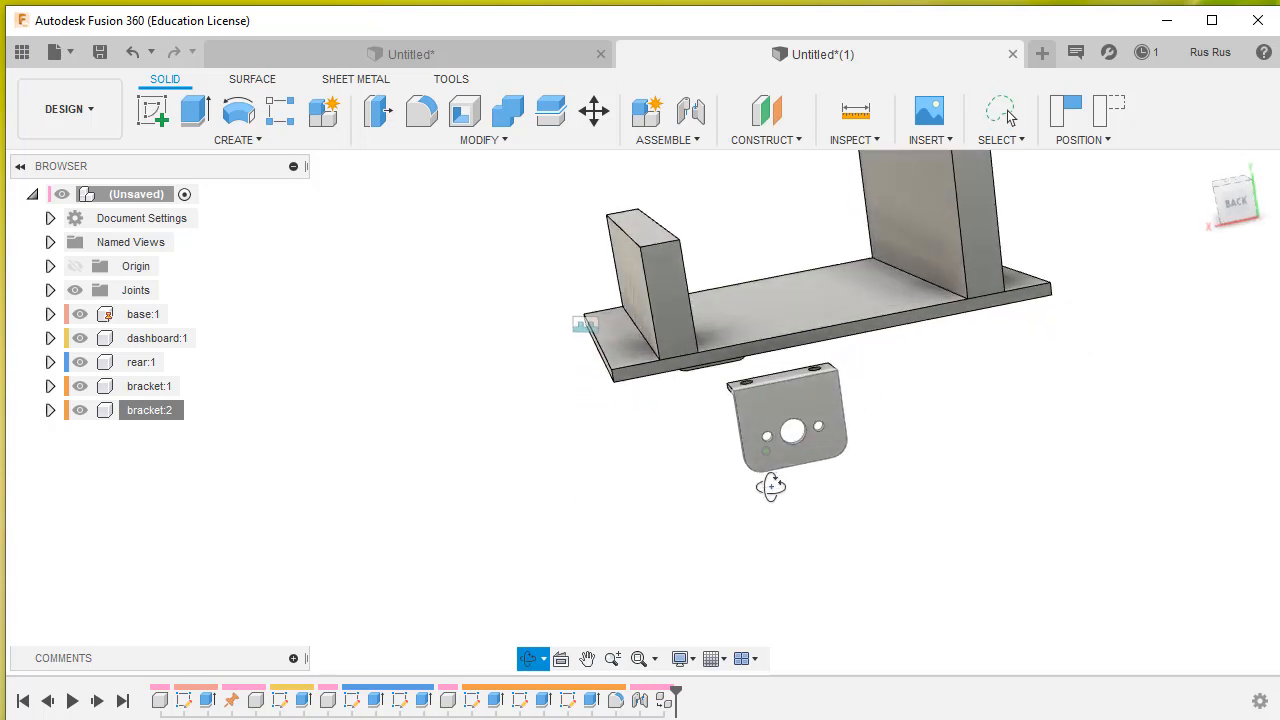
- Capture position and rigidly join bracket:2 under the base with Offset X -3 mm
click(664, 140)
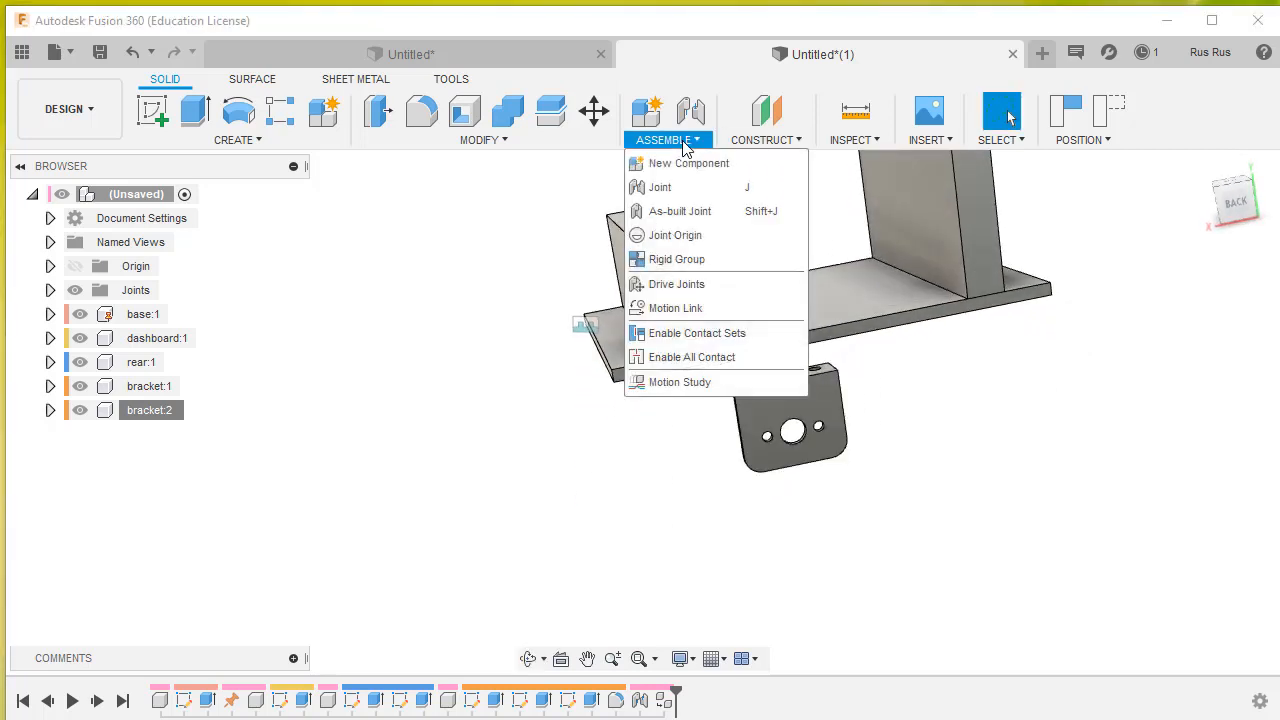
click(660, 188)
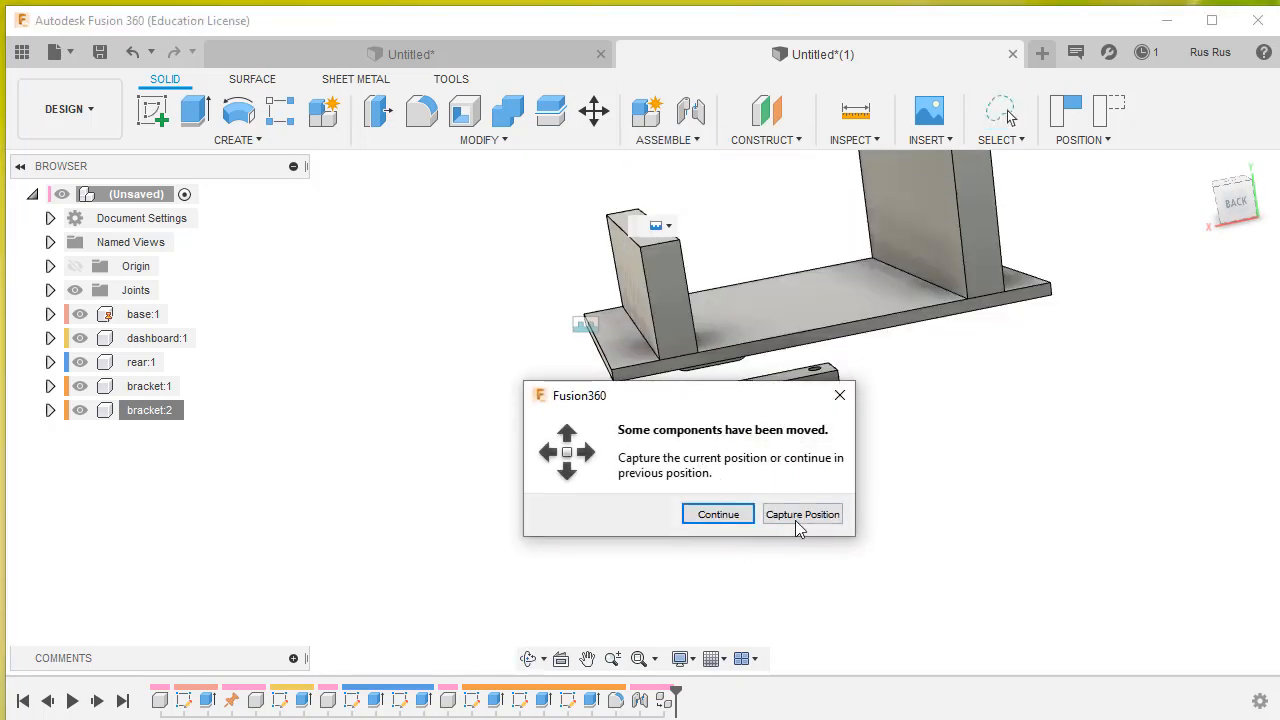
click(718, 512)
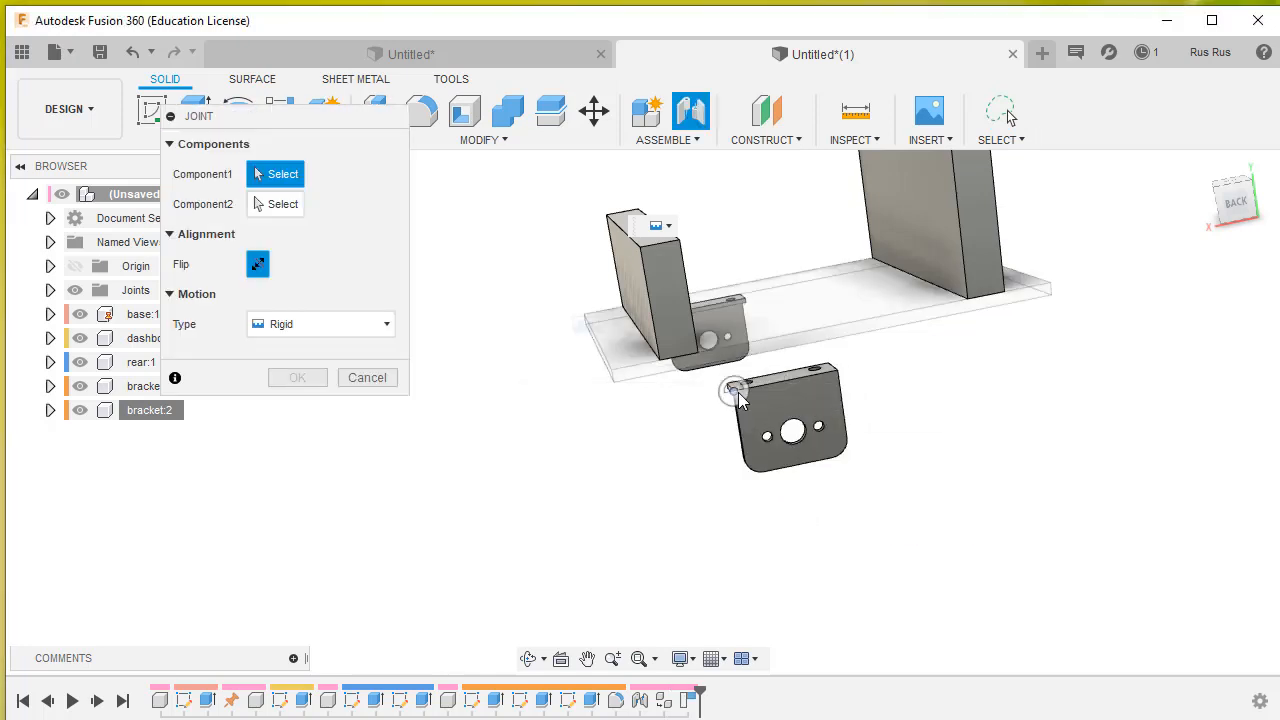
click(736, 390)
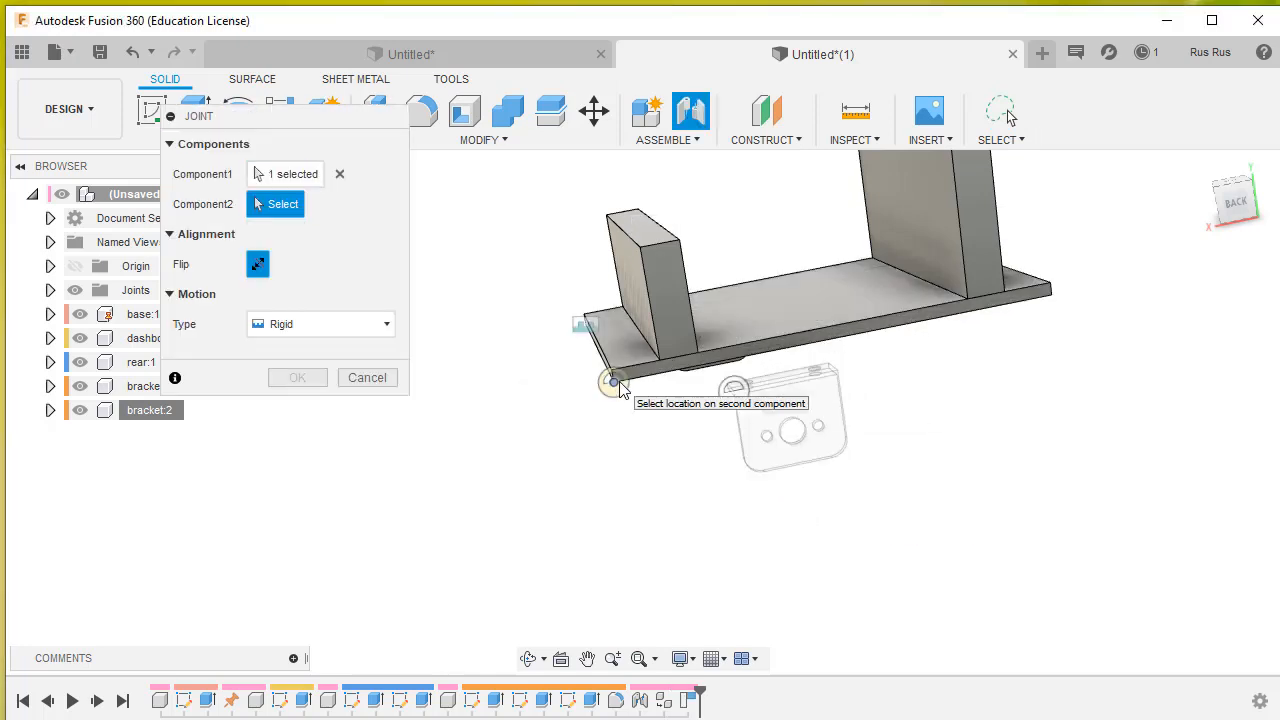
click(616, 382)
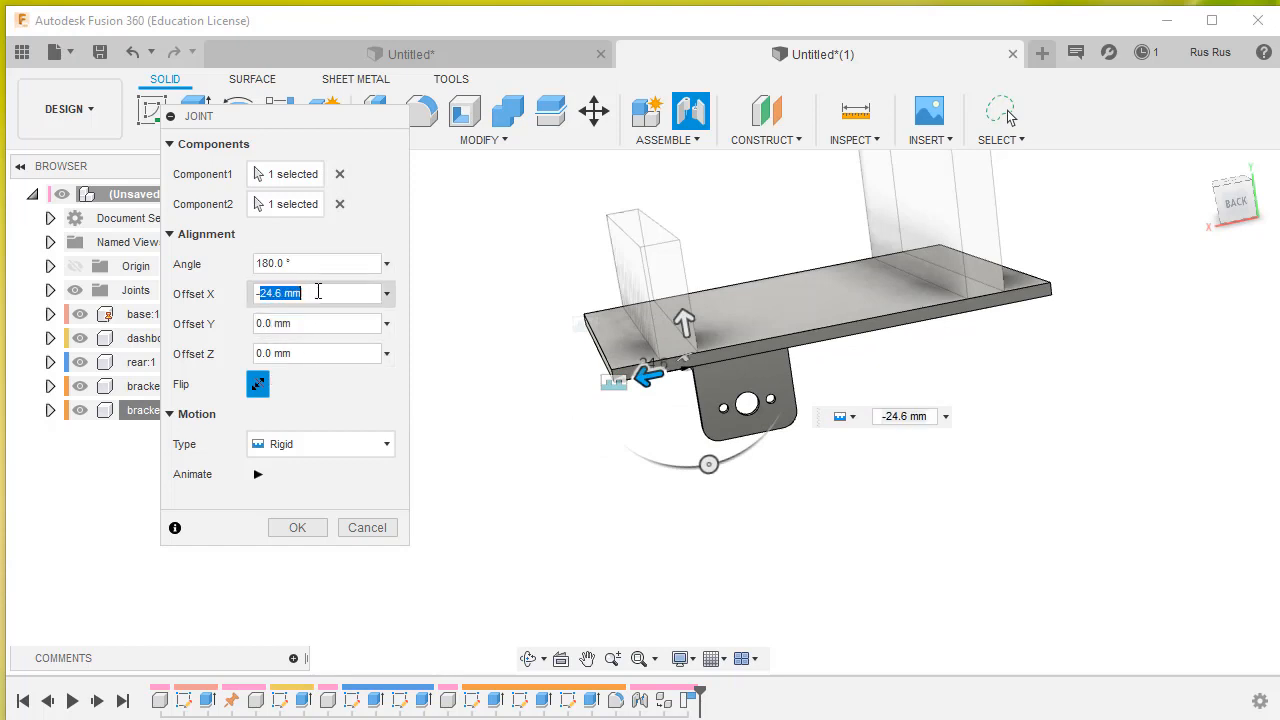
text(-3)
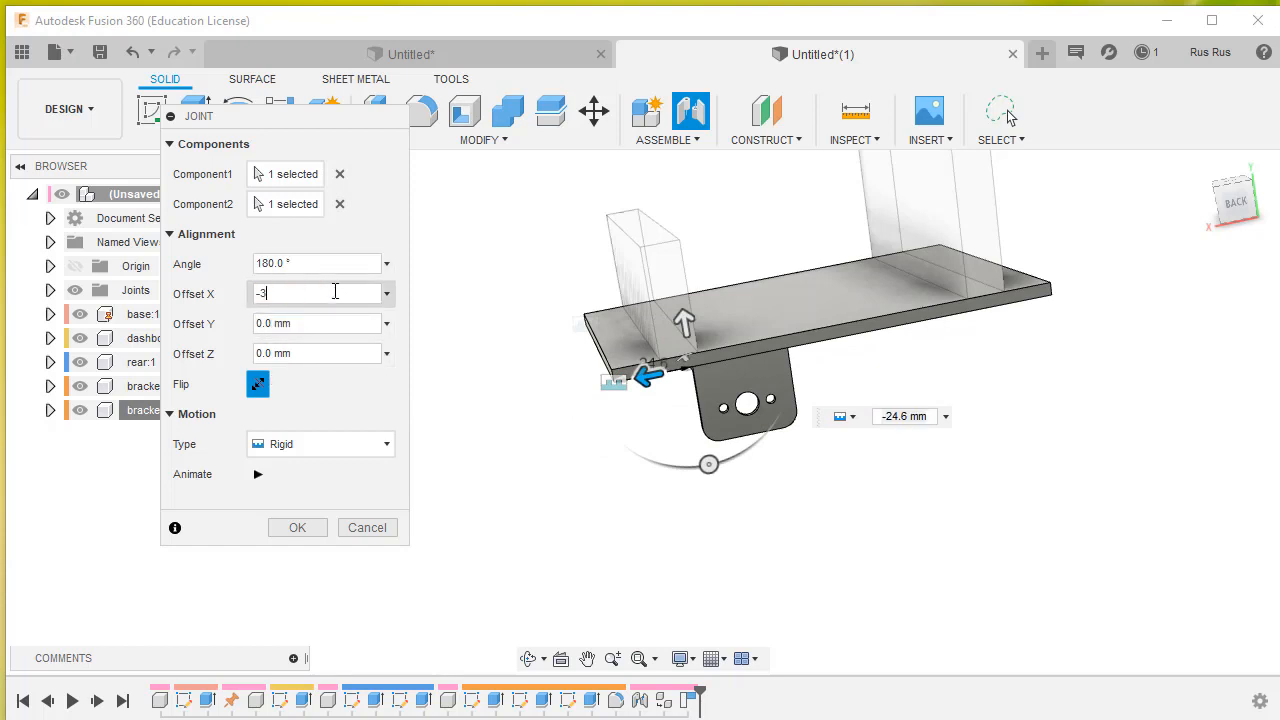
click(296, 528)
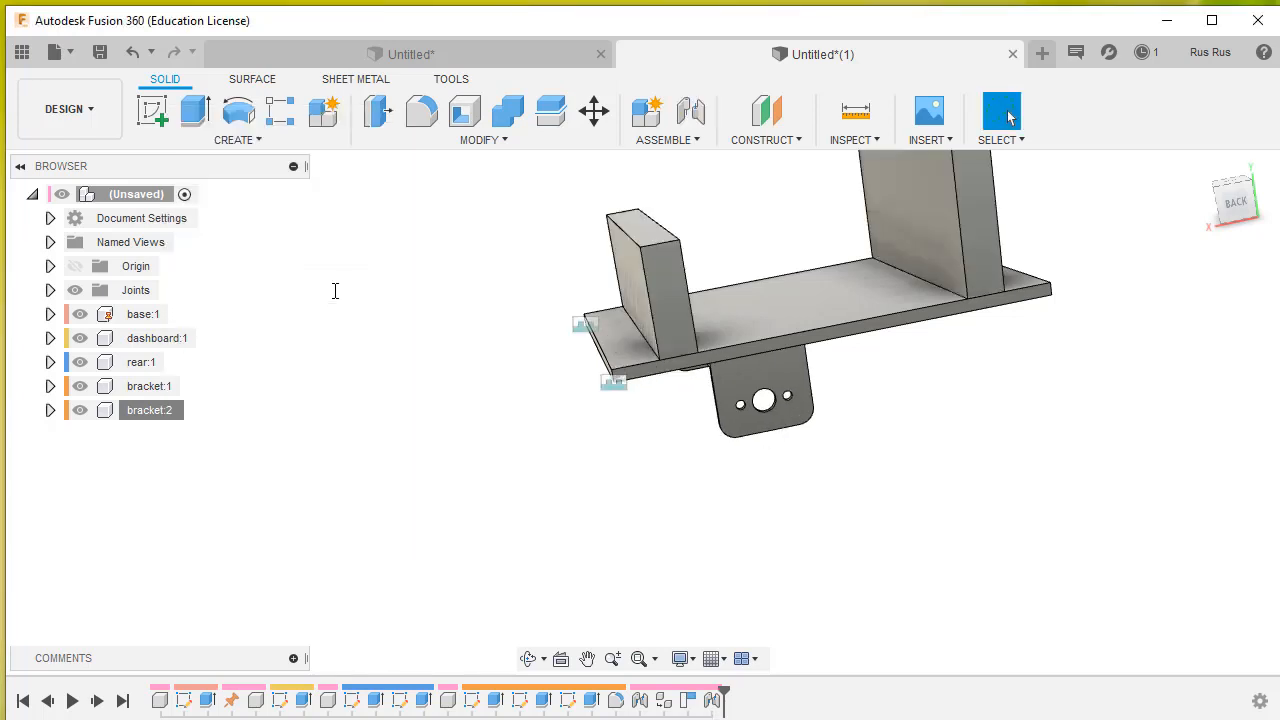
mouse_move(660, 488)
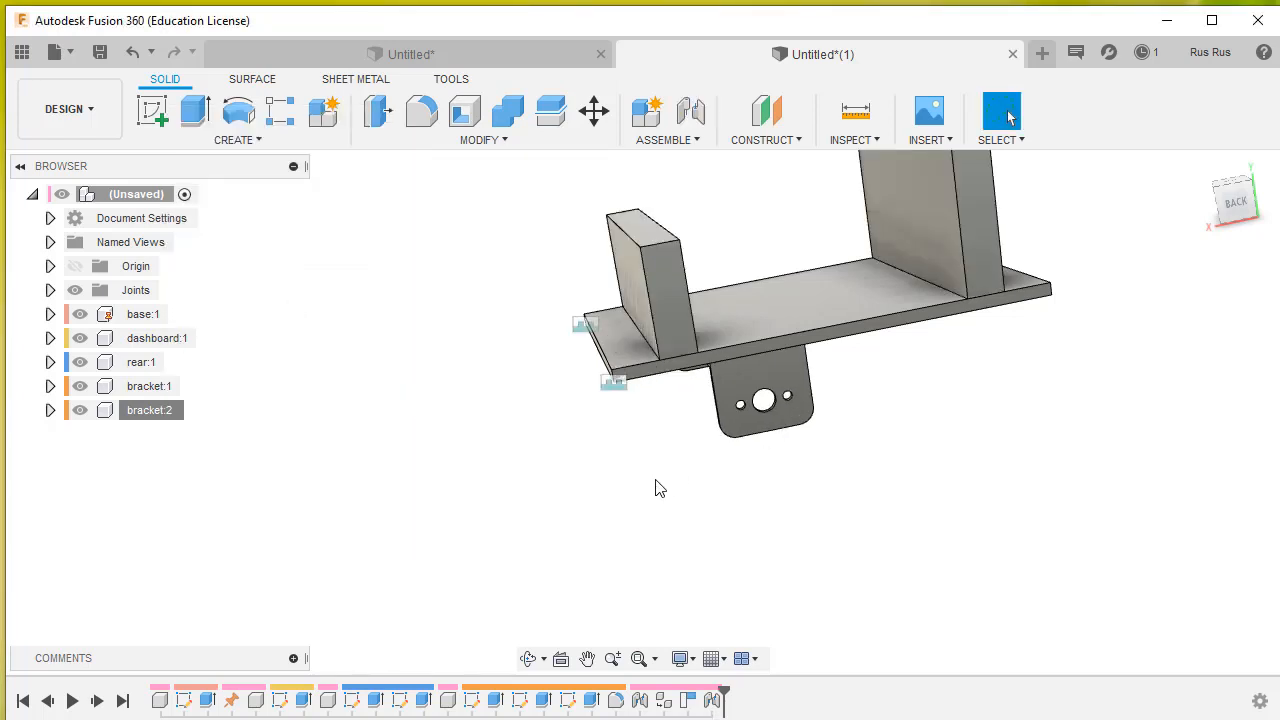
drag(660, 488, 724, 476)
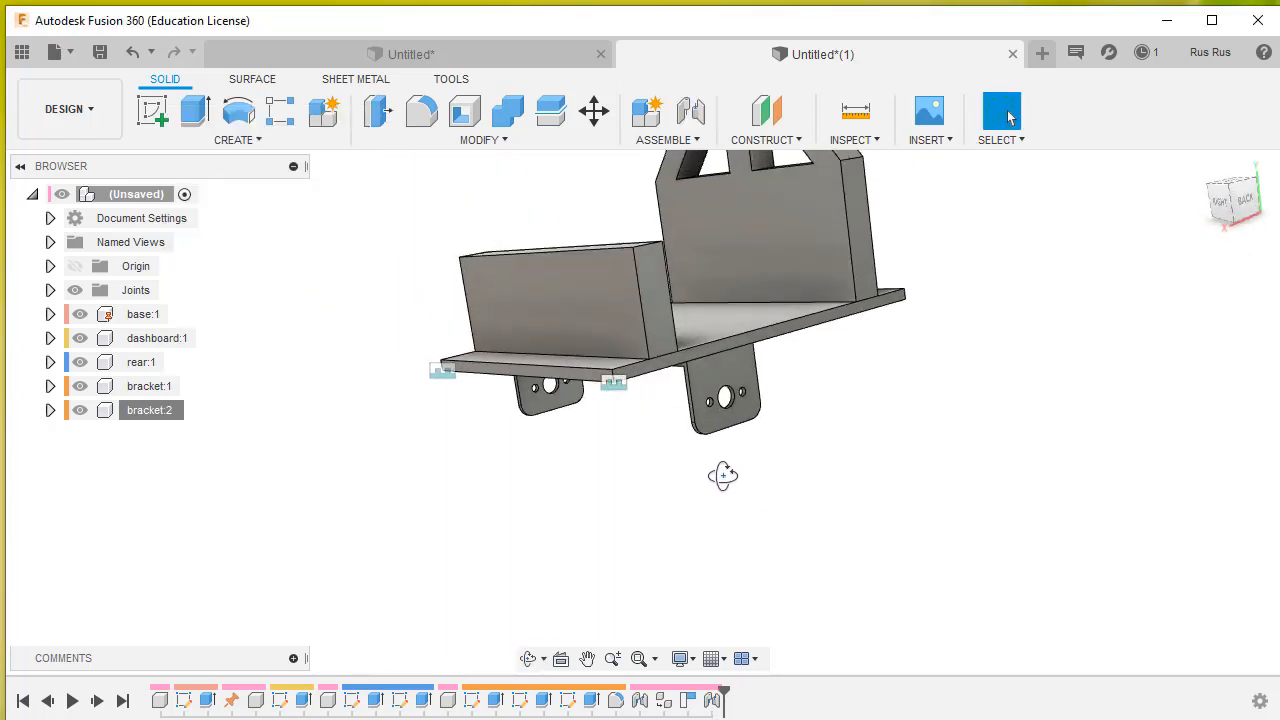
drag(724, 476, 810, 468)
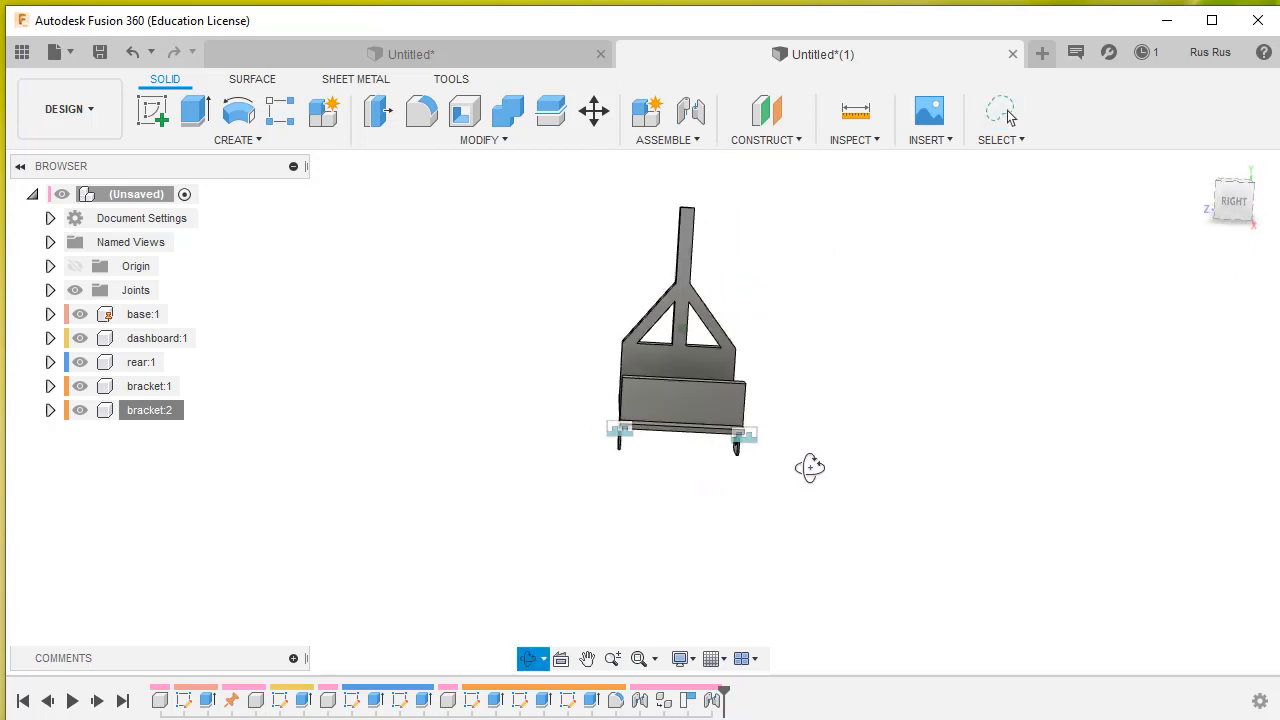
drag(810, 468, 940, 548)
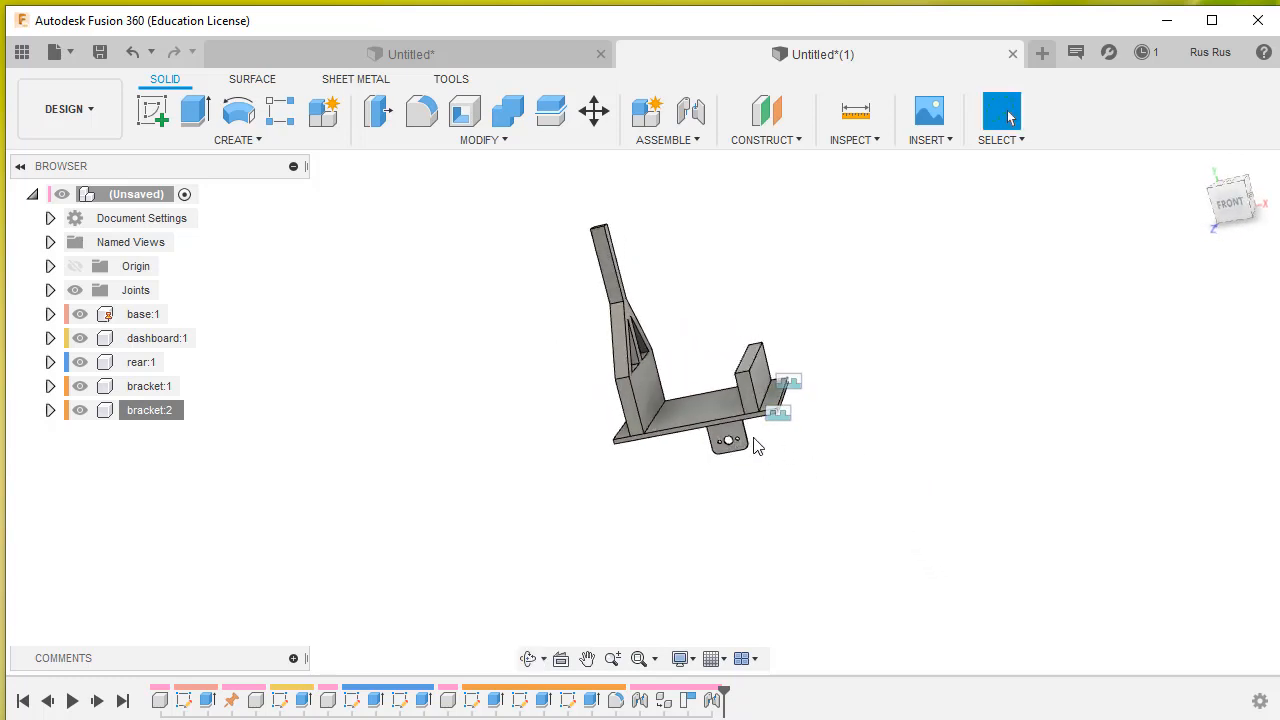
mouse_move(736, 448)
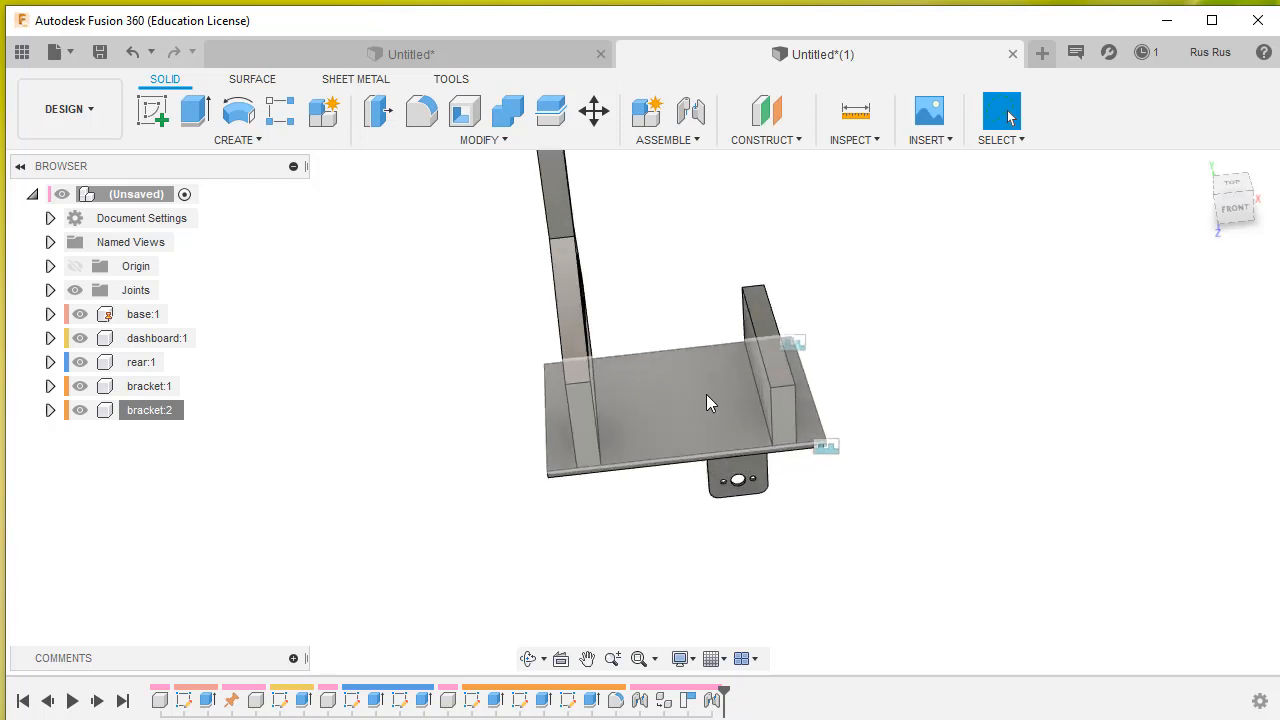
drag(710, 404, 990, 442)
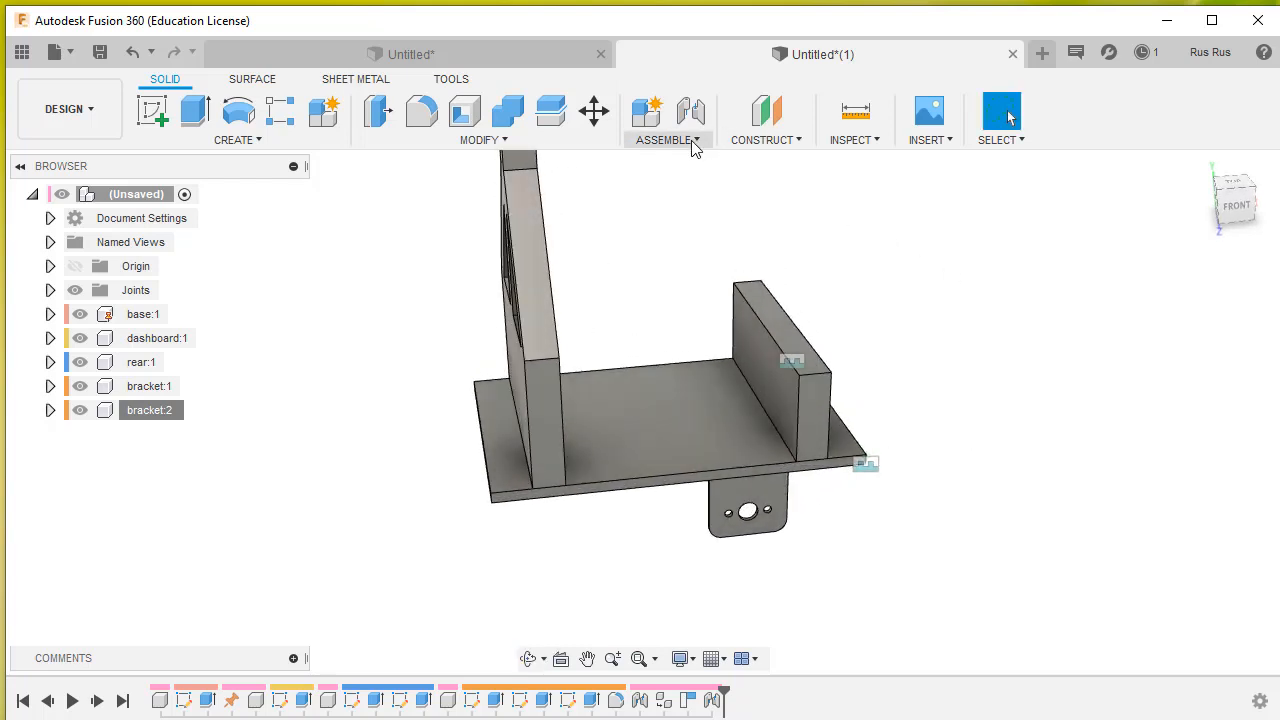
- Start a Rigid As-built Joint and pick the dashboard as its first component
click(664, 140)
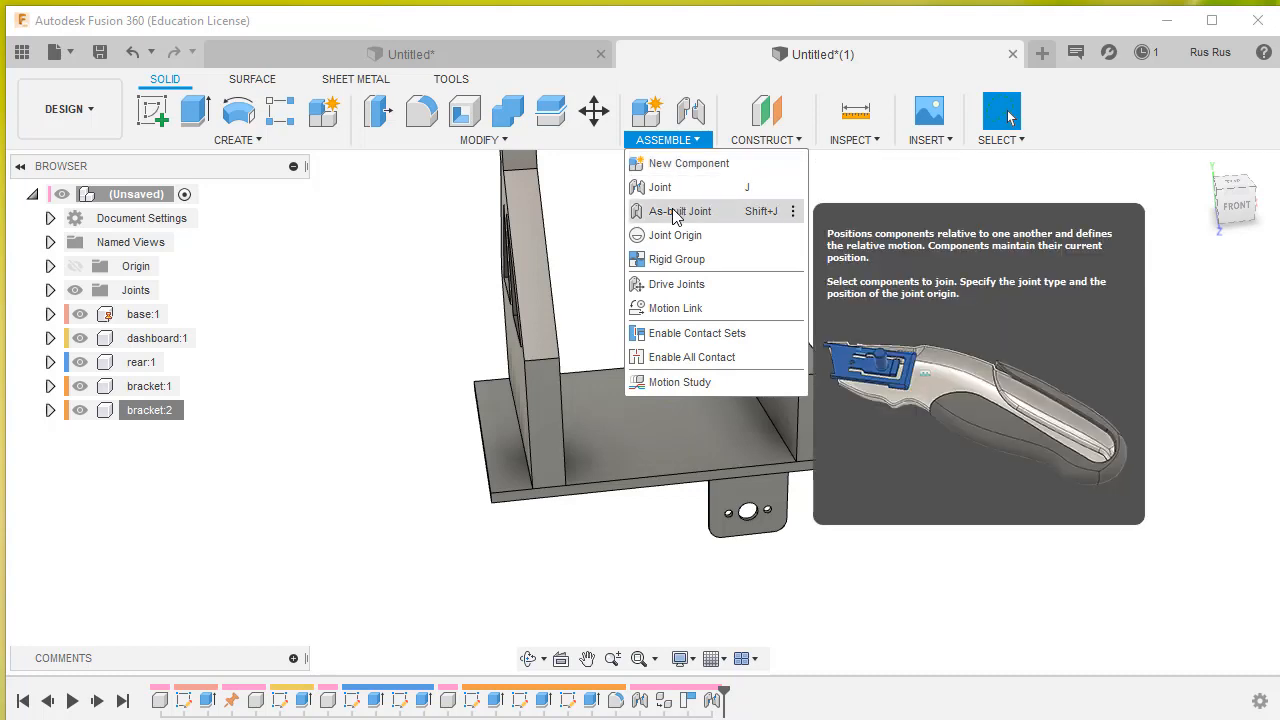
click(680, 212)
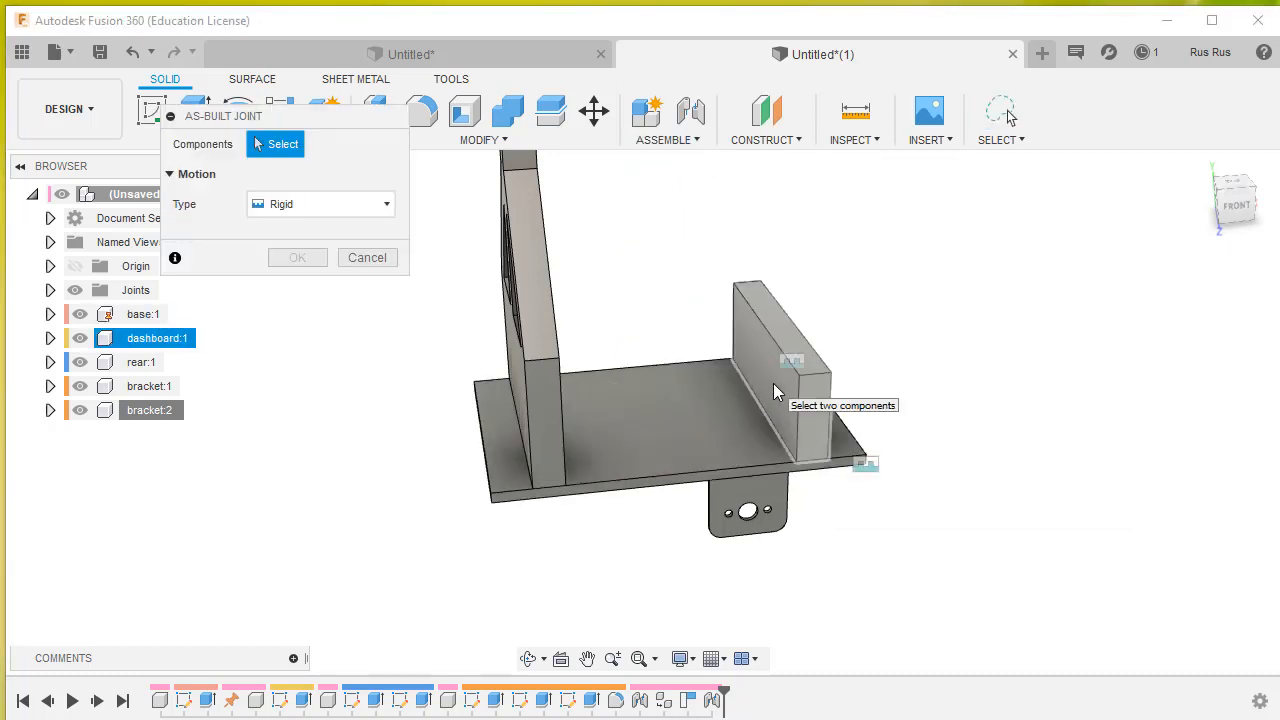
click(790, 380)
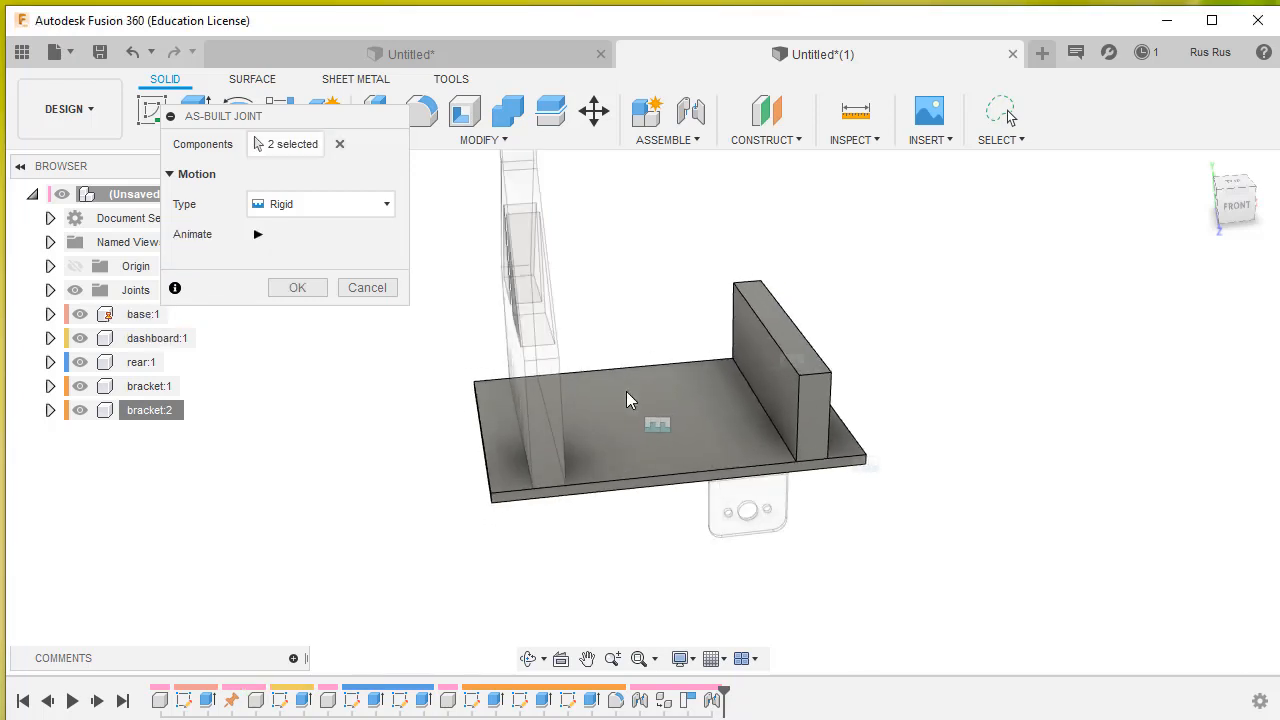
mouse_move(1032, 464)
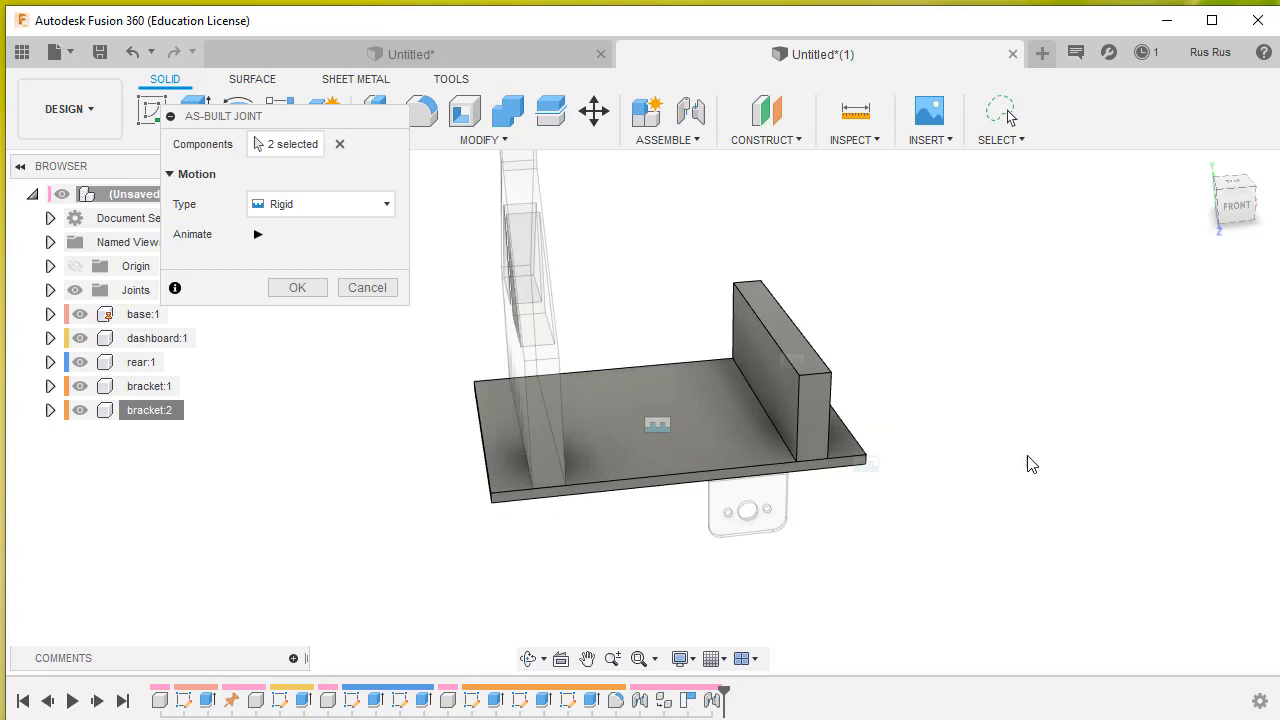
mouse_move(318, 166)
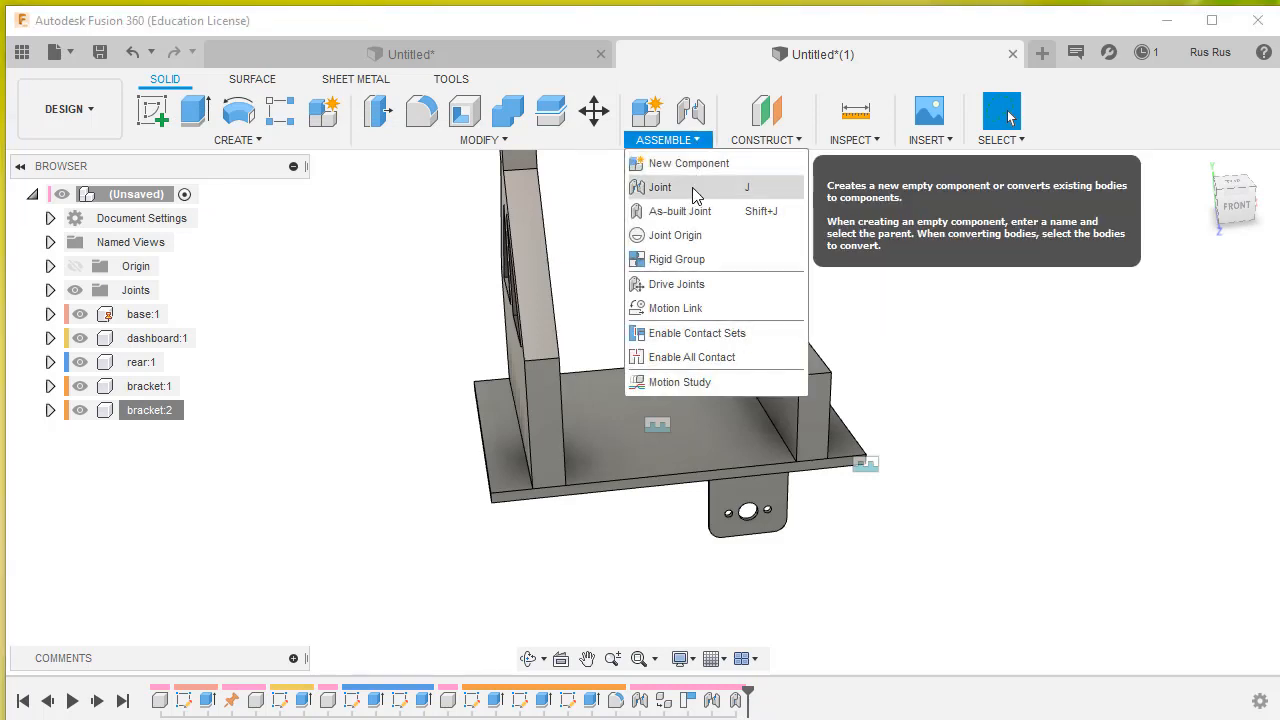
- Add a Rigid As-built Joint locking the rear part to the base in place
click(684, 212)
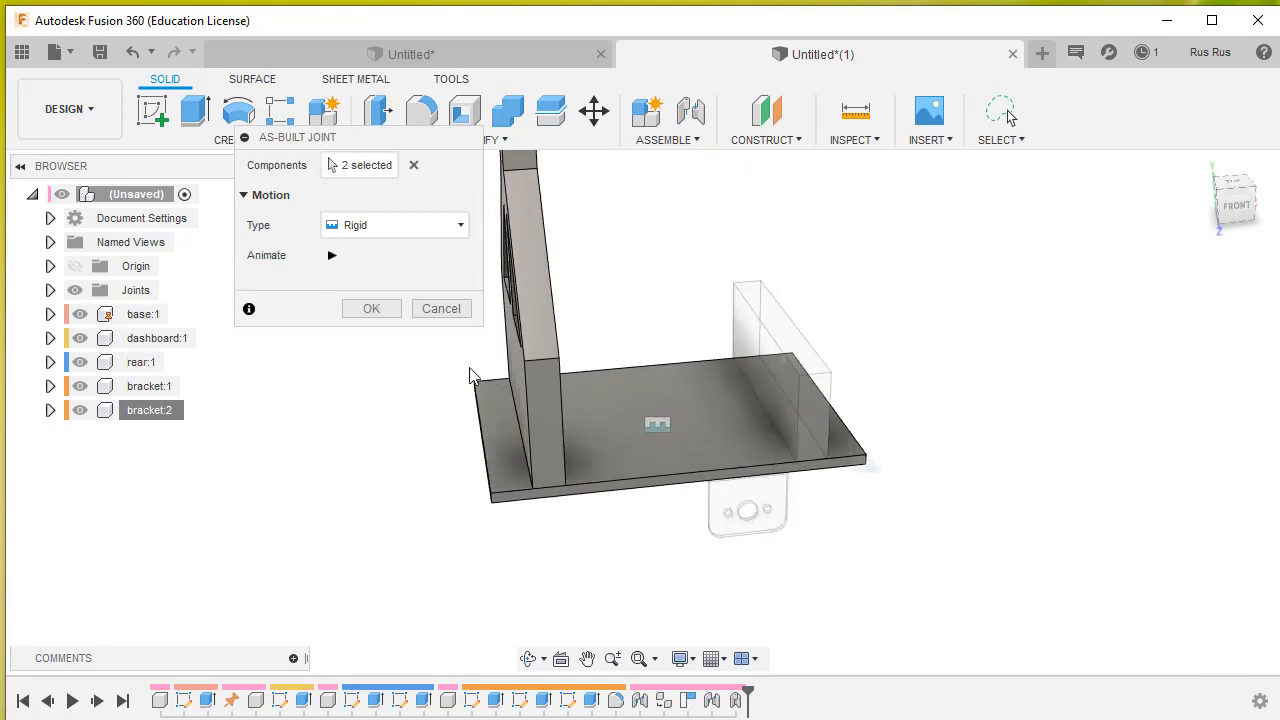
click(372, 308)
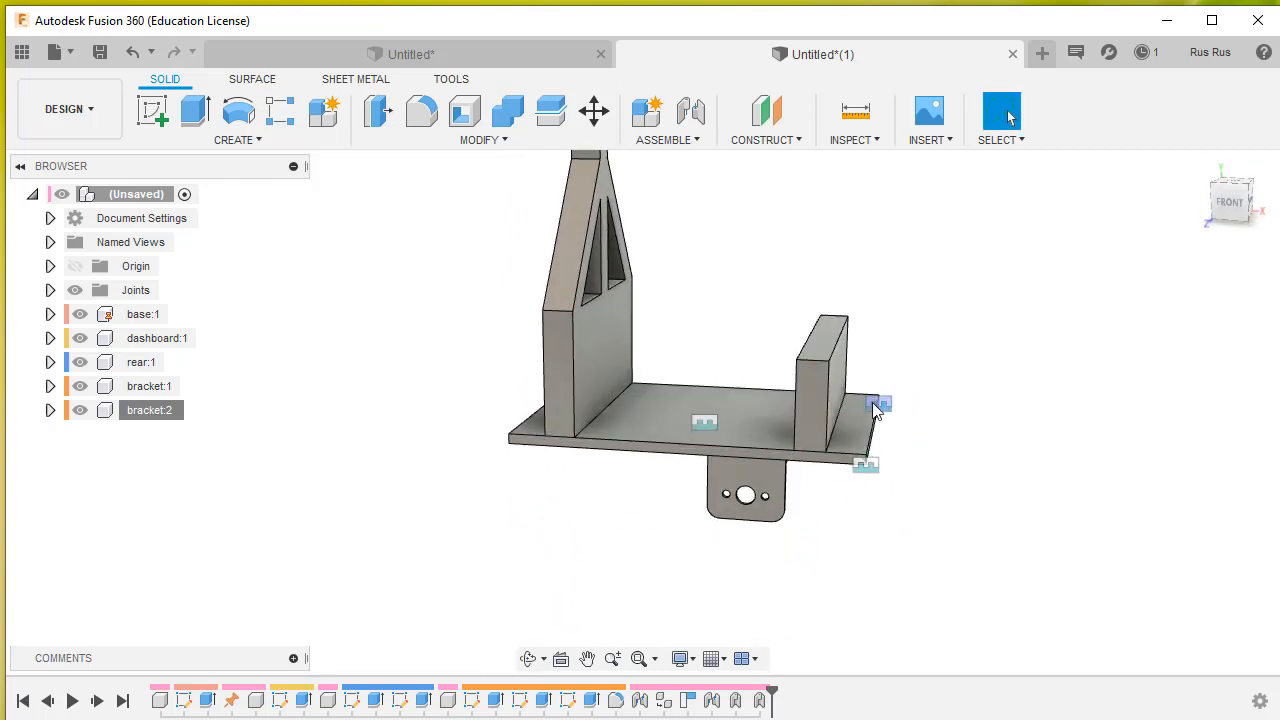
mouse_move(756, 490)
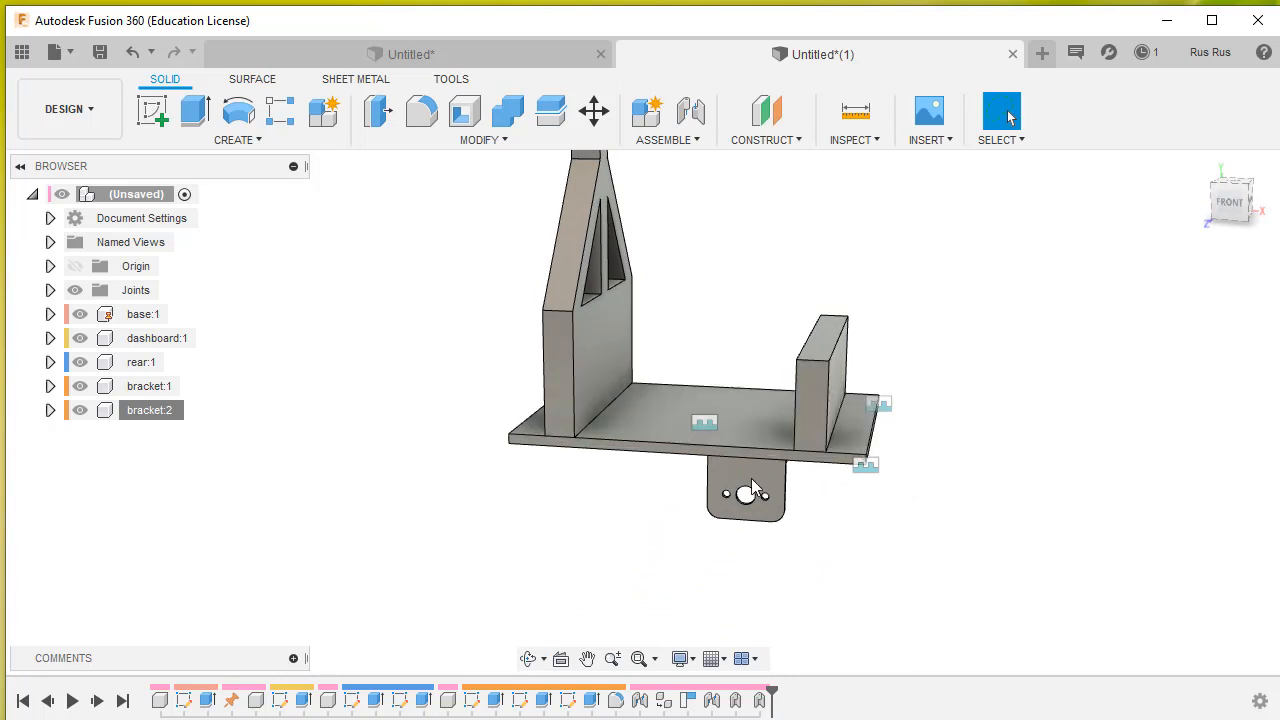
mouse_move(1136, 656)
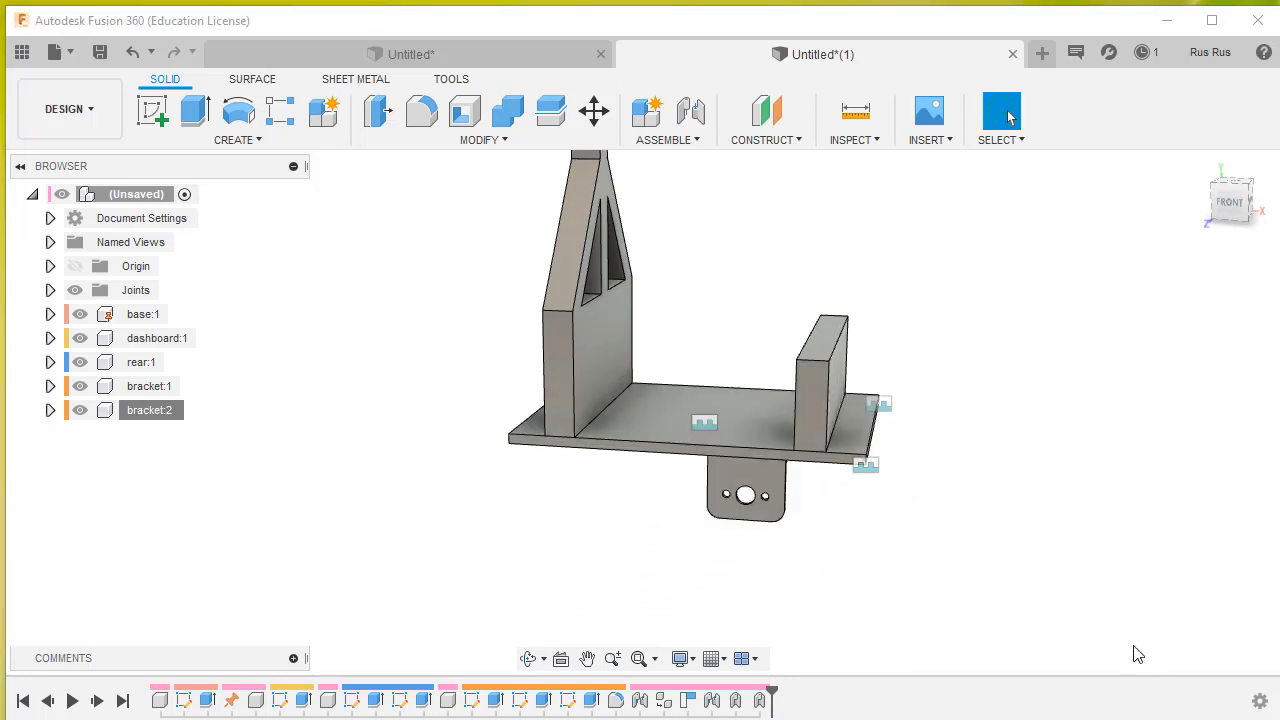
mouse_move(970, 532)
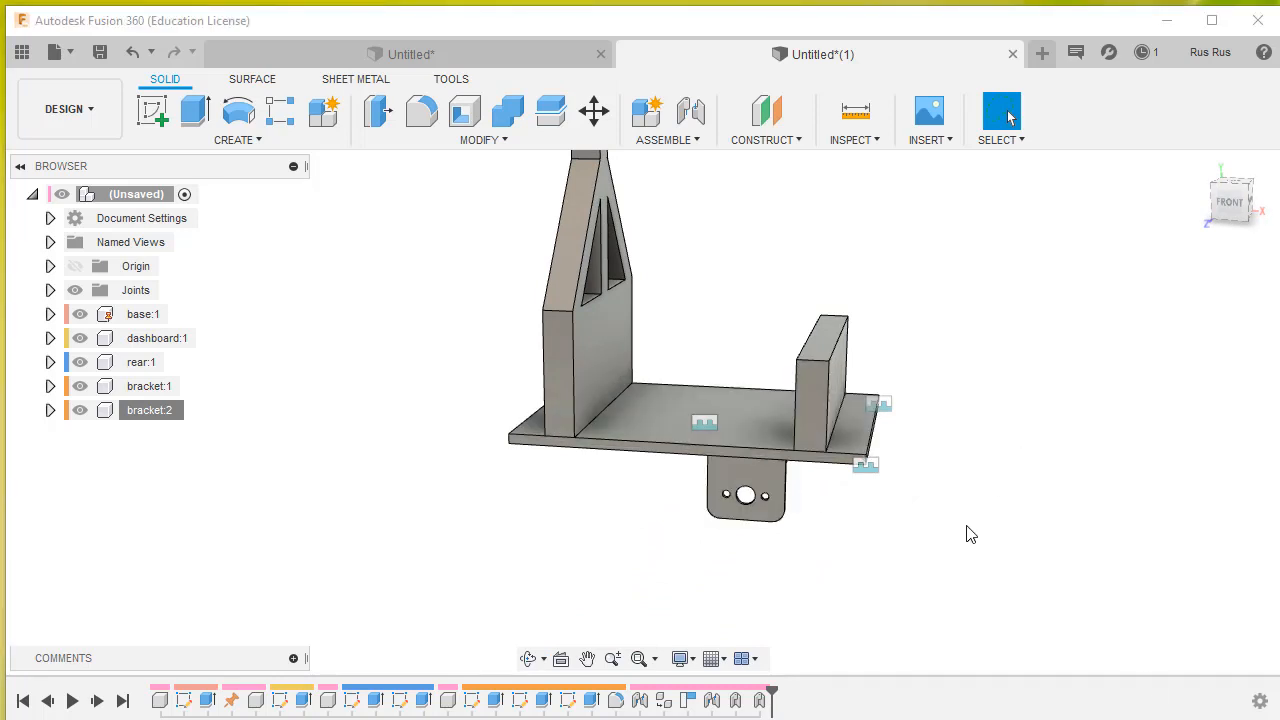